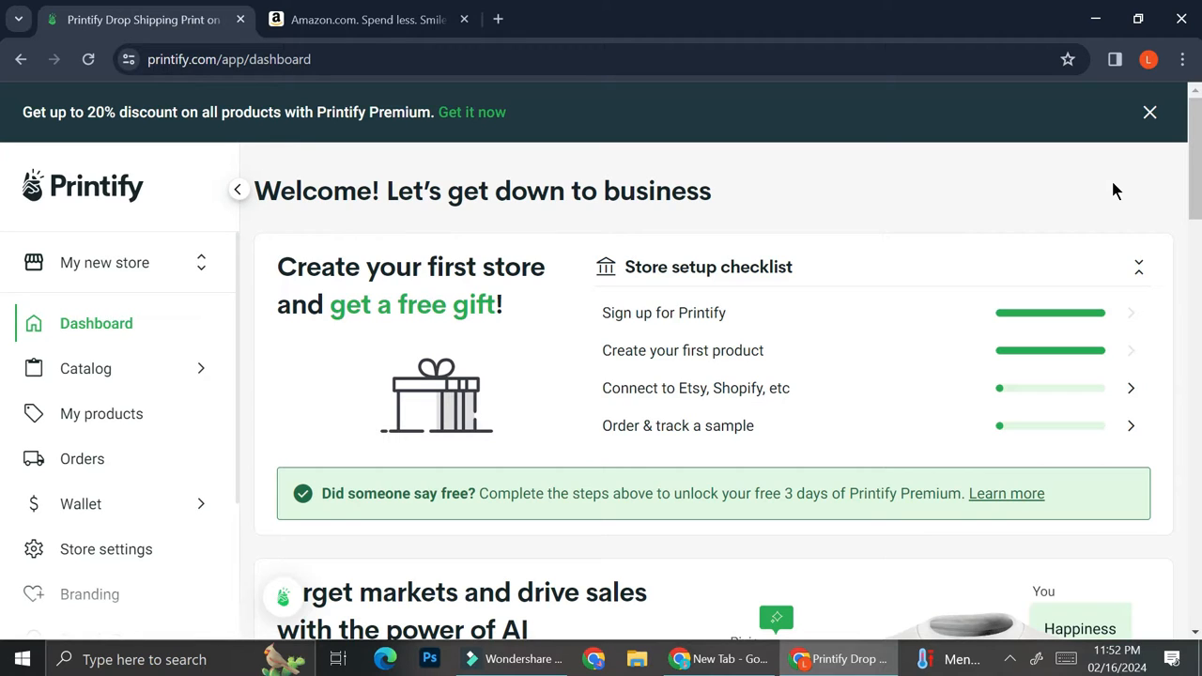
mouse_move(104, 262)
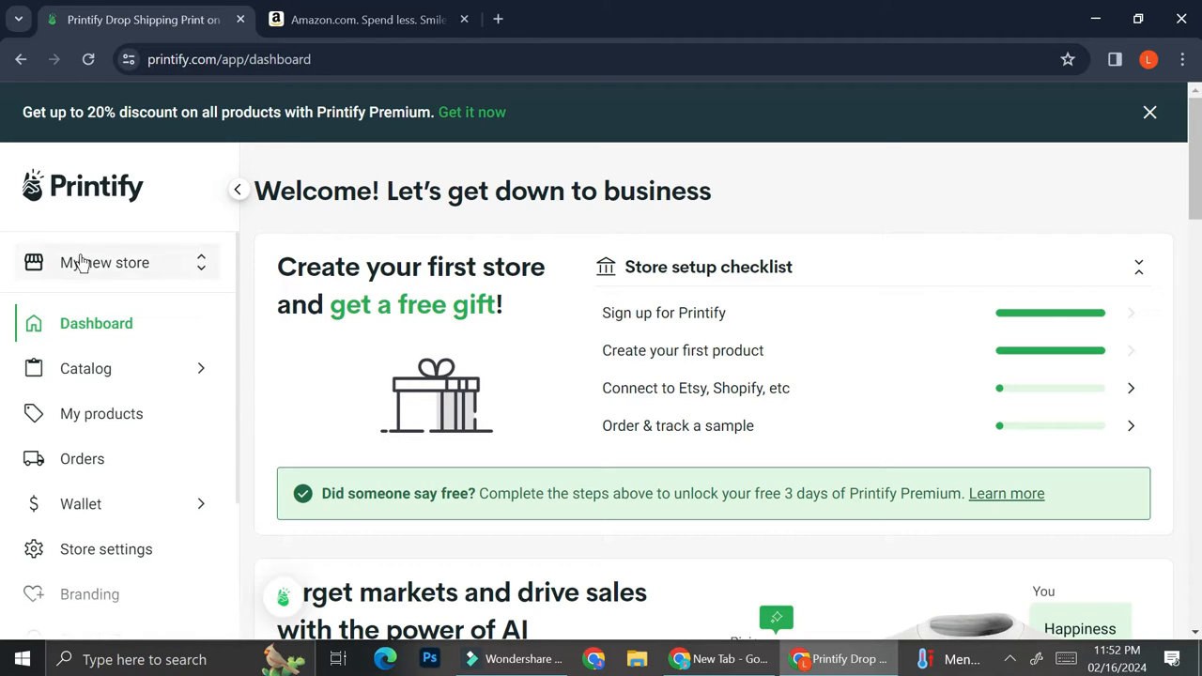
Open Manage my stores from the My new store dropdown to see the unconnected store.
left_click(117, 262)
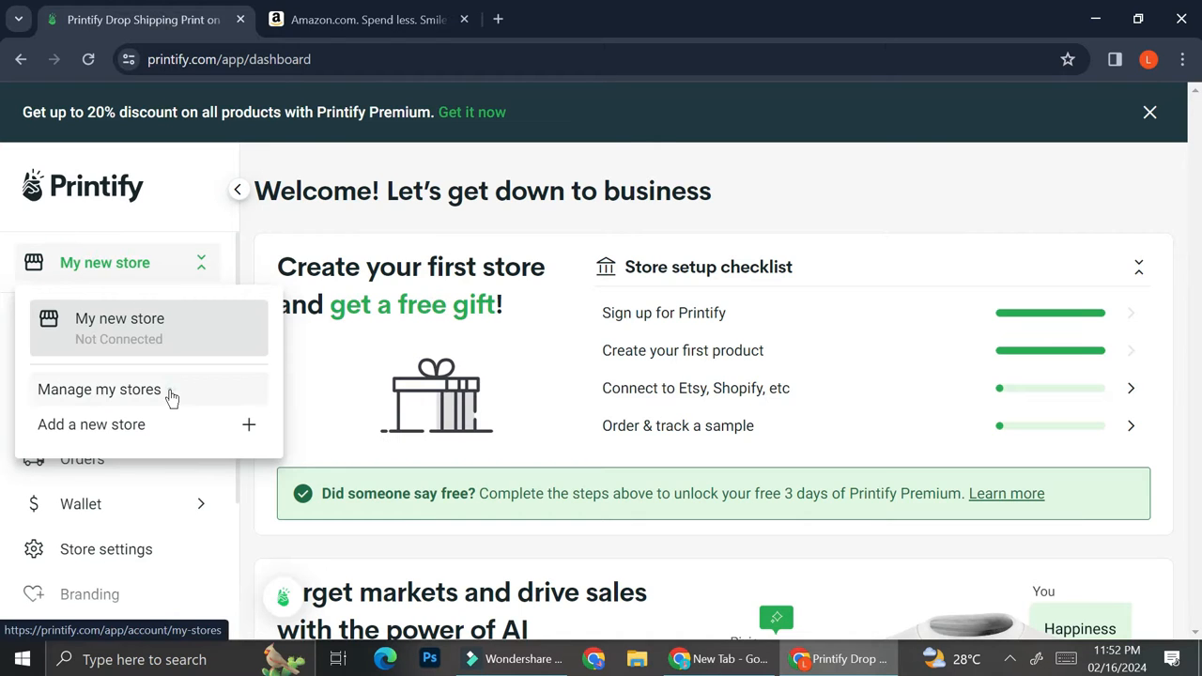
left_click(98, 389)
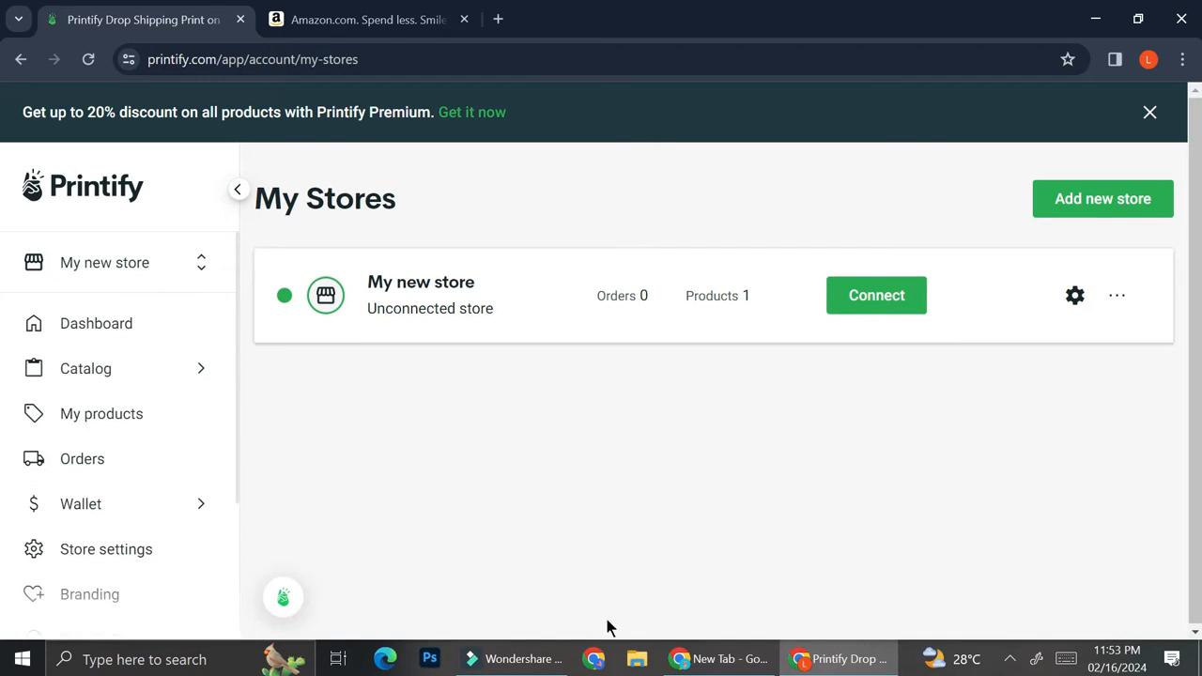
mouse_move(876, 295)
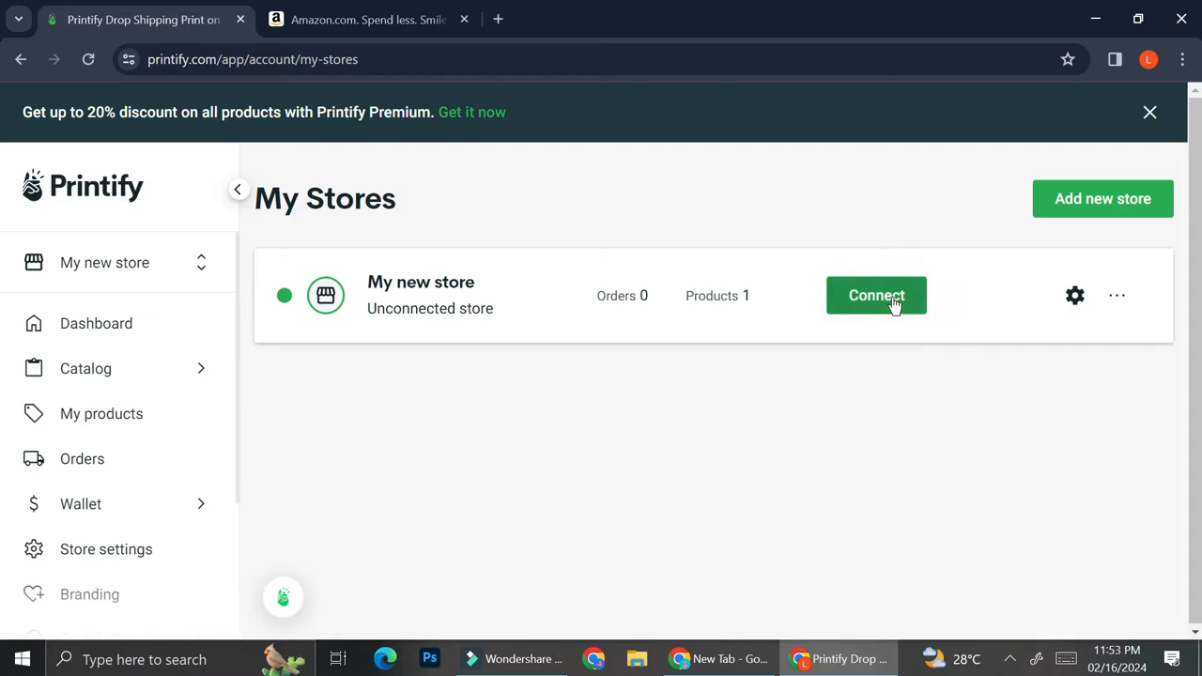
Start connecting My new store and reach the Pop-Up, Etsy and Shopify channel options.
left_click(877, 294)
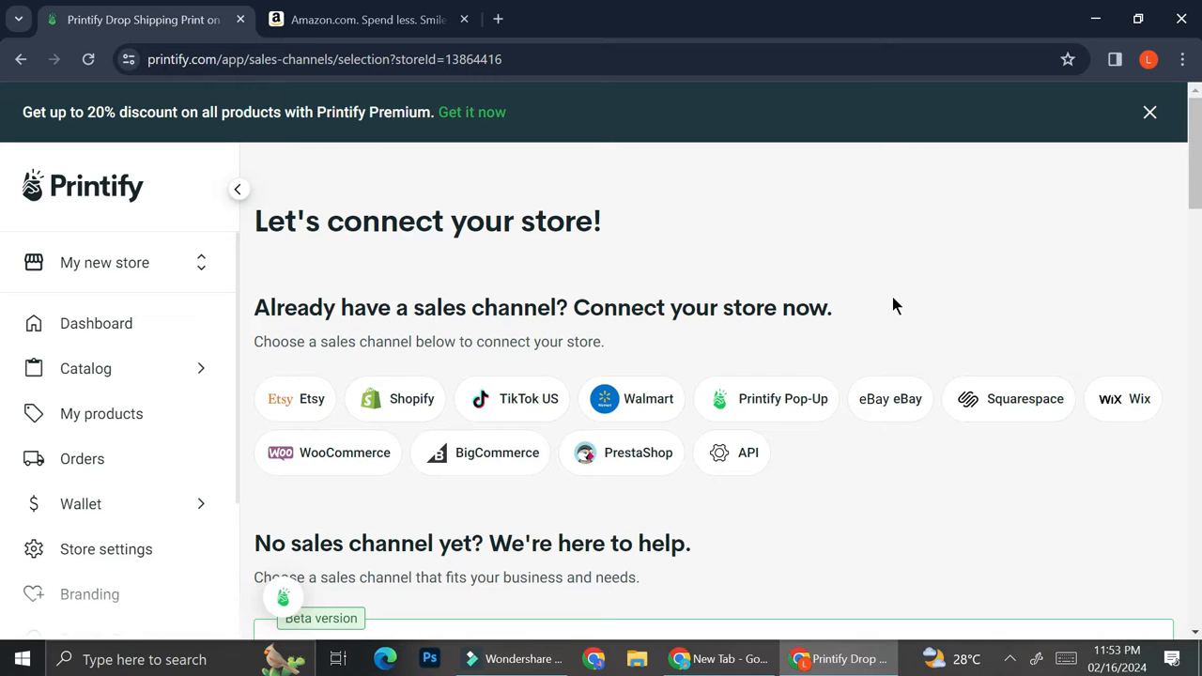
mouse_move(295, 404)
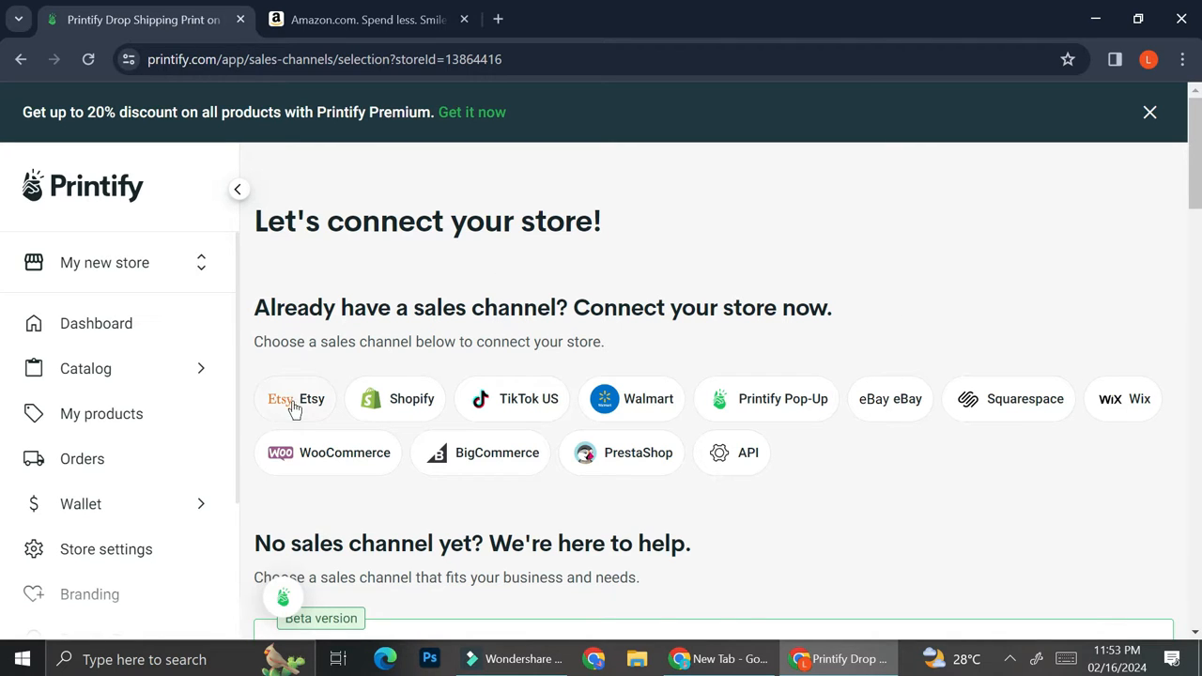
mouse_move(538, 415)
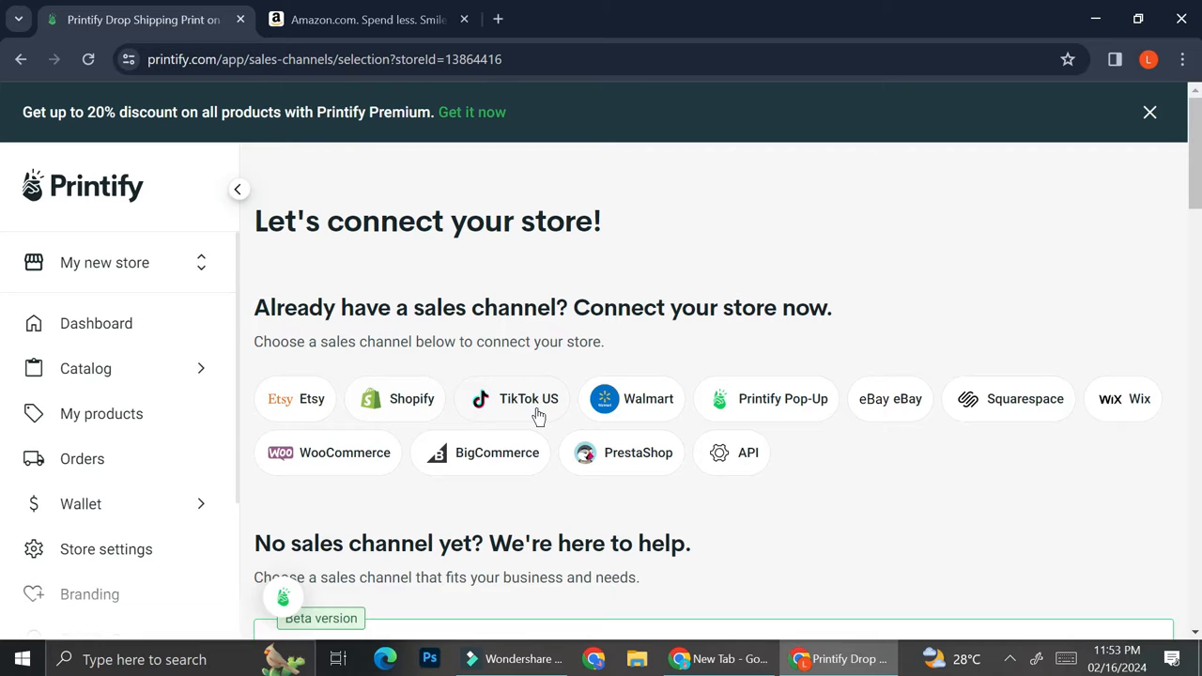
mouse_move(783, 398)
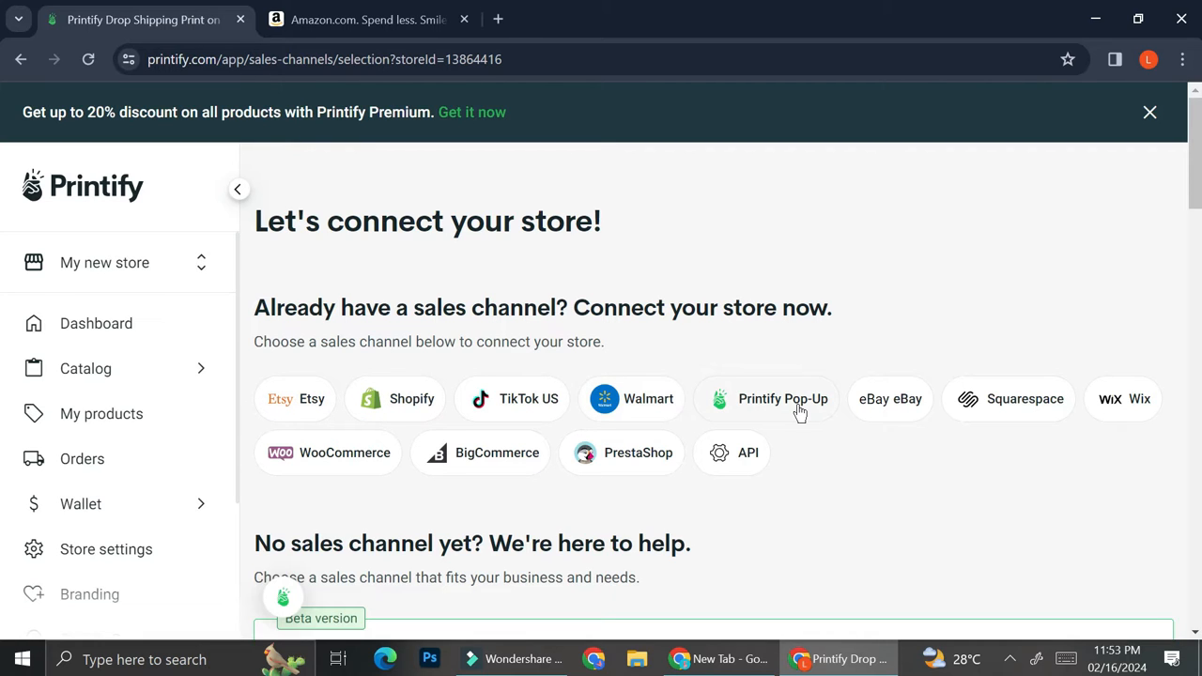
mouse_move(868, 387)
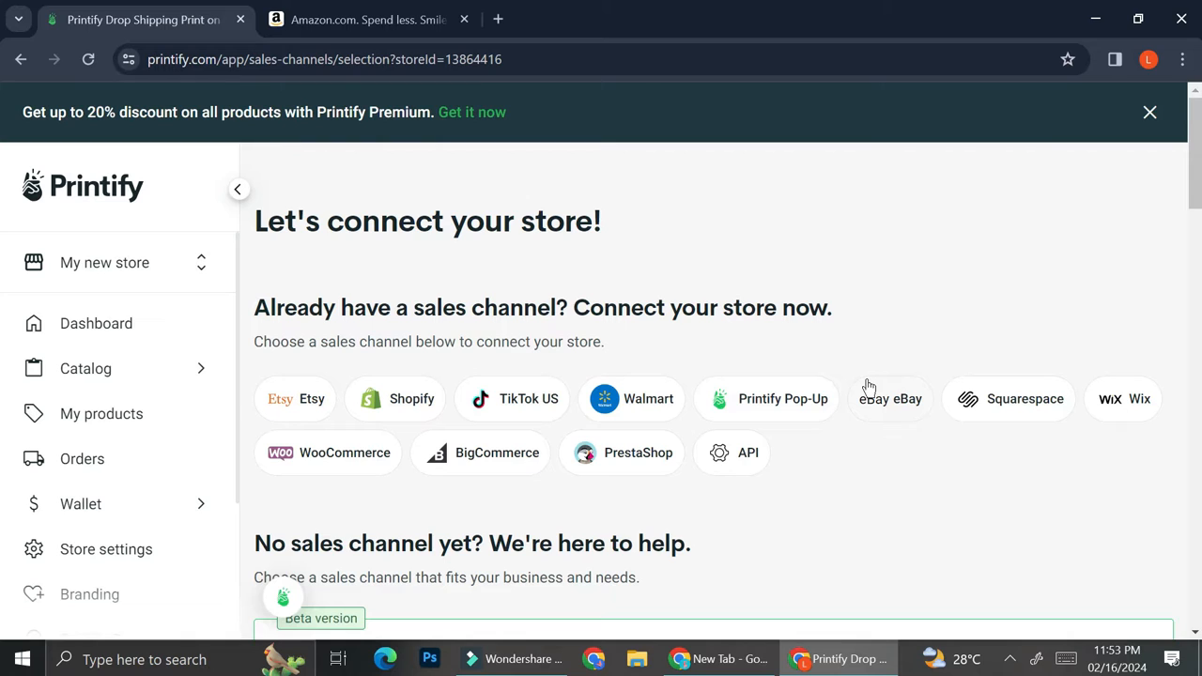
mouse_move(523, 465)
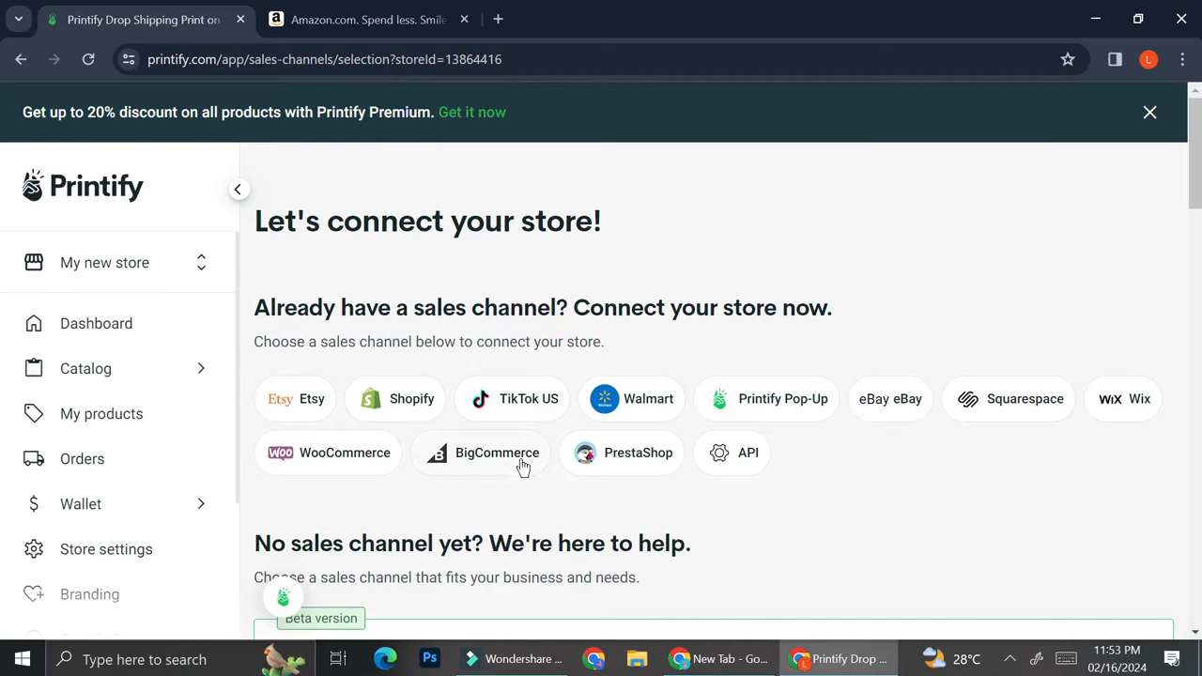
mouse_move(748, 467)
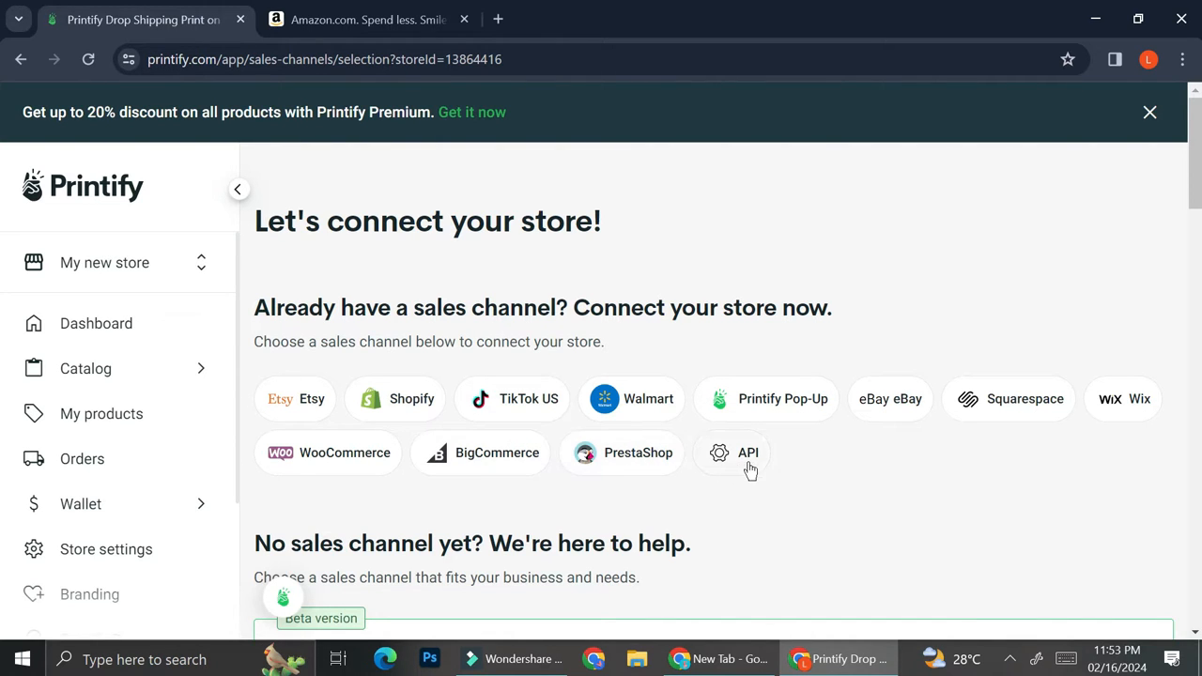
mouse_move(775, 459)
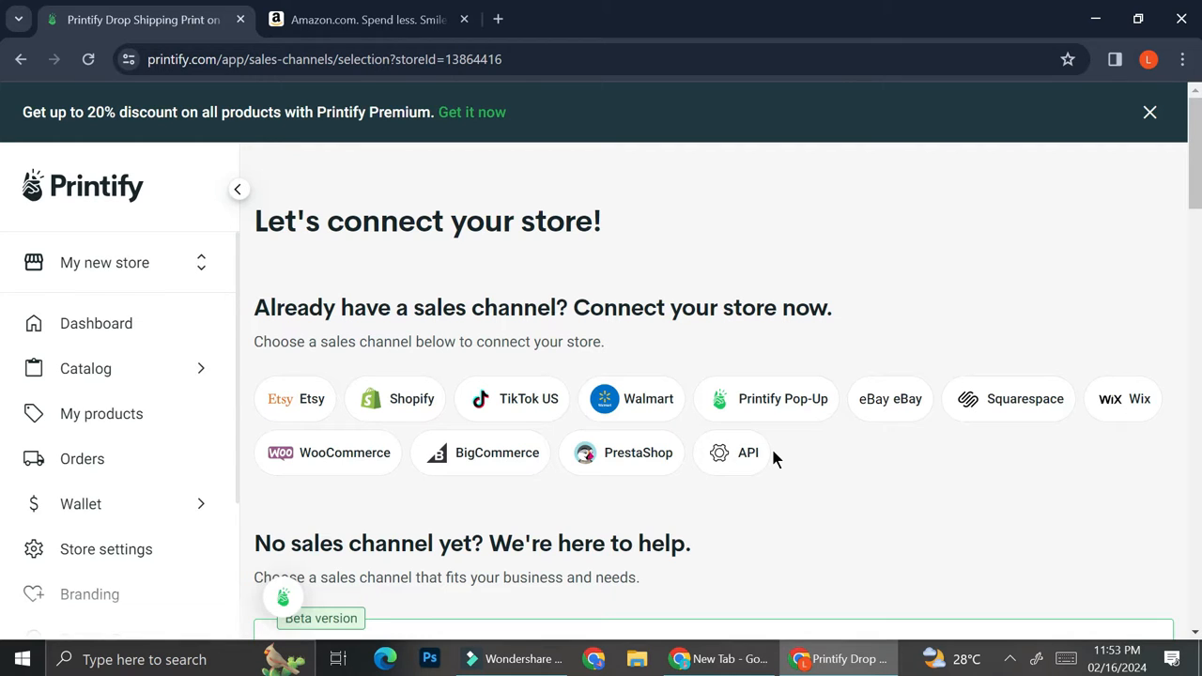
mouse_move(817, 467)
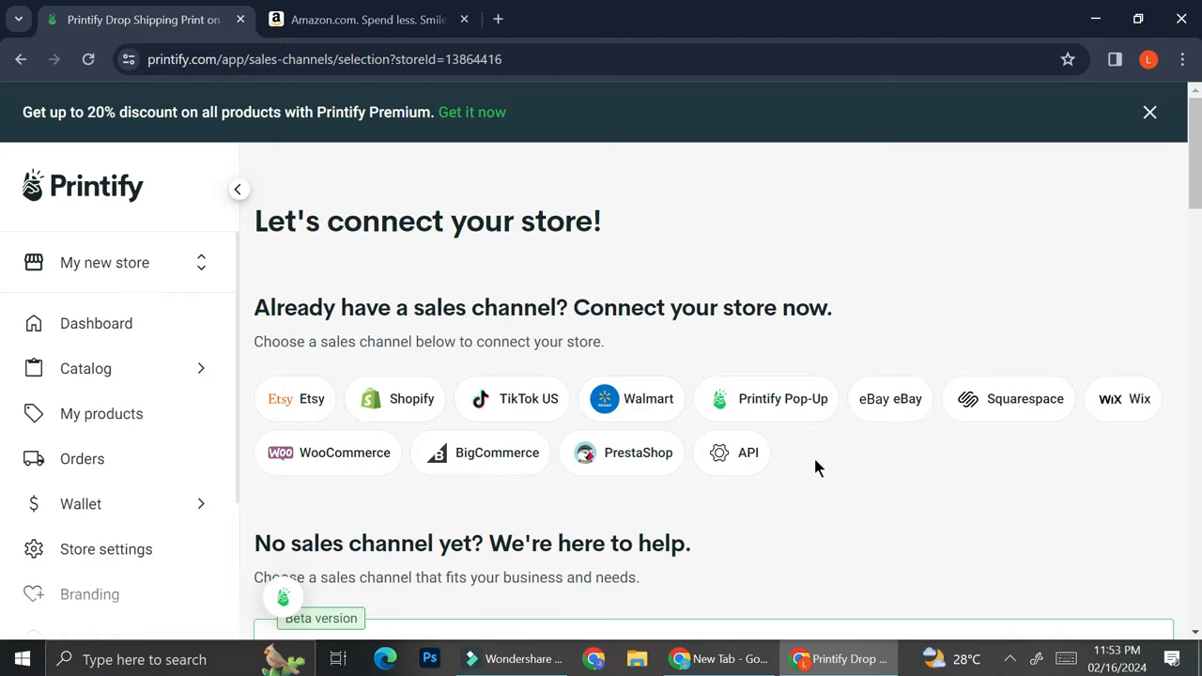
scroll("down", 3)
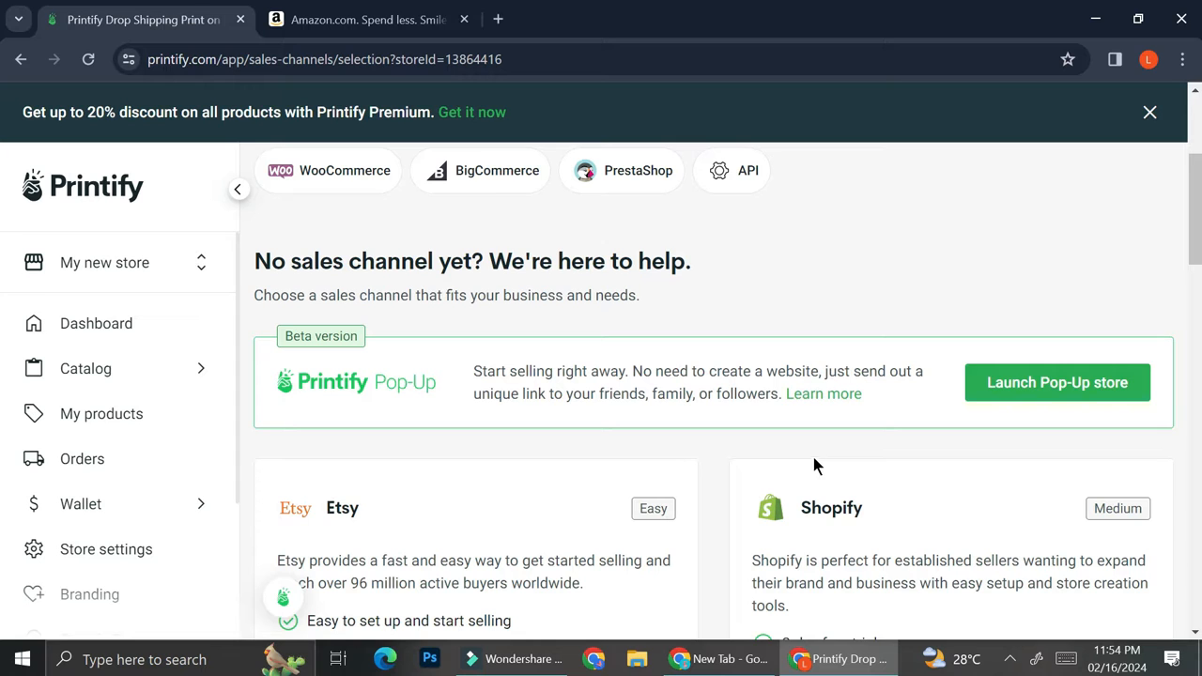
Go to My products to view the unpublished, in-stock Ceramic Mug 11oz.
left_click(101, 414)
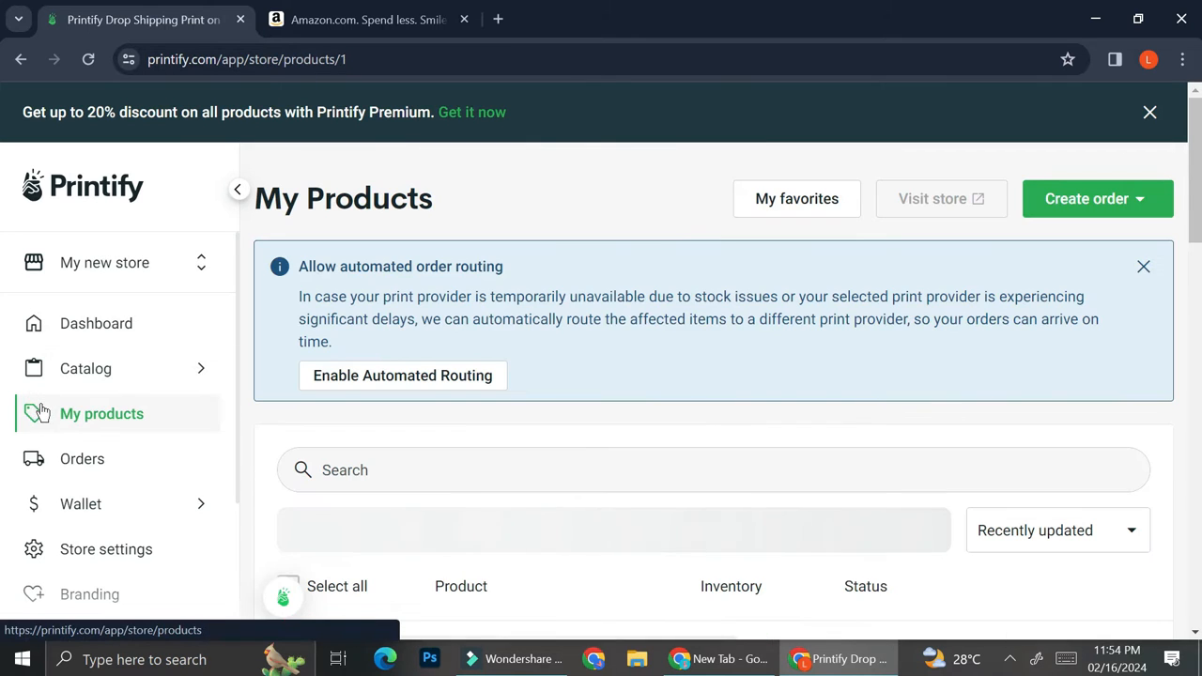
scroll("down", 3)
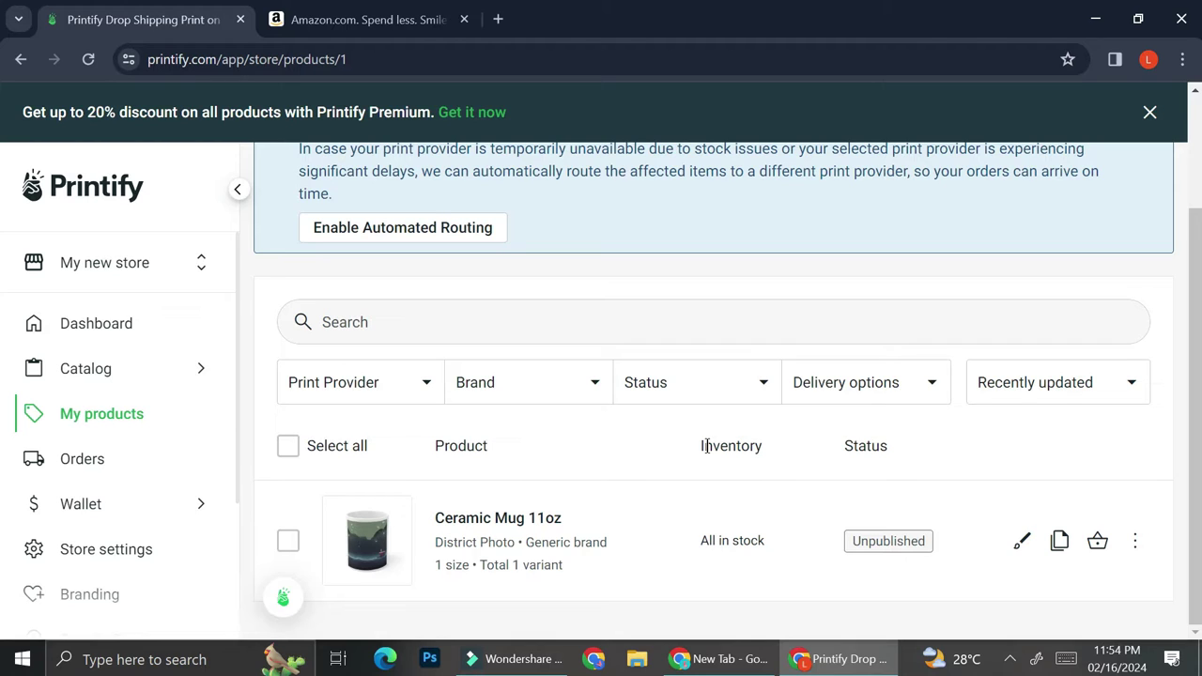
mouse_move(498, 563)
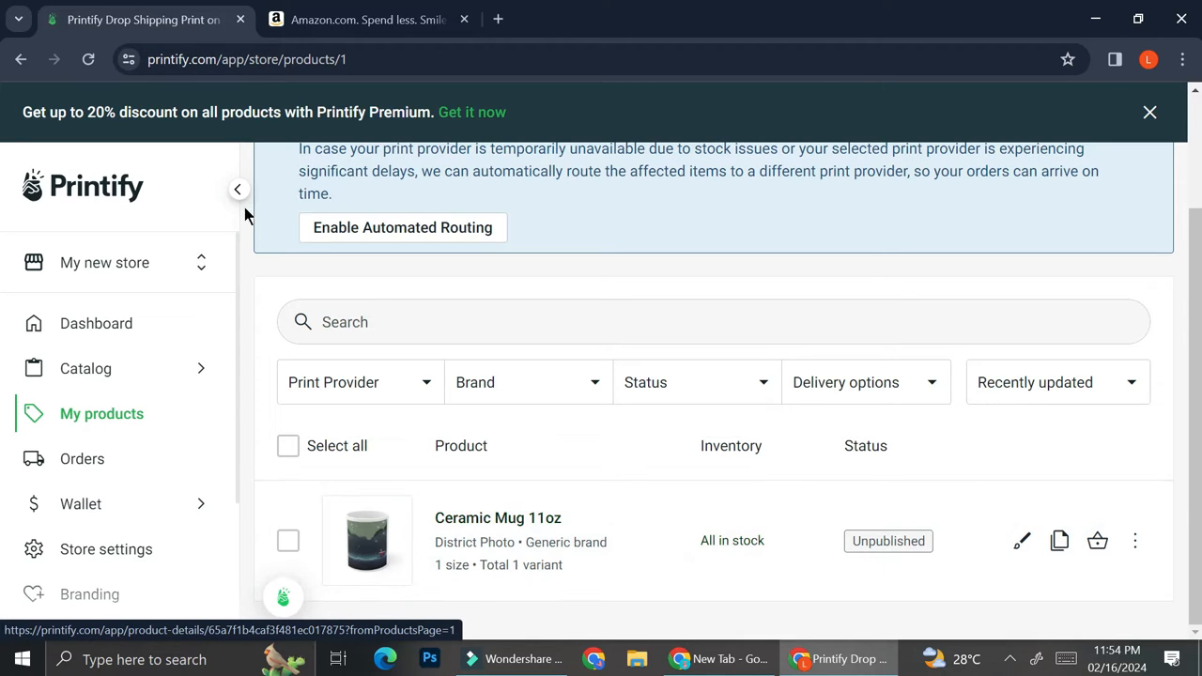
Go from the dashboard to the catalog's High earning products row with Acrylic Ornaments.
left_click(96, 324)
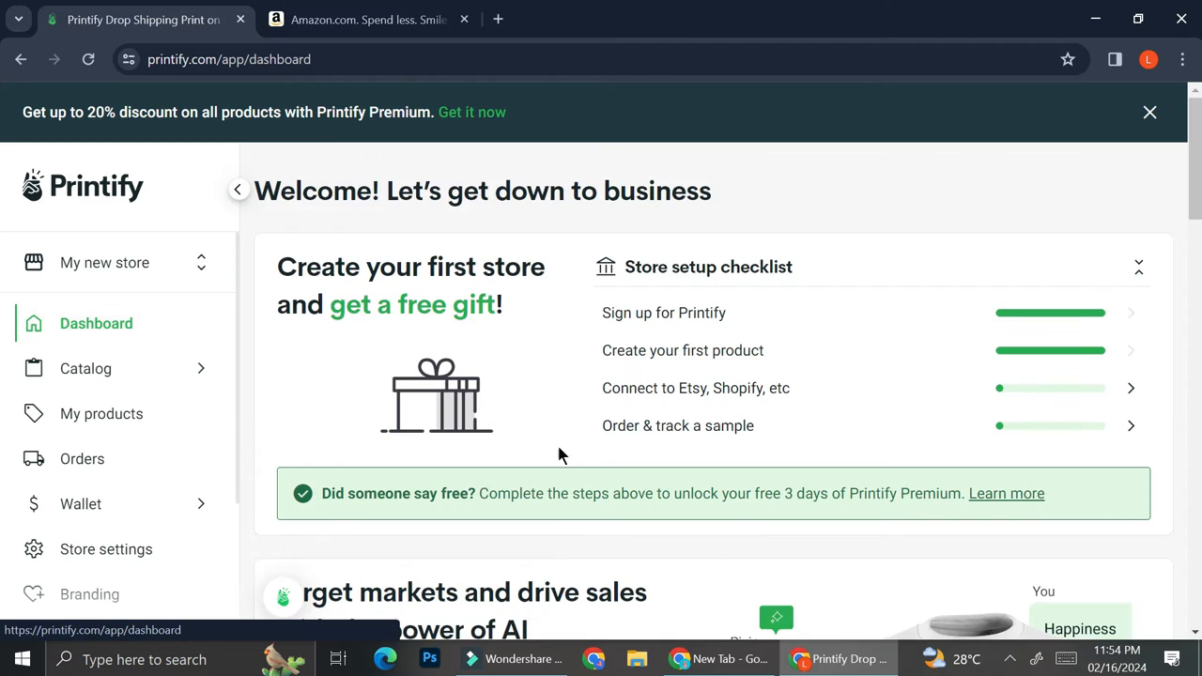
scroll("down", 3)
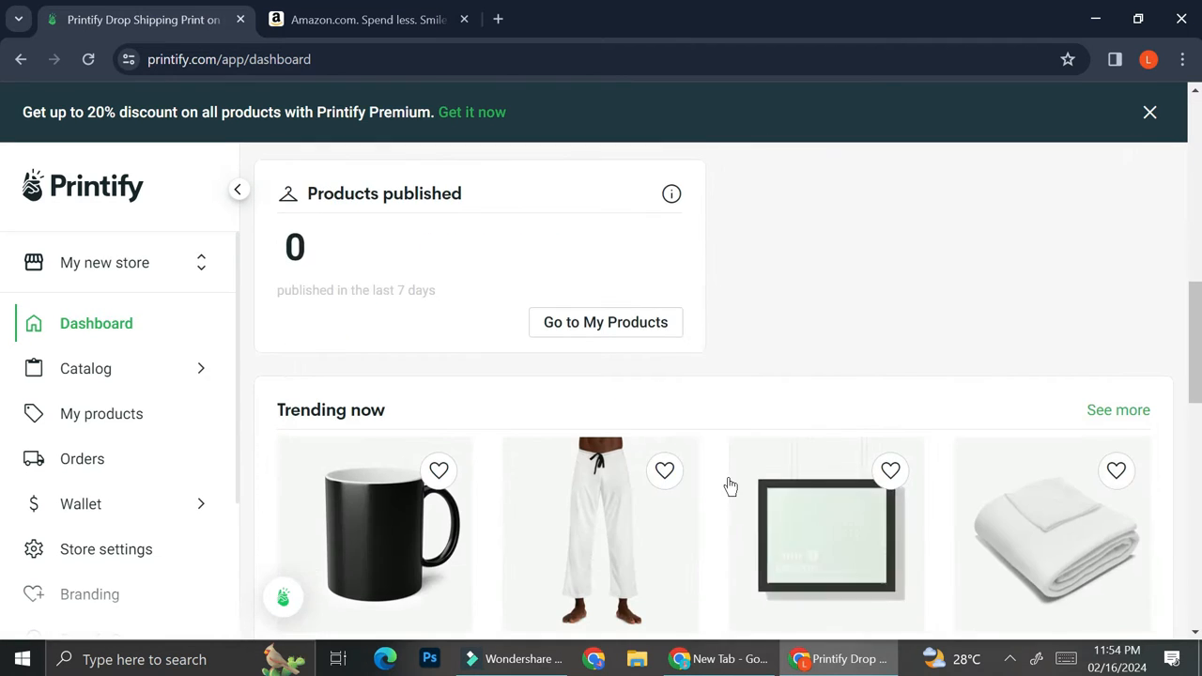
scroll("down", 3)
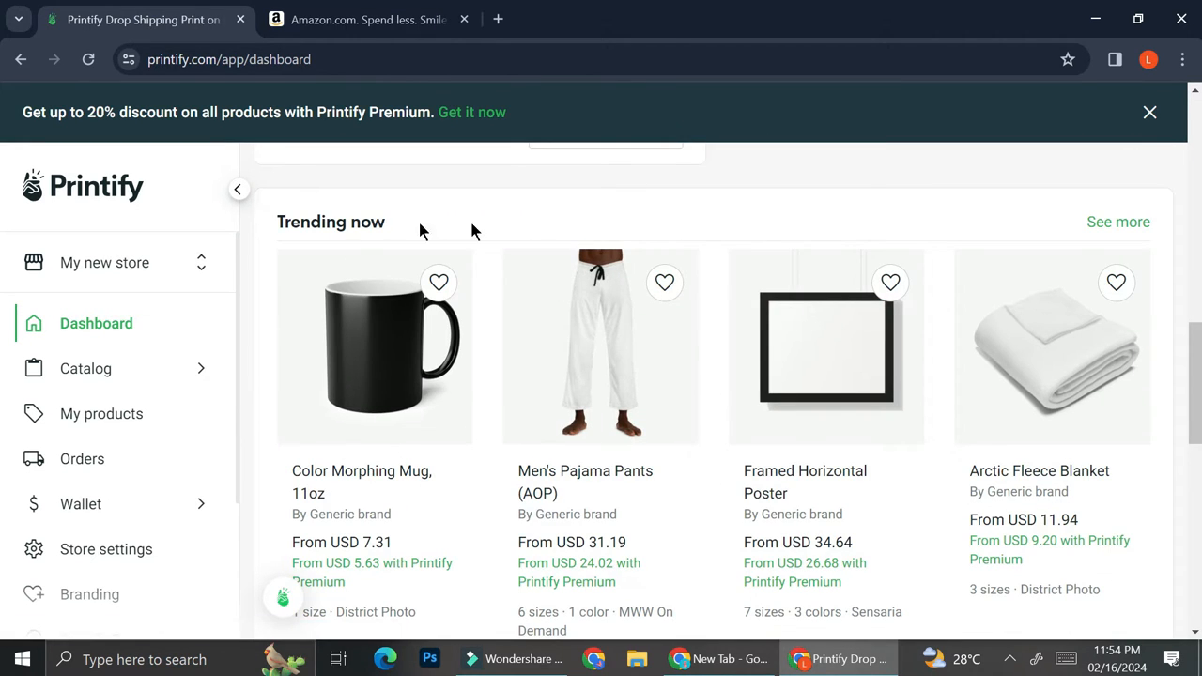
mouse_move(606, 223)
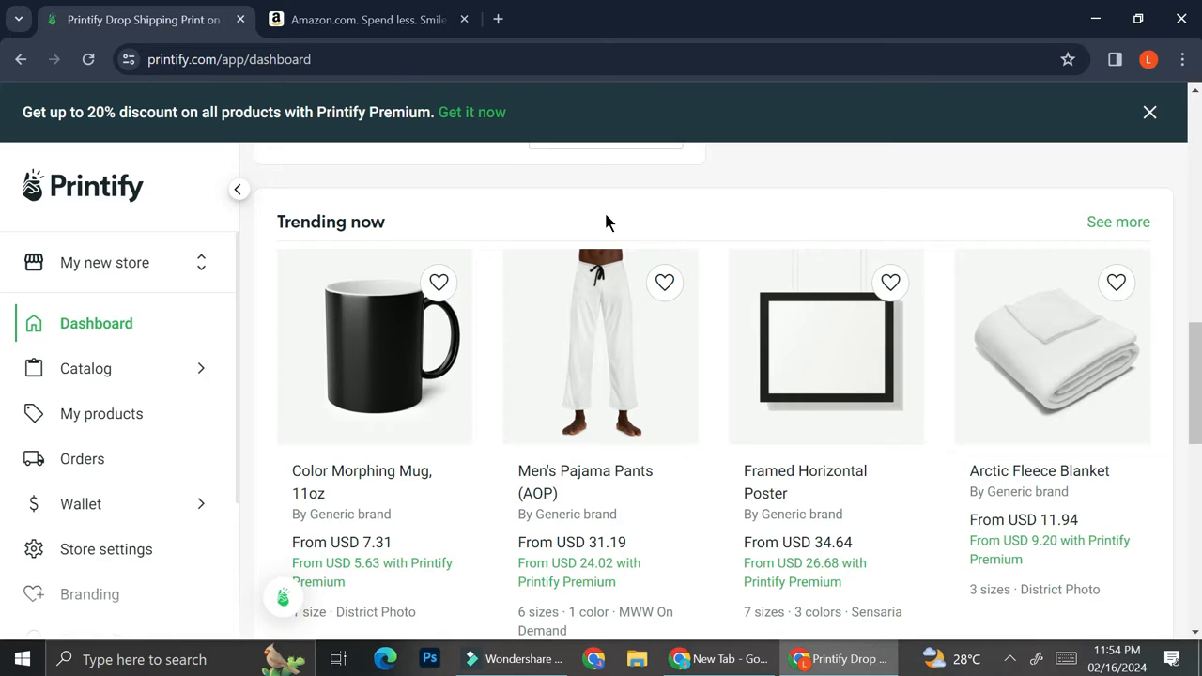
left_click(85, 368)
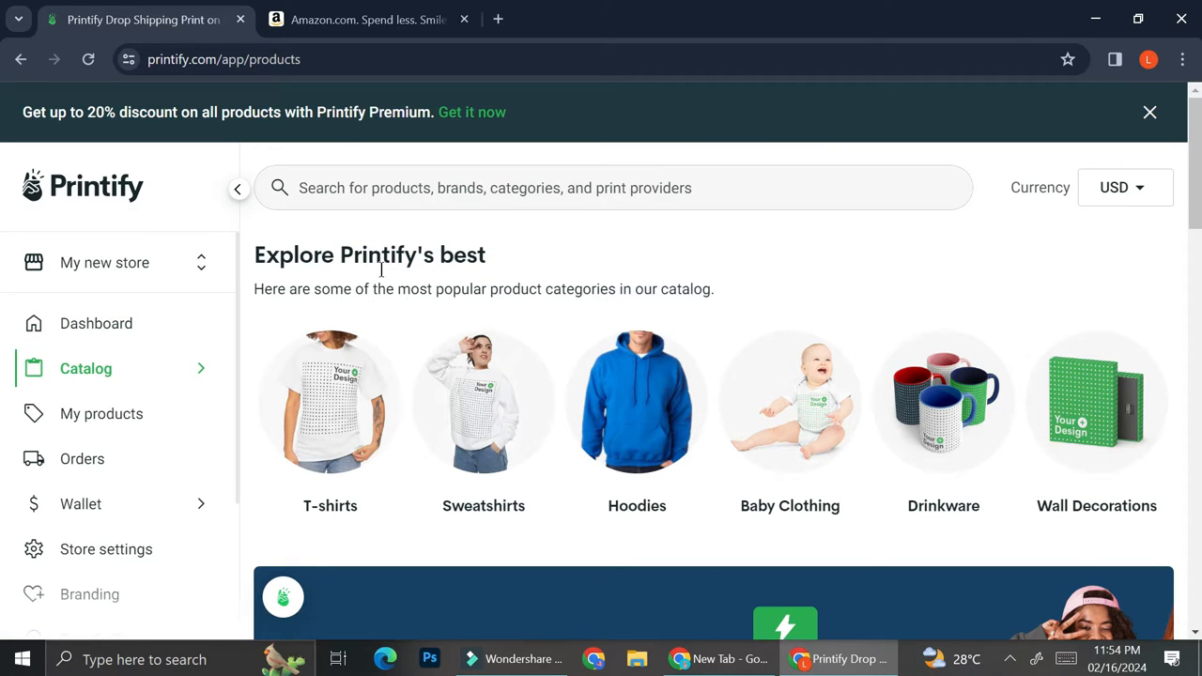
mouse_move(517, 371)
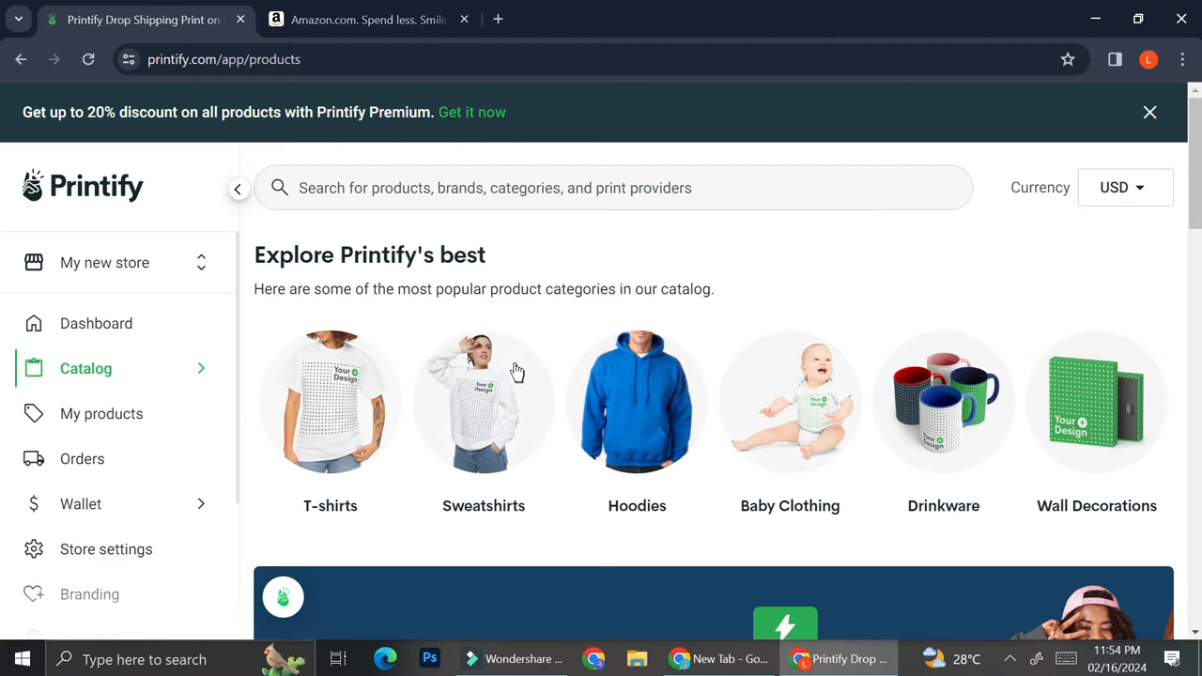
scroll("down", 3)
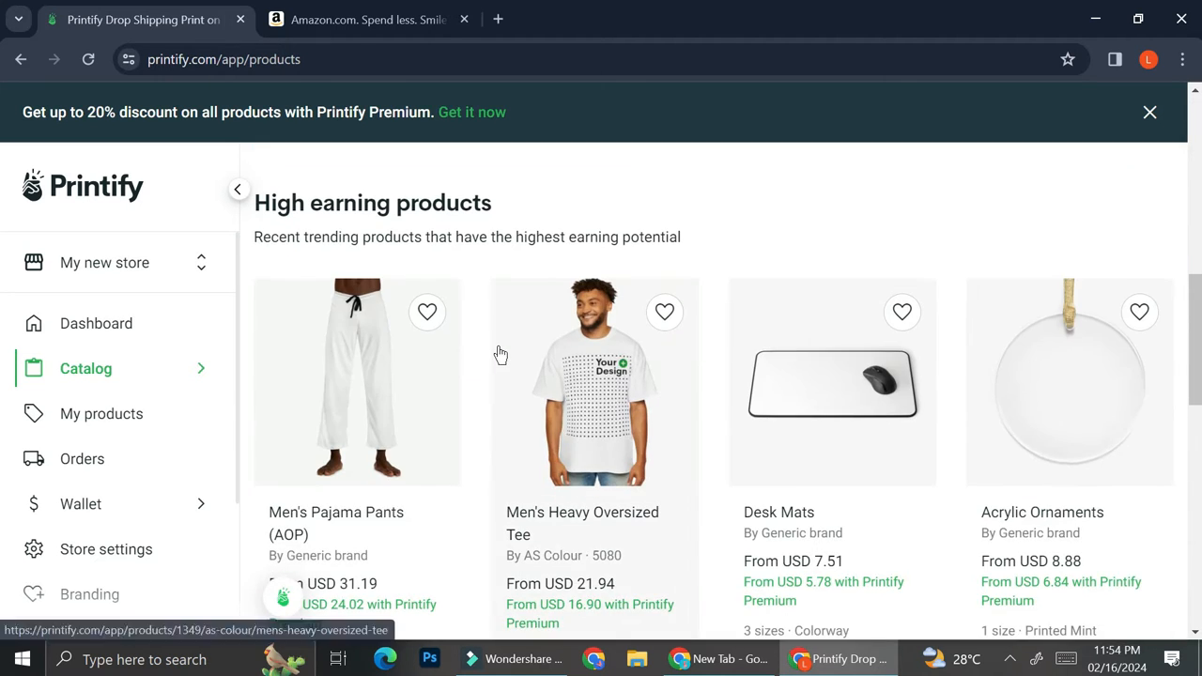
mouse_move(832, 367)
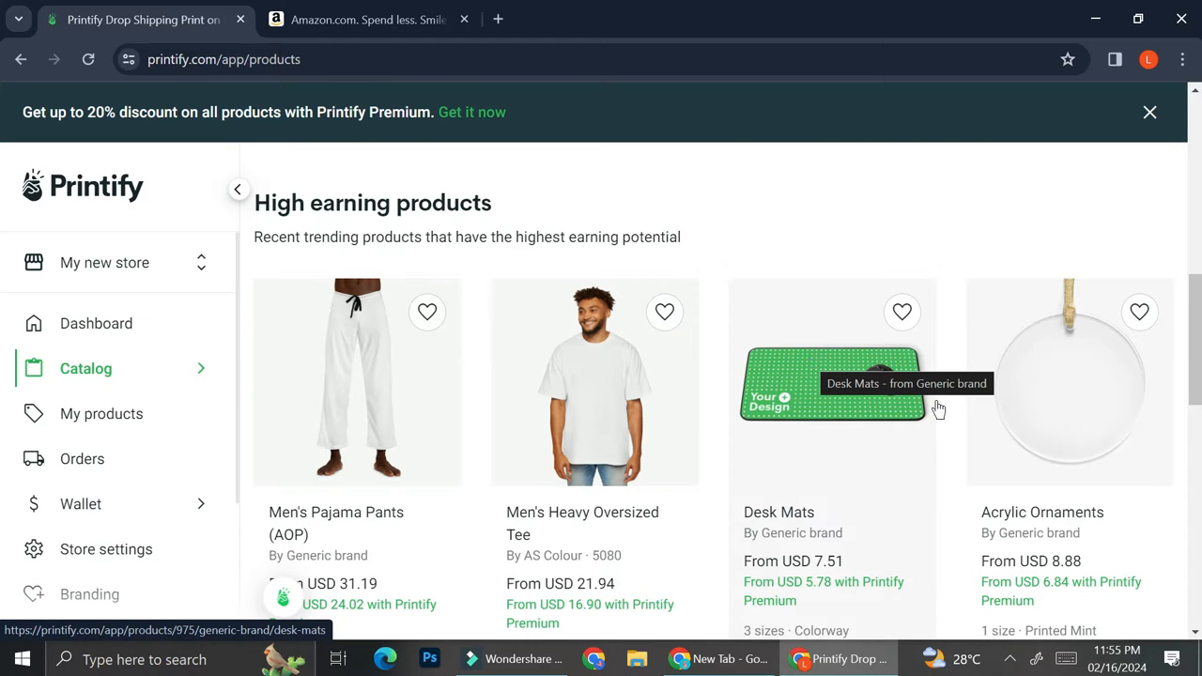
scroll("down", 3)
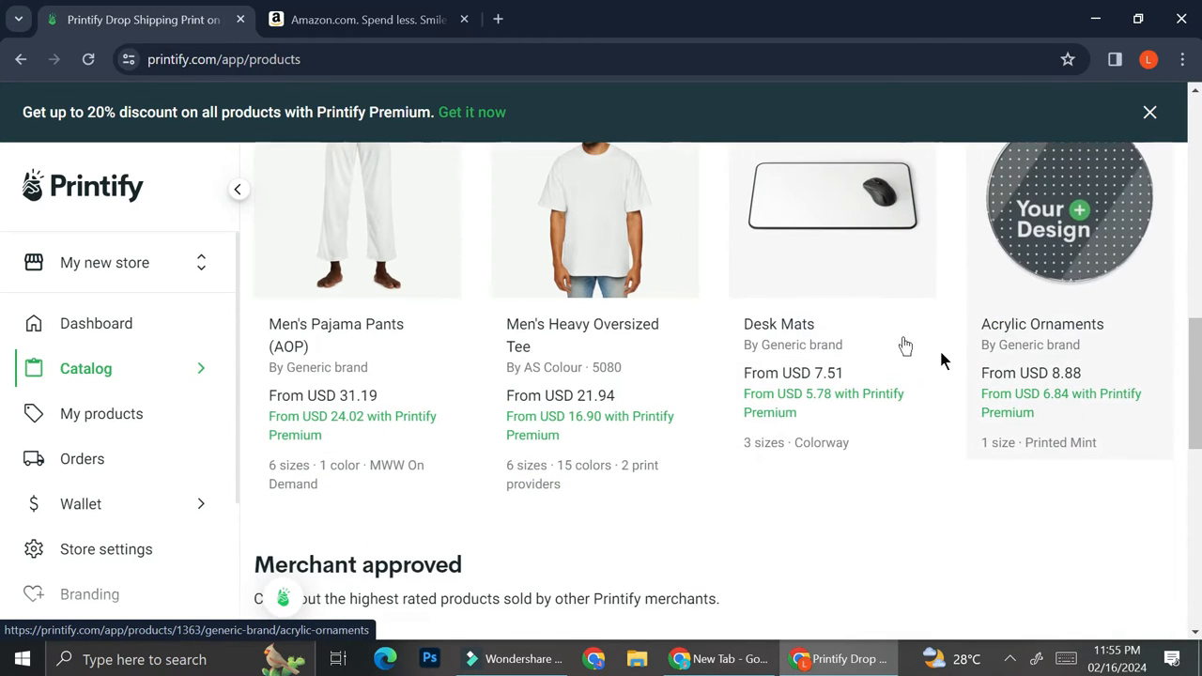
scroll("up", 3)
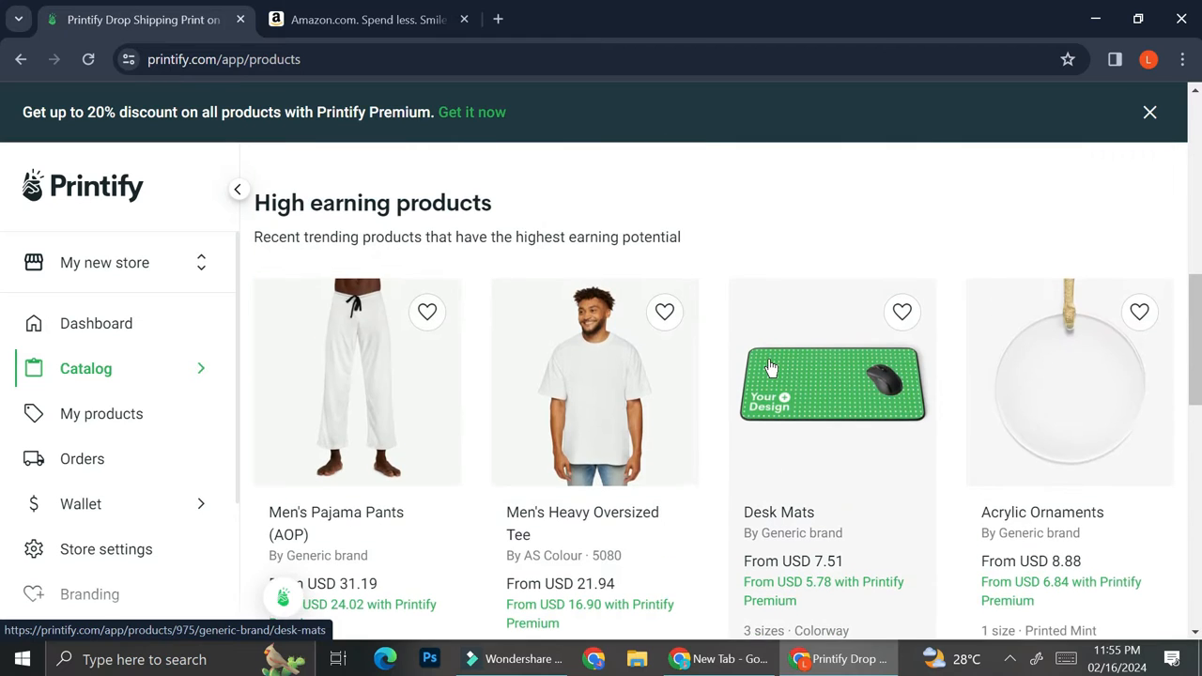
mouse_move(770, 366)
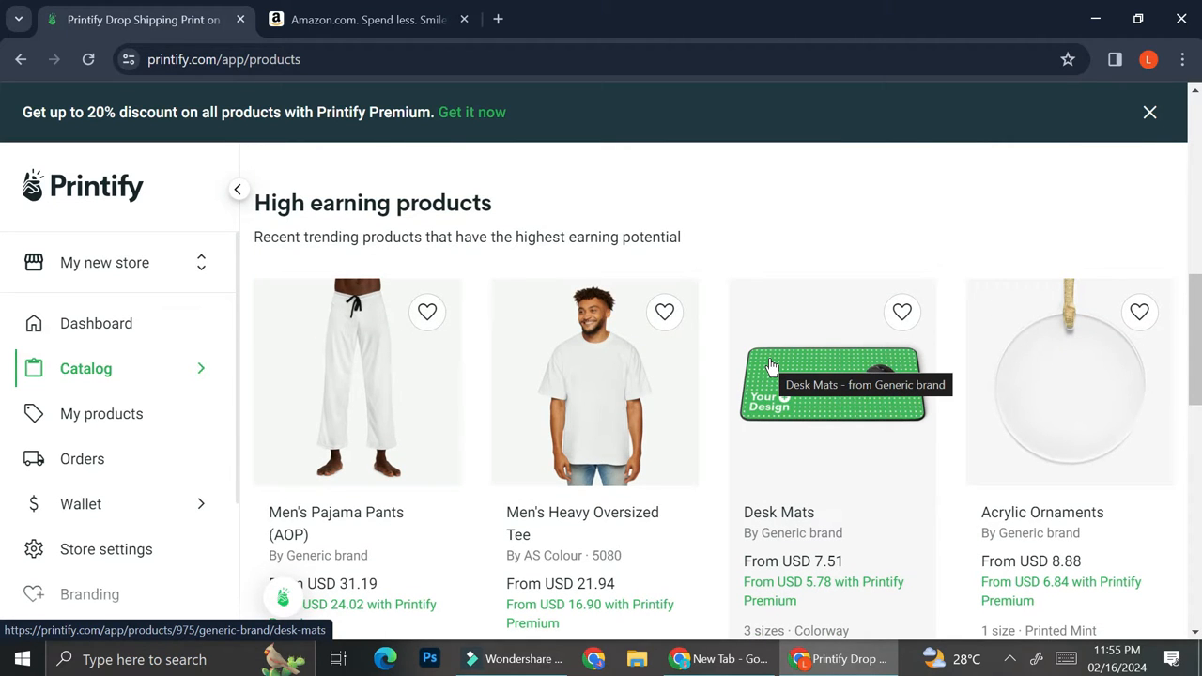
mouse_move(1061, 479)
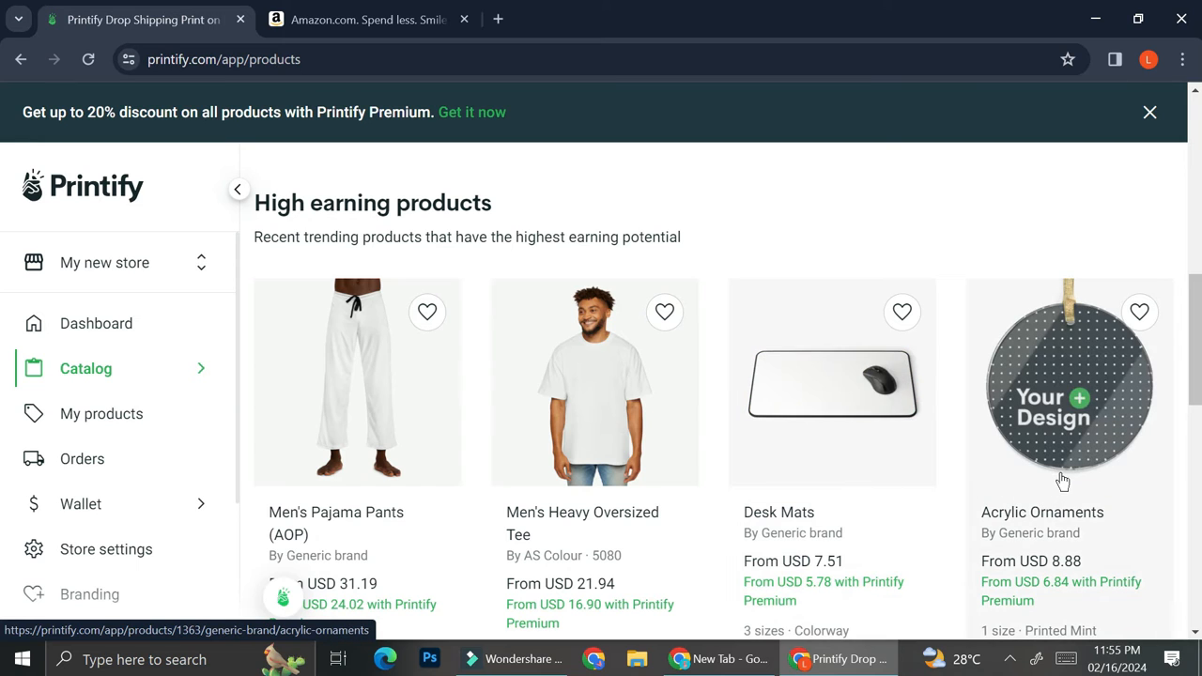
Open Acrylic Ornaments and start designing with the Printed Mint provider.
left_click(1068, 382)
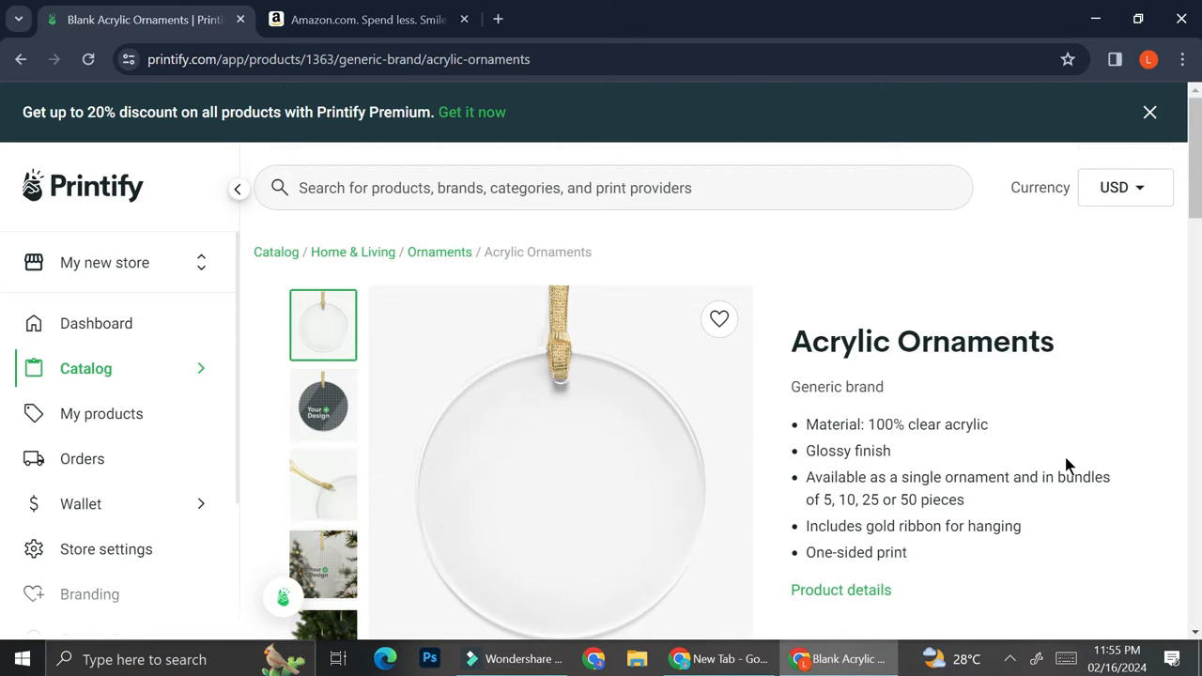
scroll("down", 3)
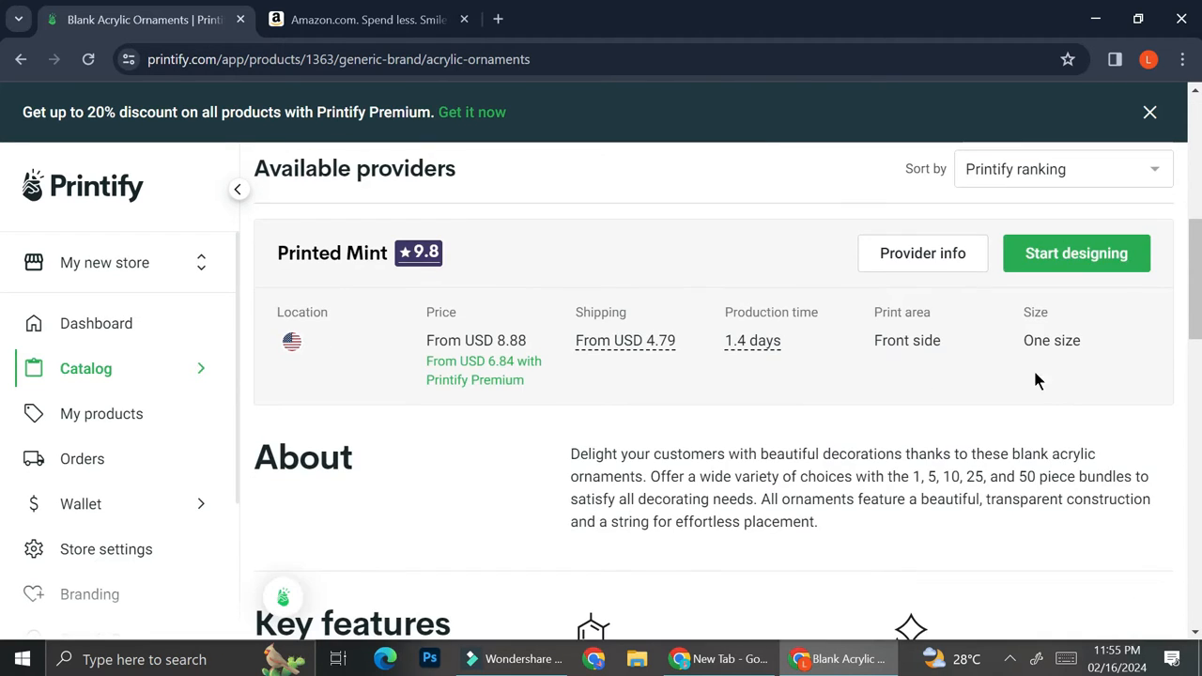
left_click(1075, 253)
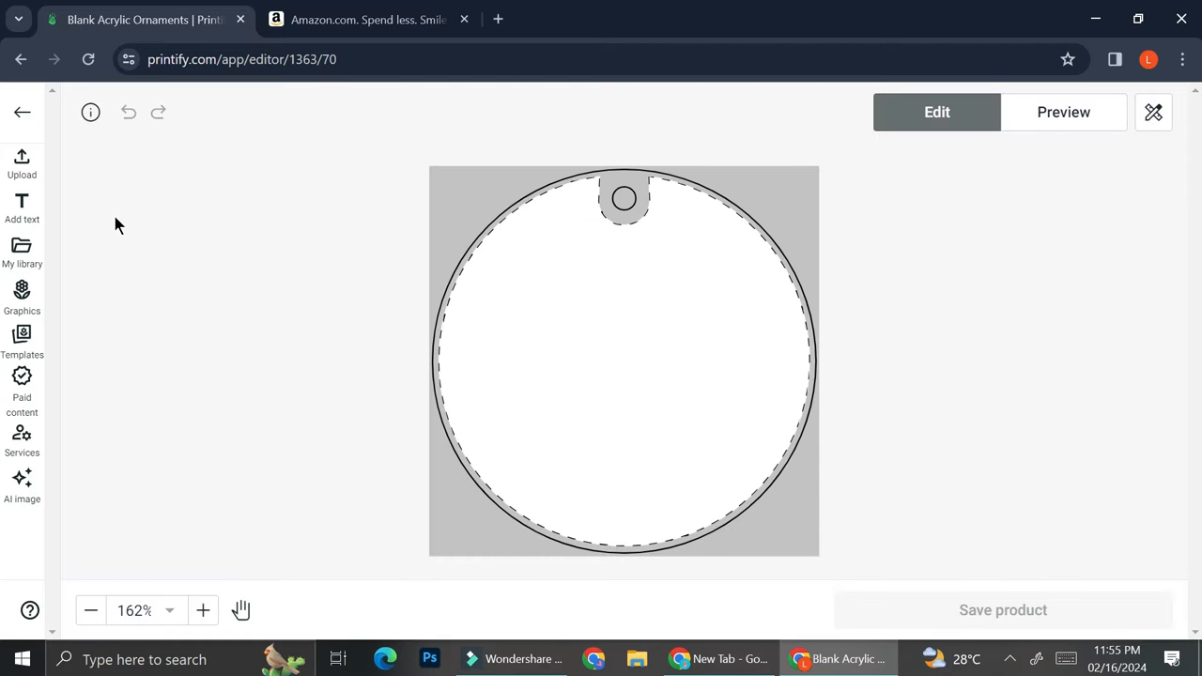
Browse the Graphics panel, then bring up the device, Dropbox and Google Drive upload options.
left_click(22, 296)
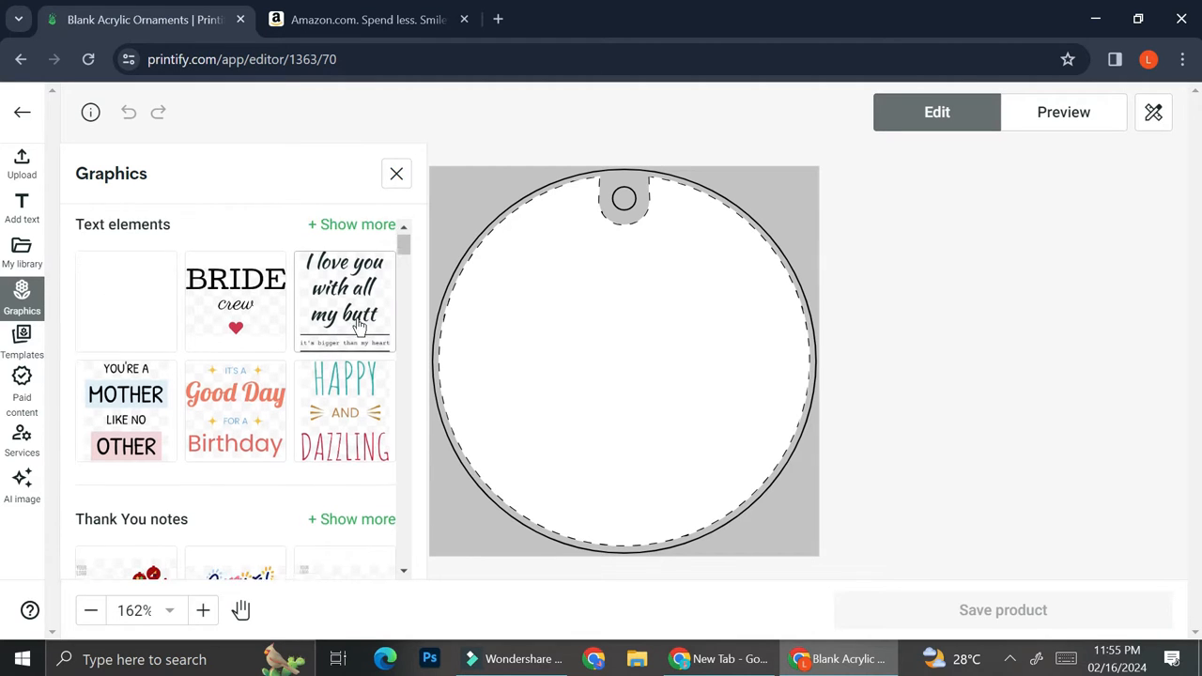
scroll("down", 3)
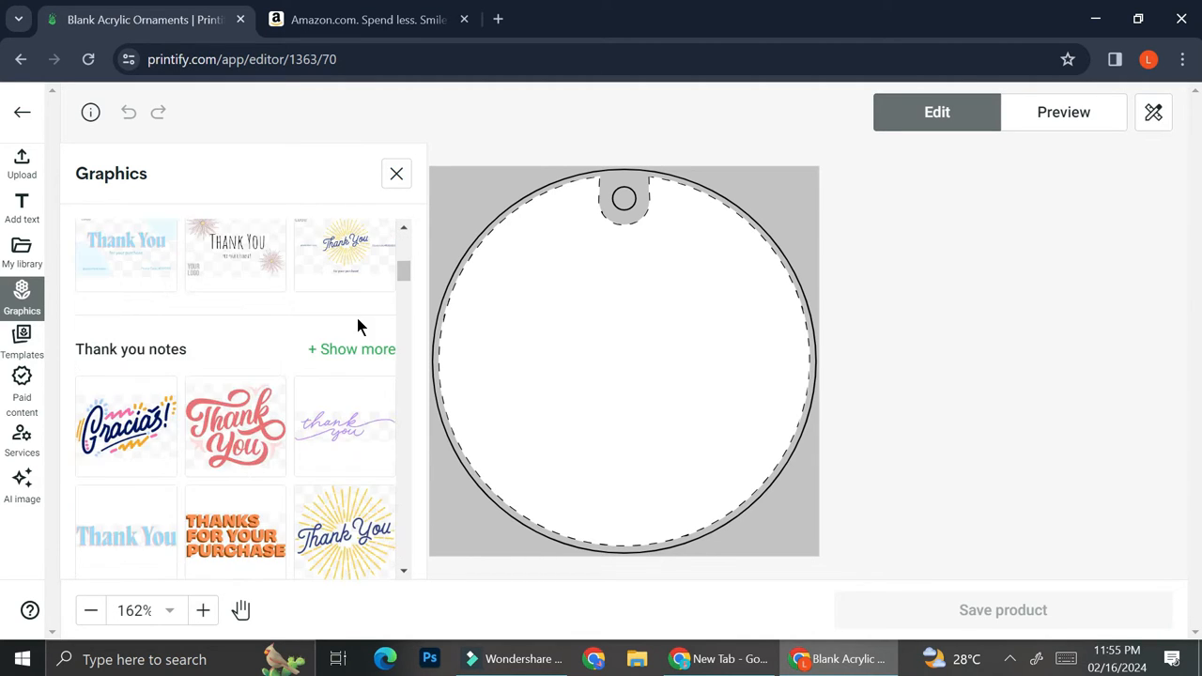
mouse_move(234, 426)
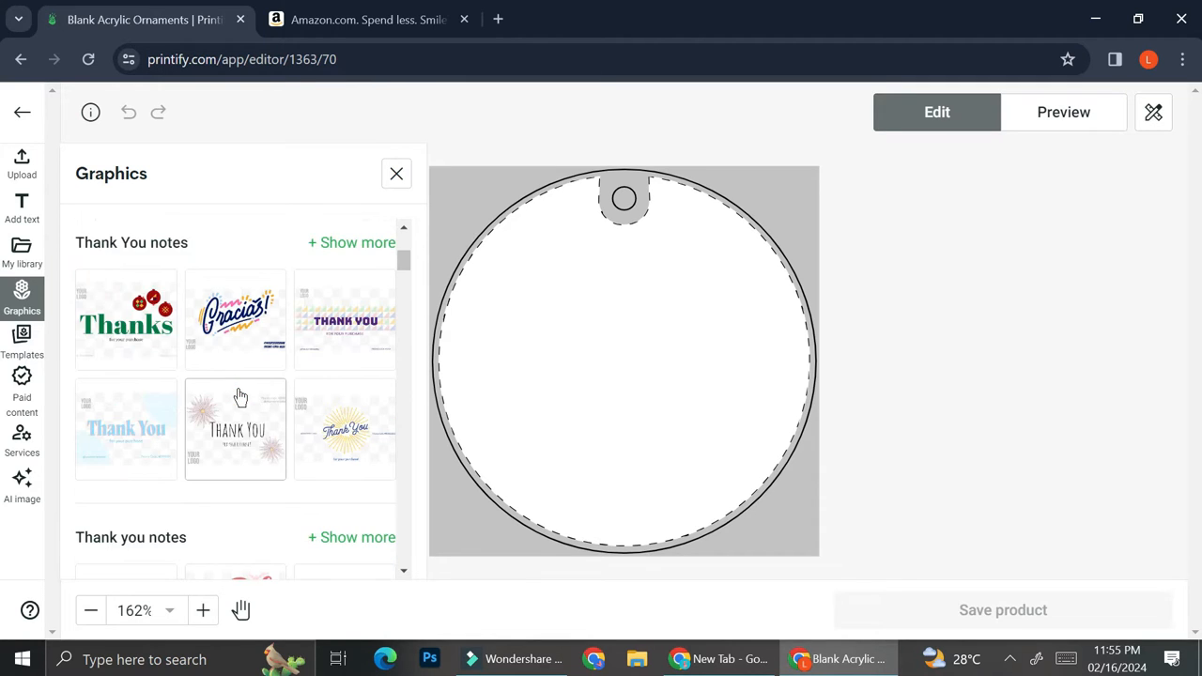
scroll("up", 3)
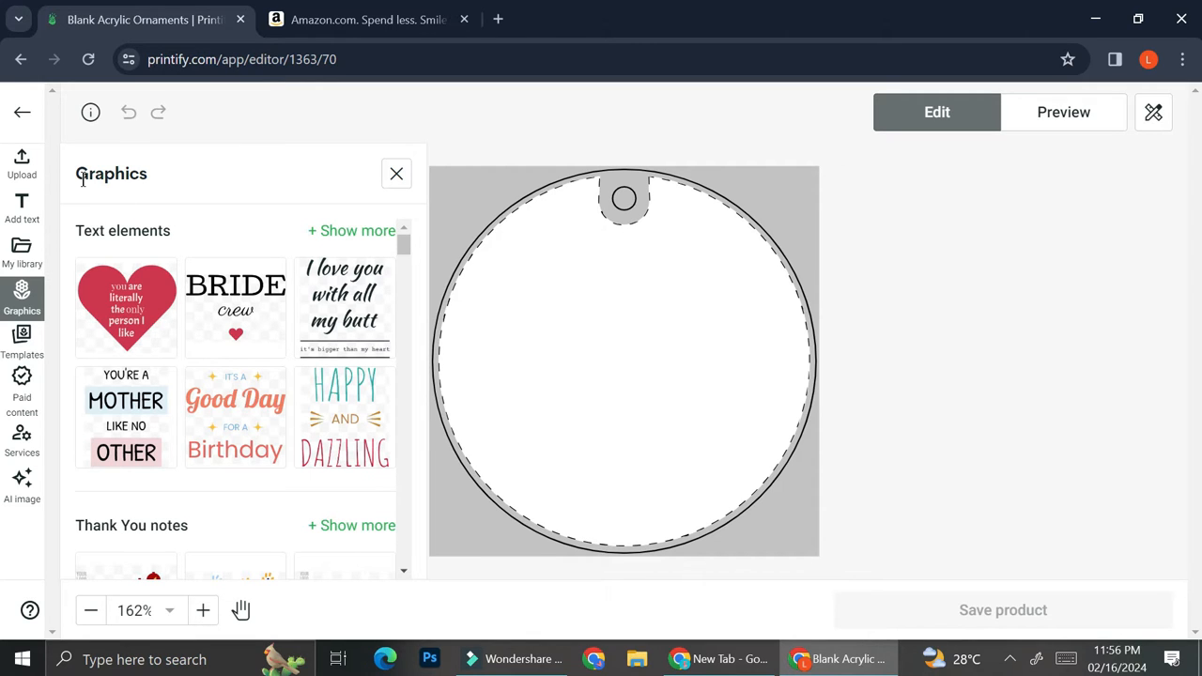
left_click(22, 160)
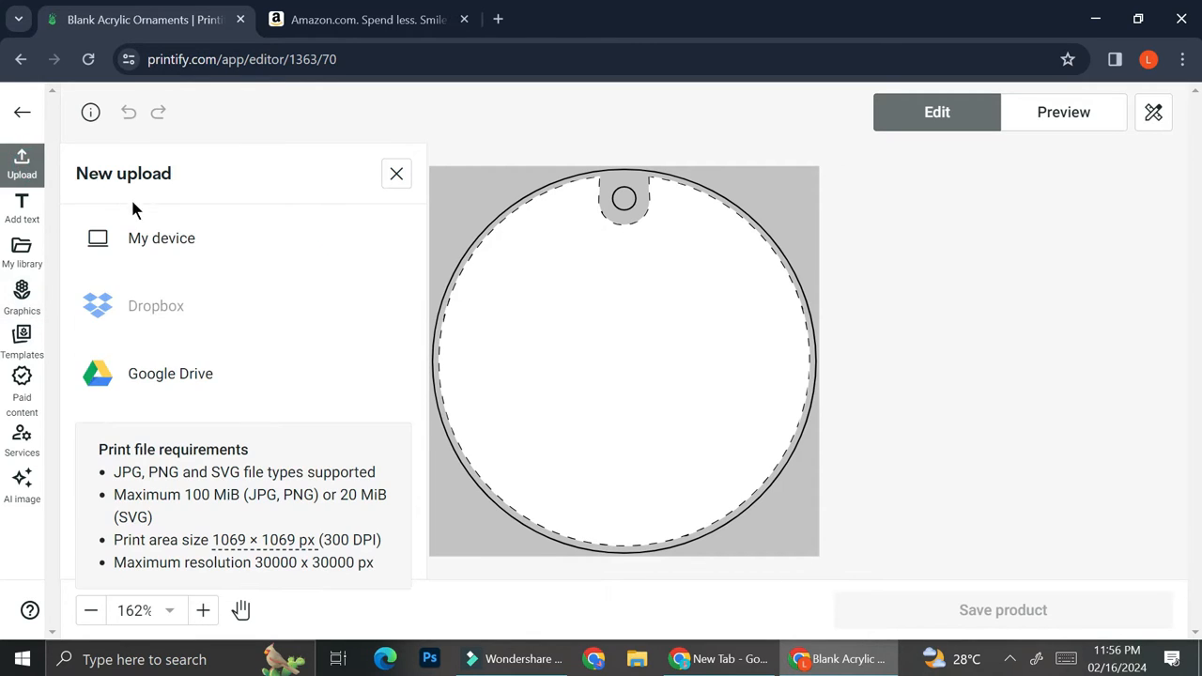
mouse_move(194, 252)
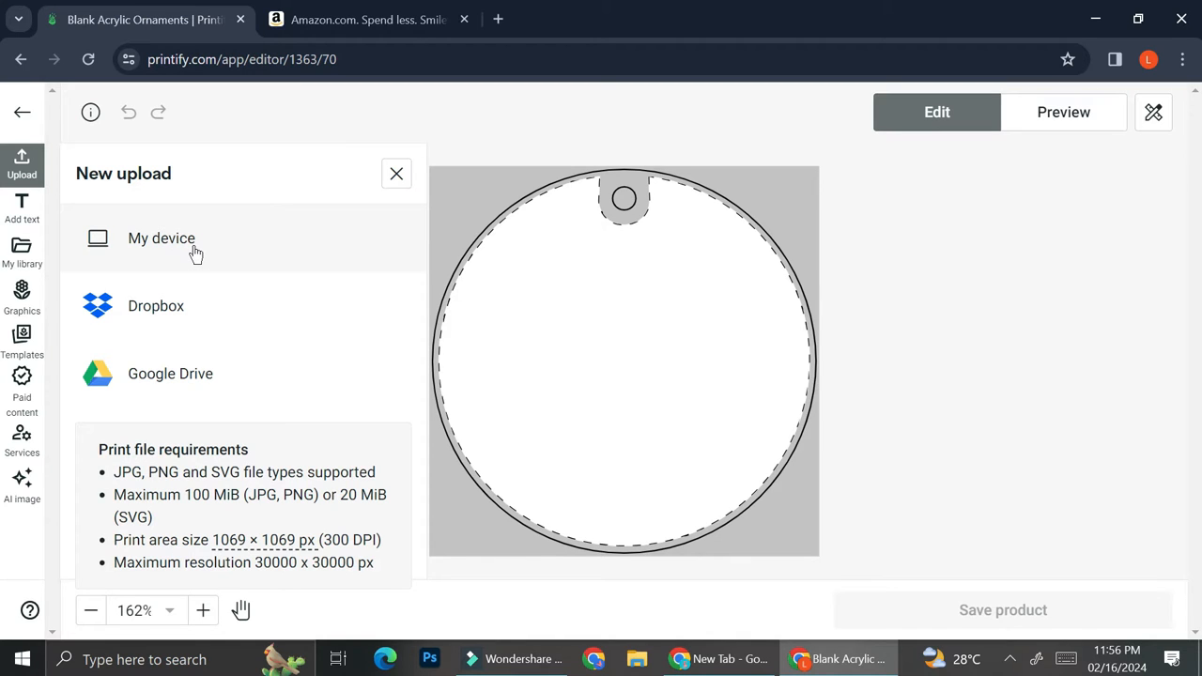
mouse_move(193, 264)
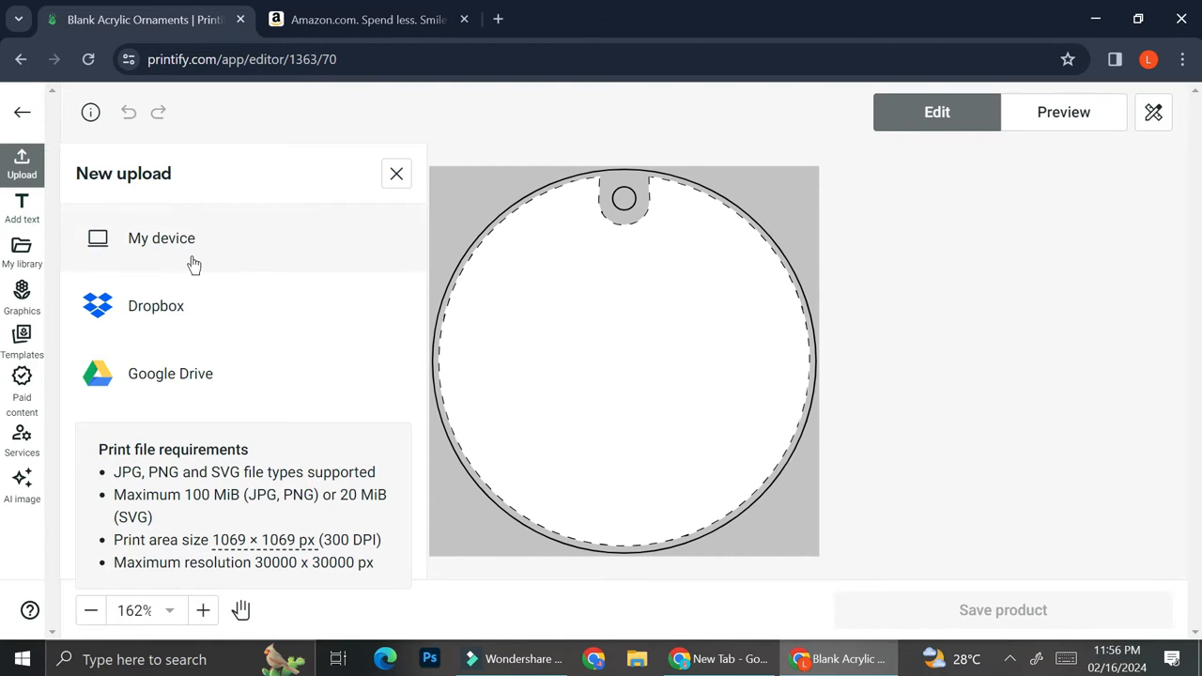
Upload hugs + kisses (3) from Downloads onto the ornament.
left_click(160, 238)
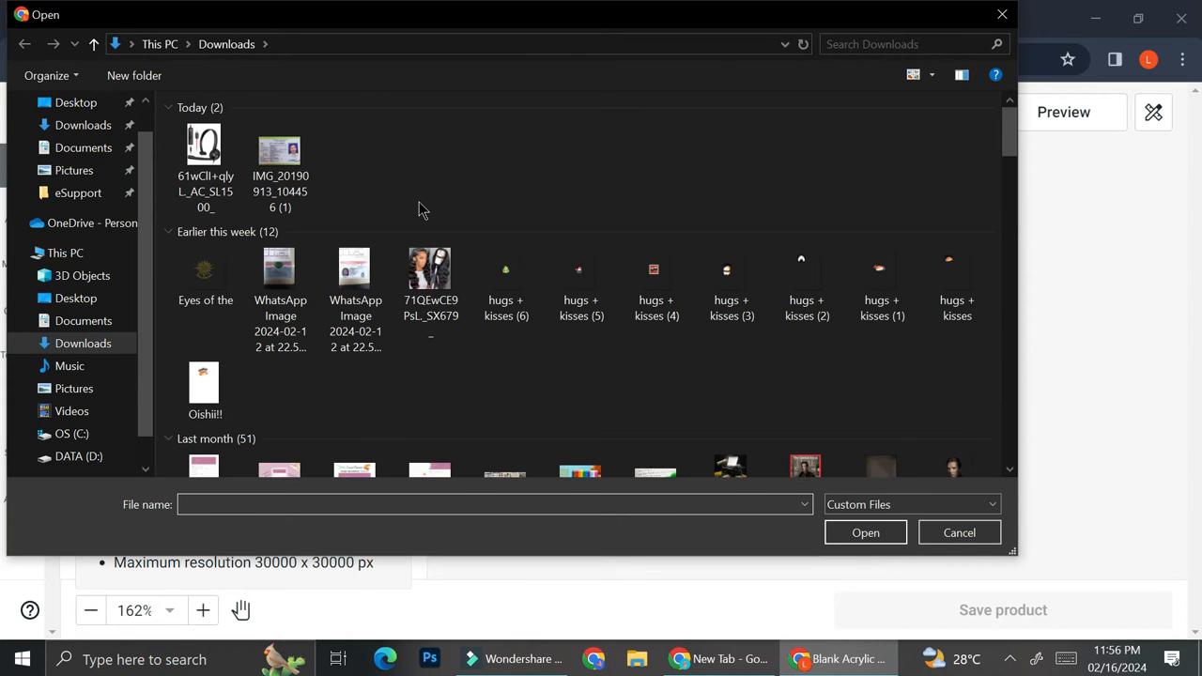
scroll("down", 3)
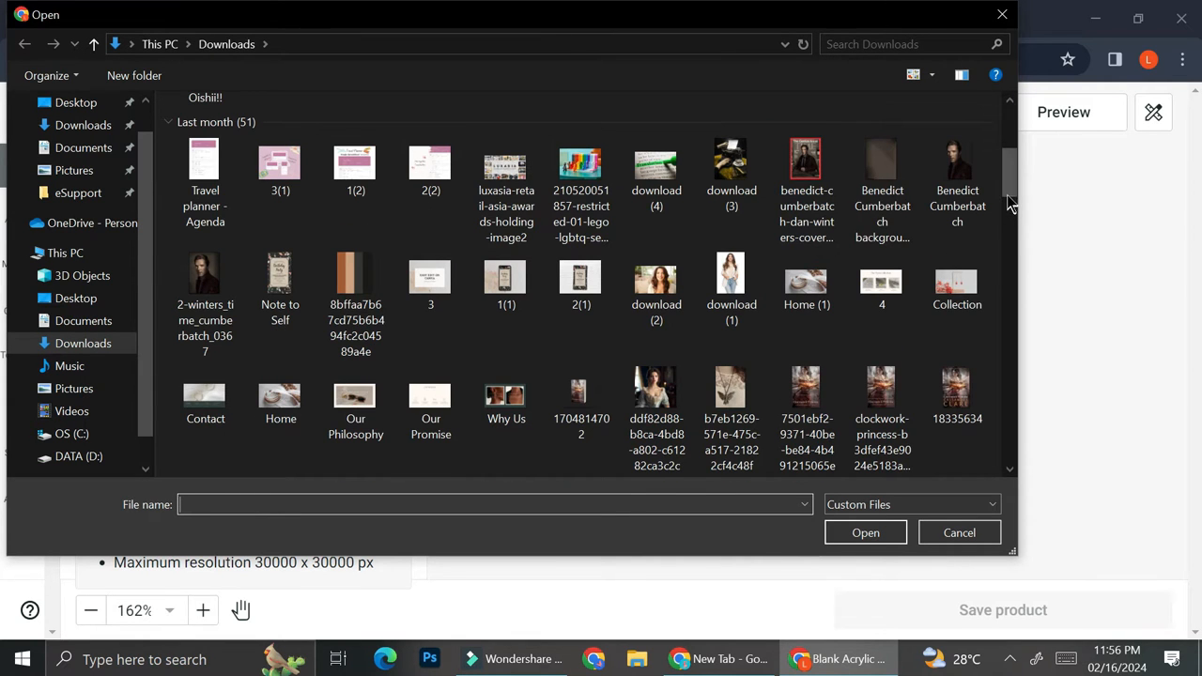
scroll("up", 3)
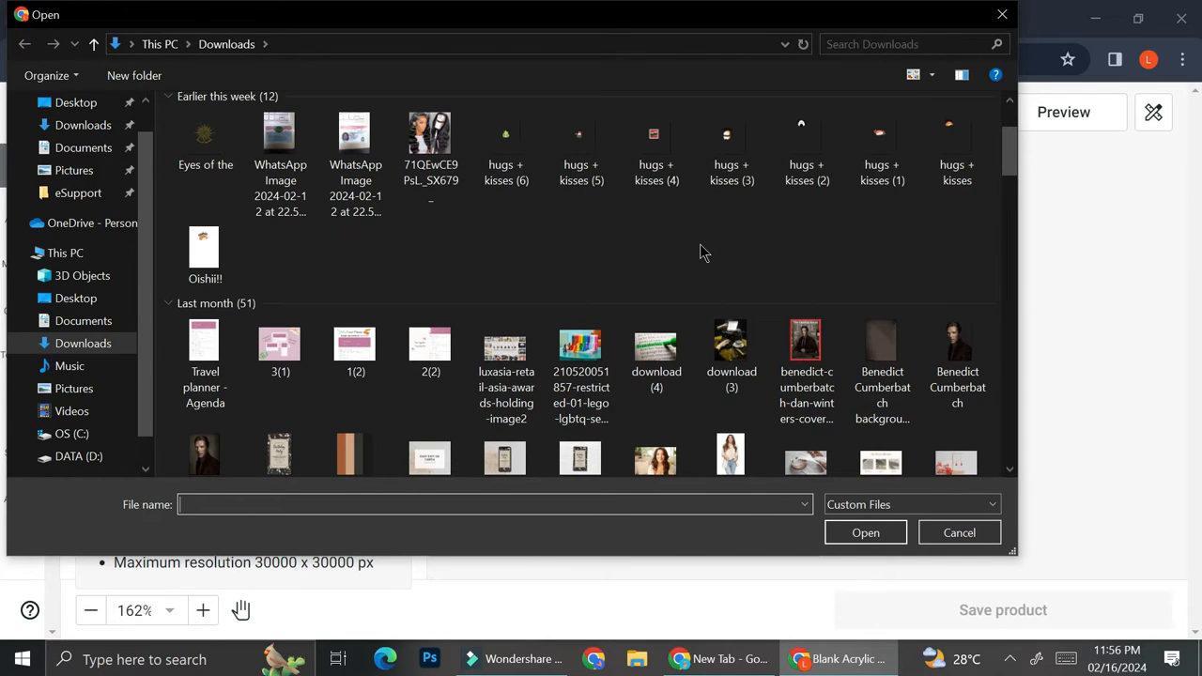
left_click(731, 151)
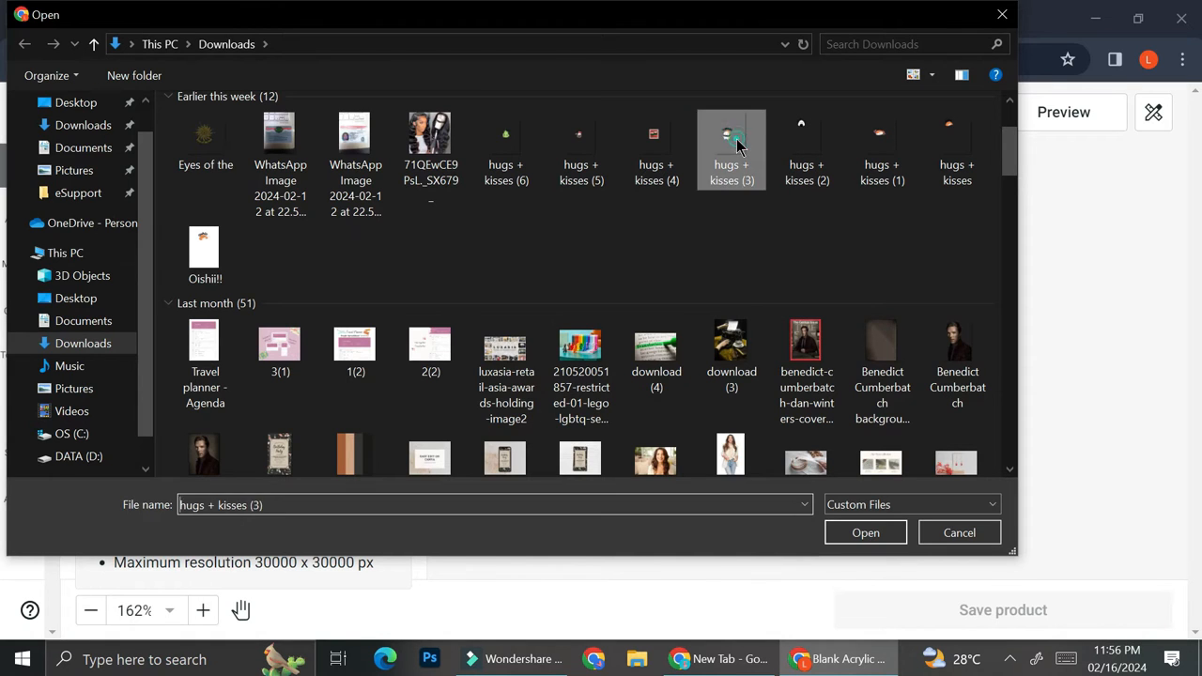
left_click(865, 532)
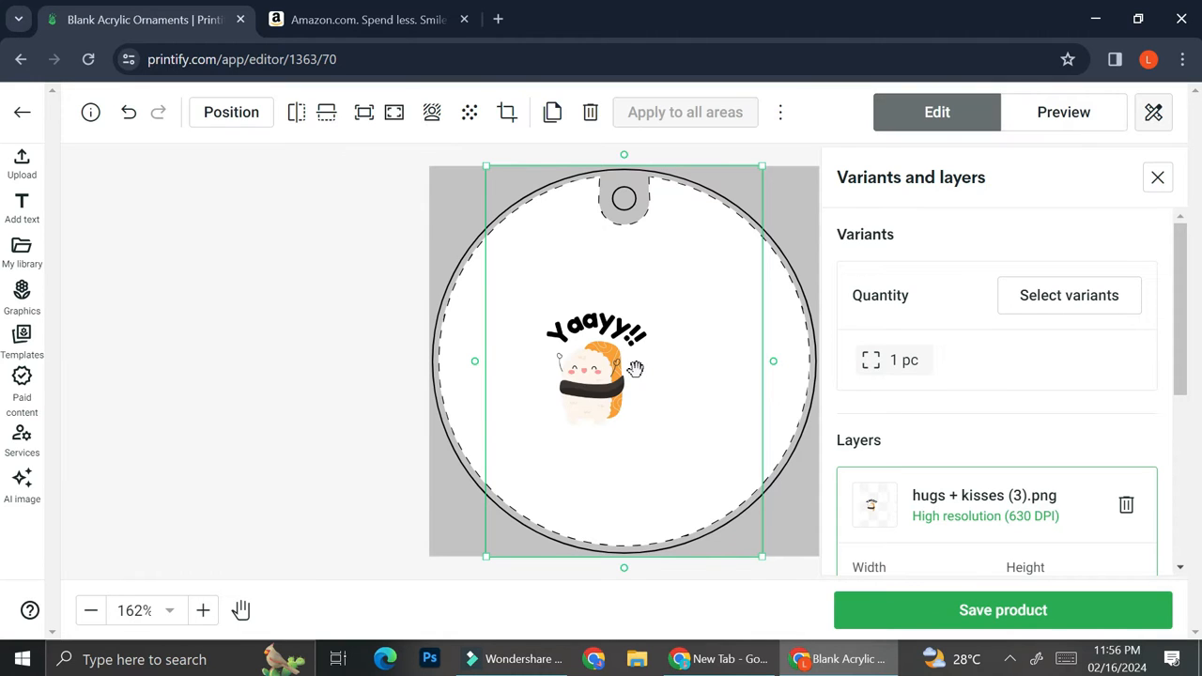
Enlarge the sushi graphic and nudge it near the ornament's centre.
left_click_drag(596, 366, 629, 364)
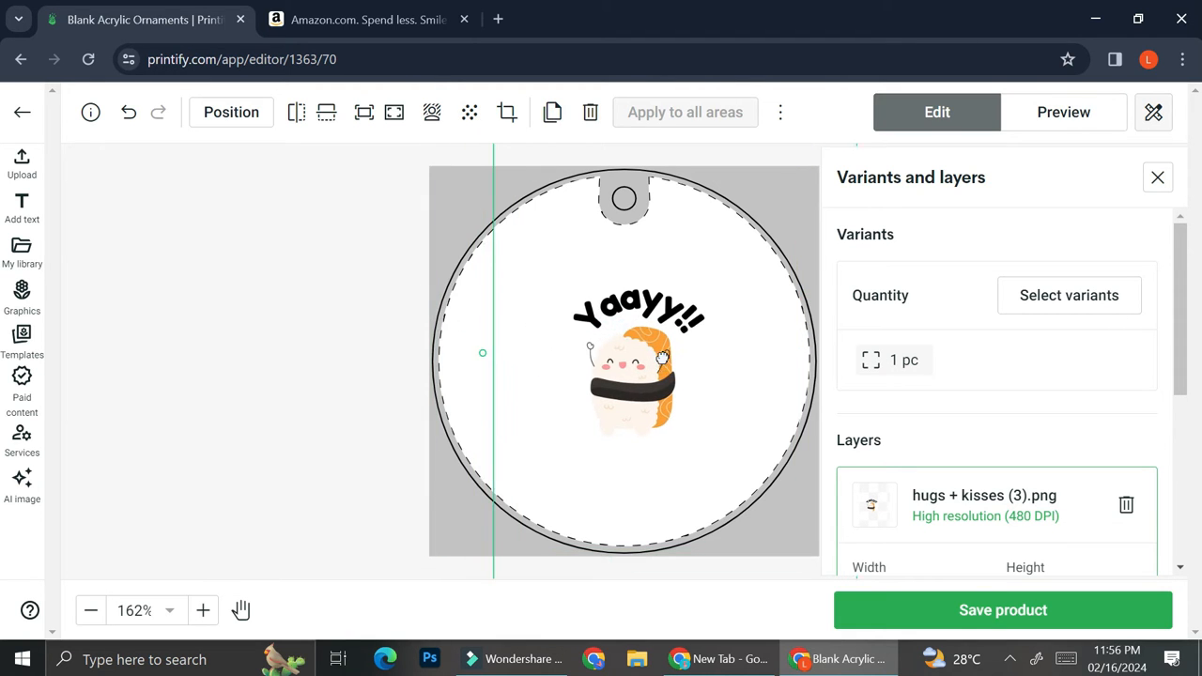
left_click_drag(638, 361, 630, 367)
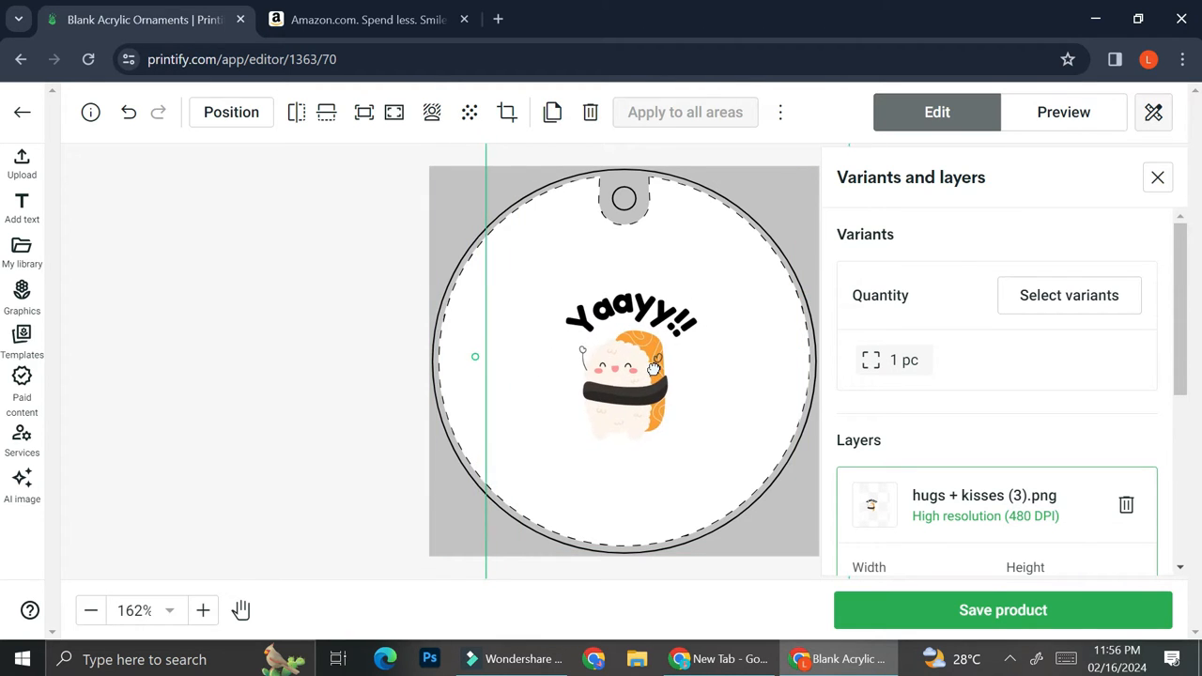
left_click_drag(629, 376, 629, 362)
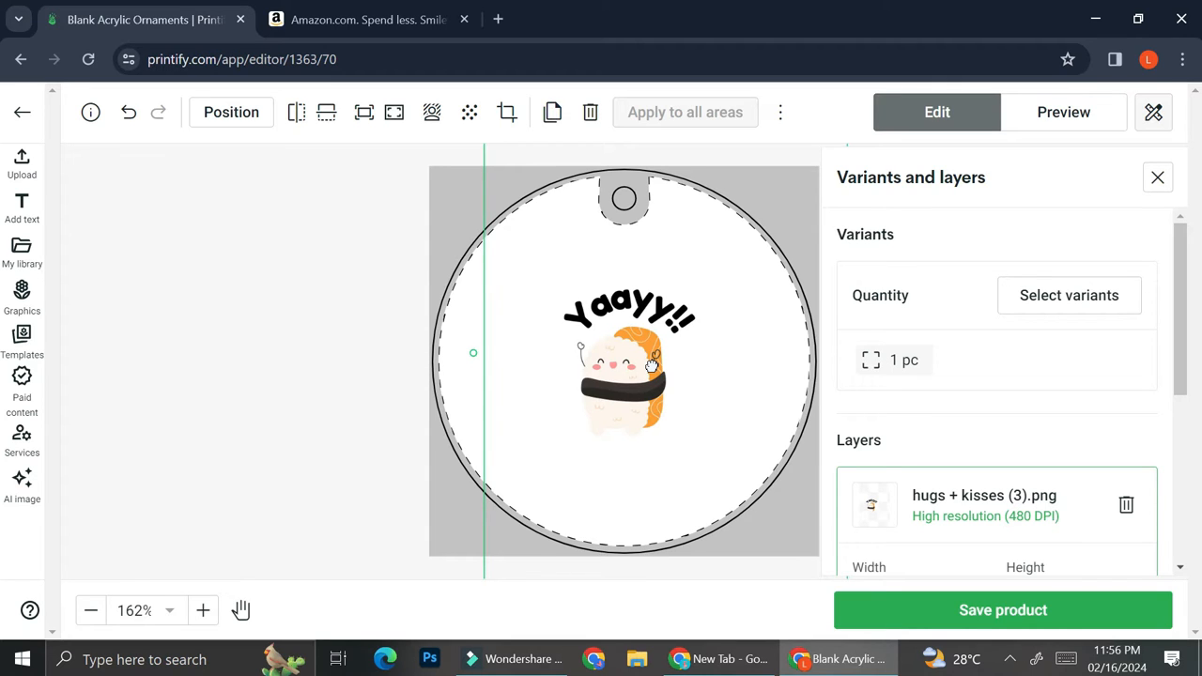
mouse_move(758, 432)
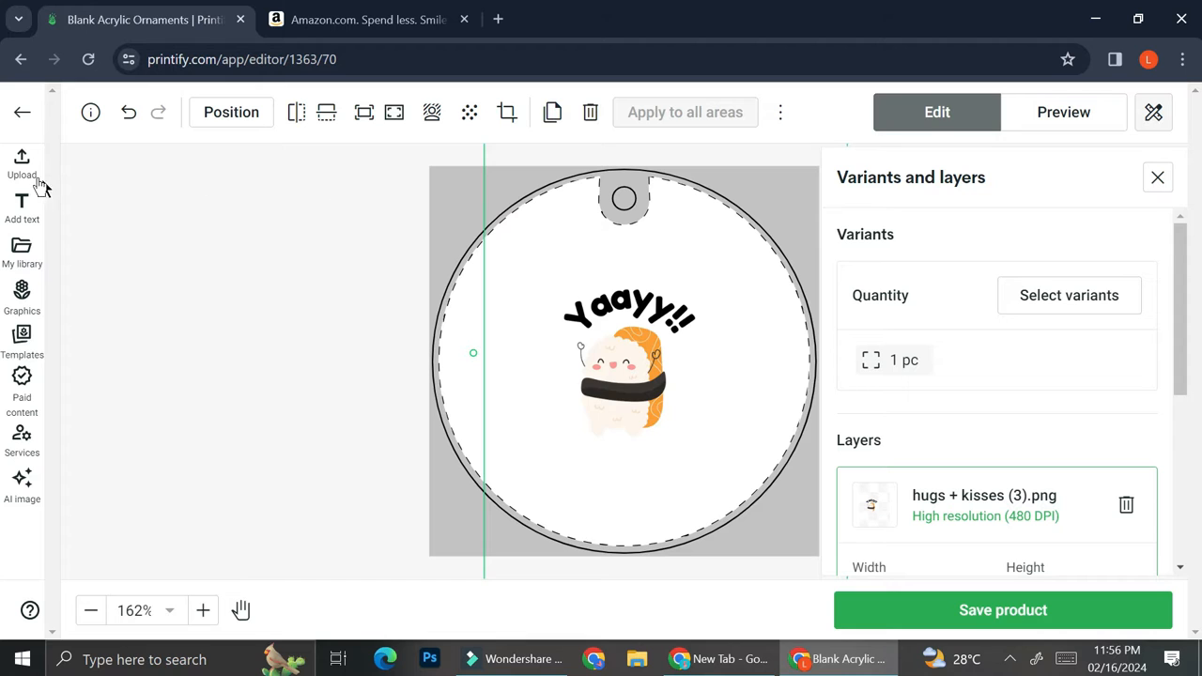
Upload the hugs + kisses (5) image from the device onto the ornament.
left_click(22, 165)
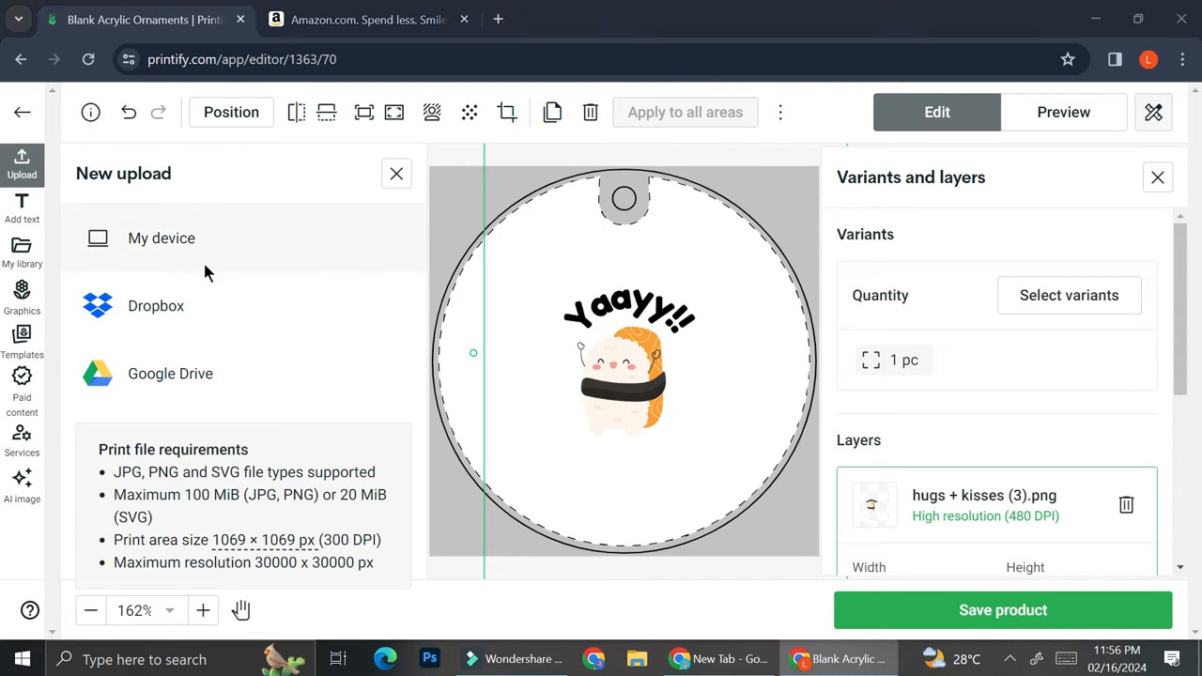
left_click(161, 238)
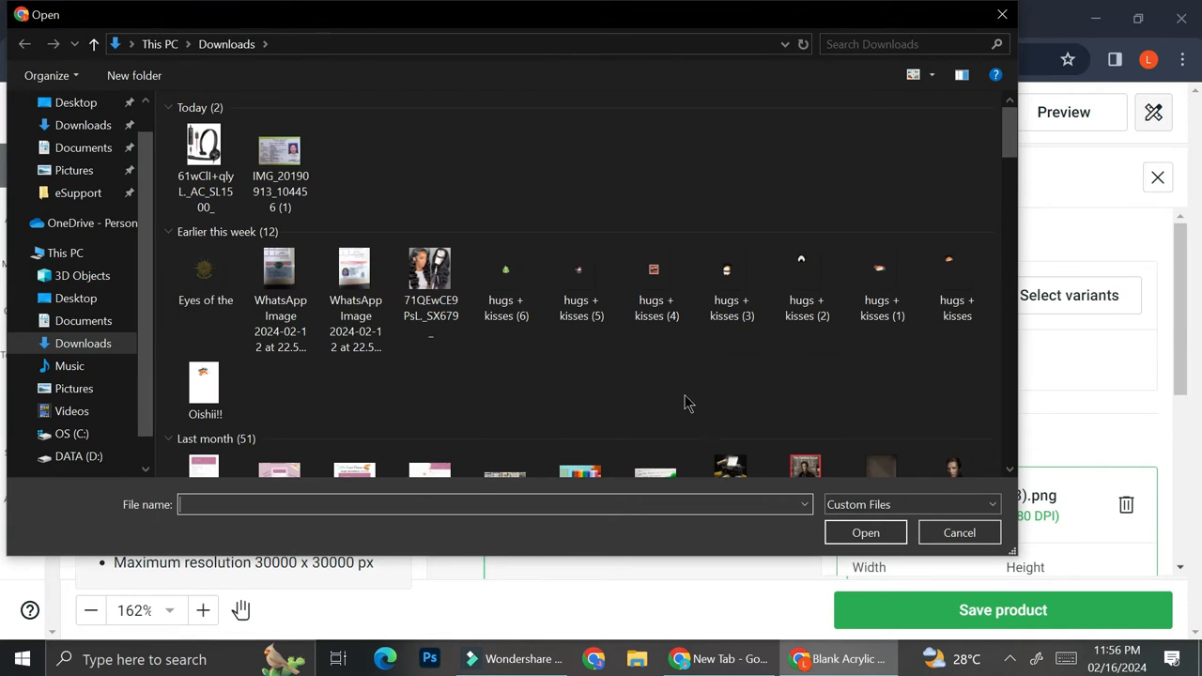
left_click(881, 282)
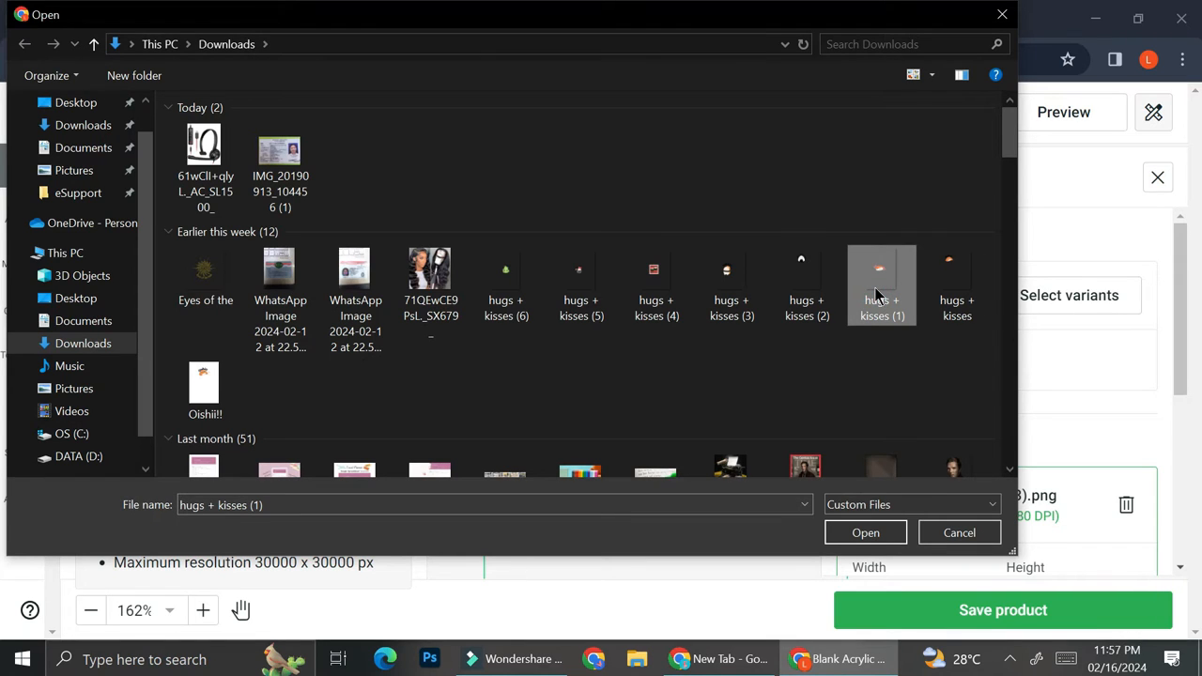
mouse_move(806, 282)
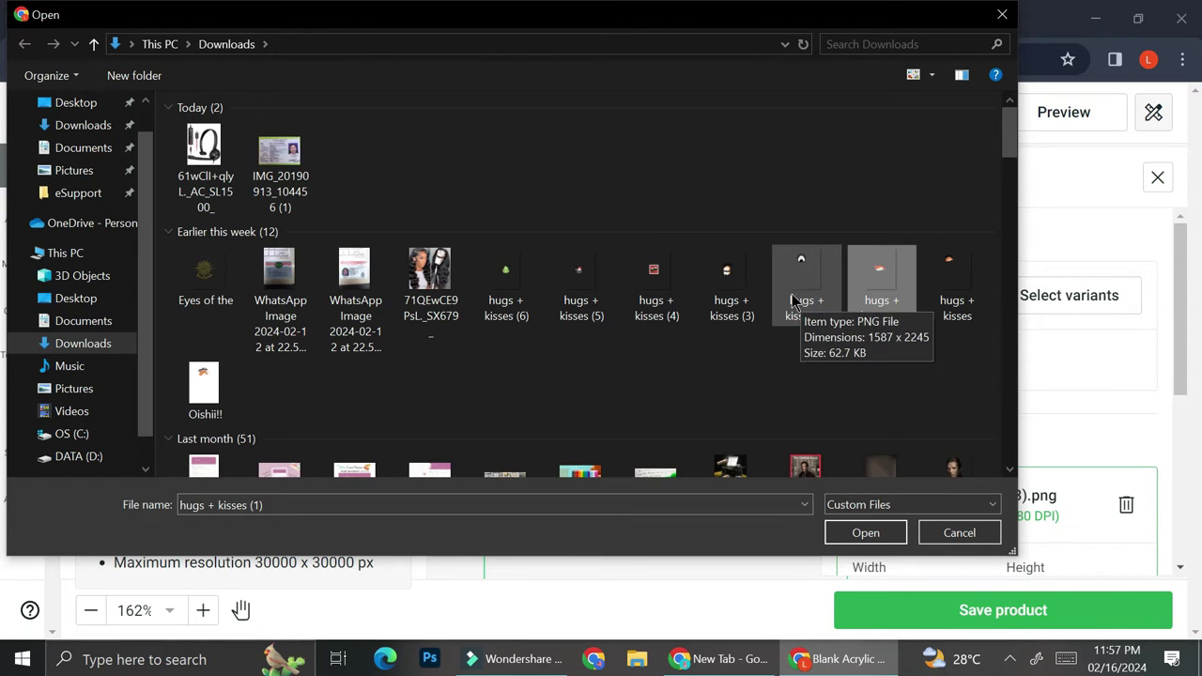
left_click(581, 277)
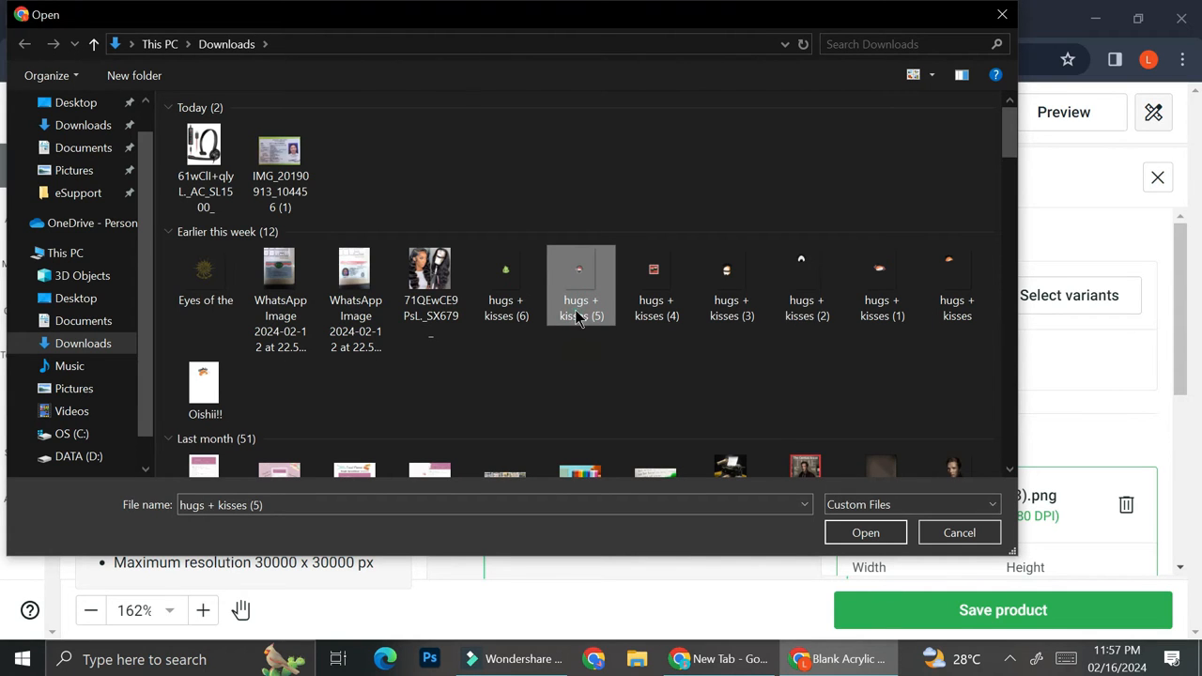
left_click(865, 533)
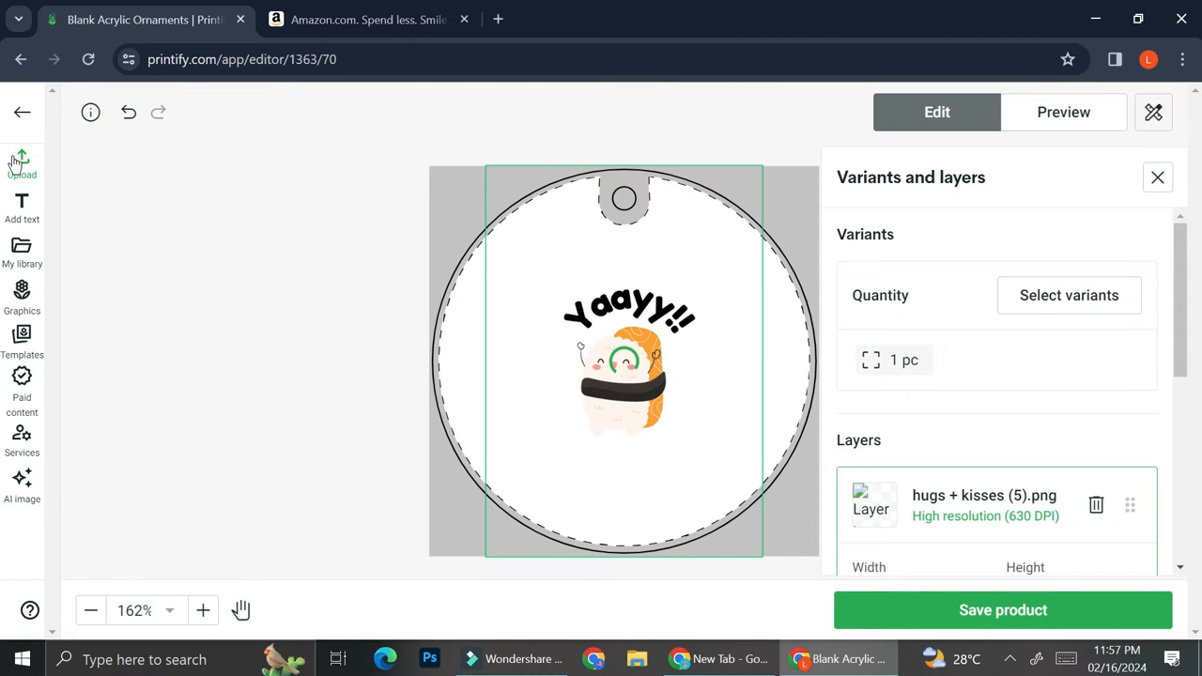
Add another device image and select the soy sauce sticker on the design.
left_click(22, 164)
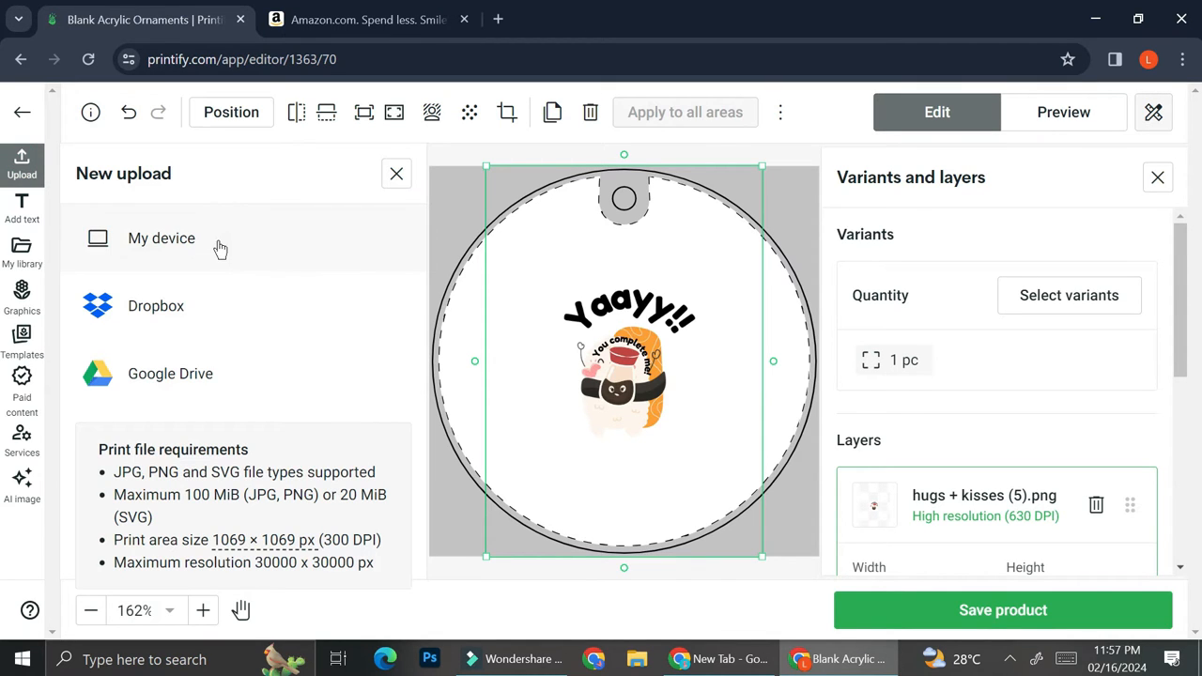
left_click(161, 238)
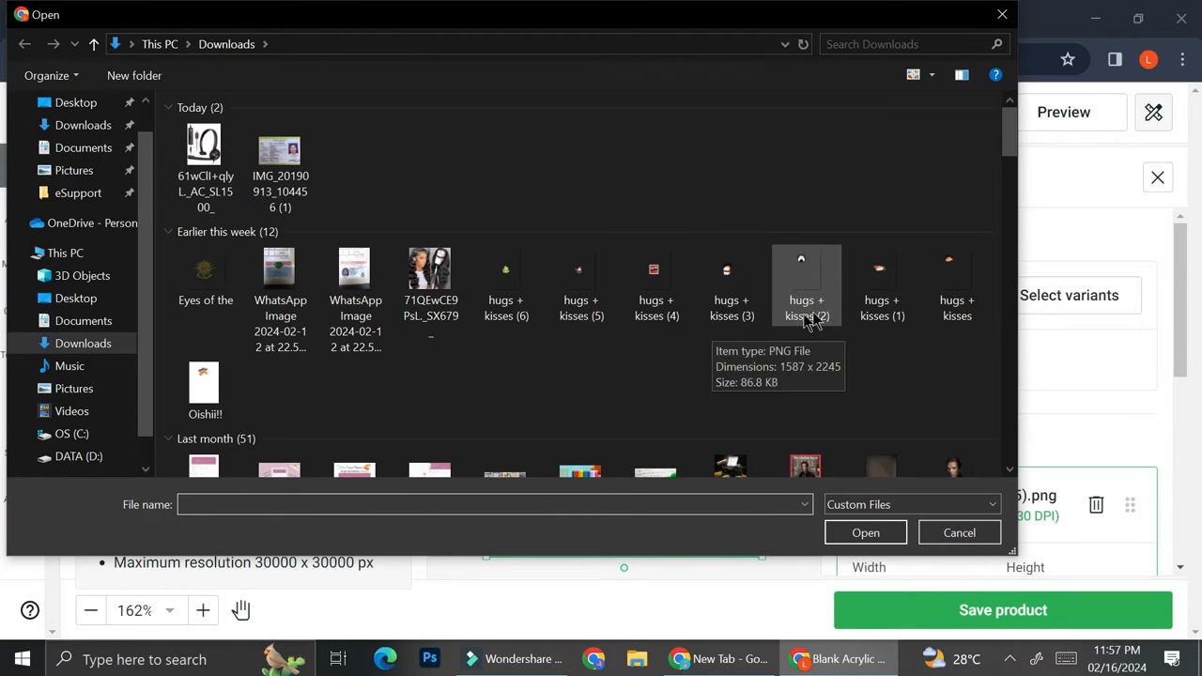
mouse_move(801, 290)
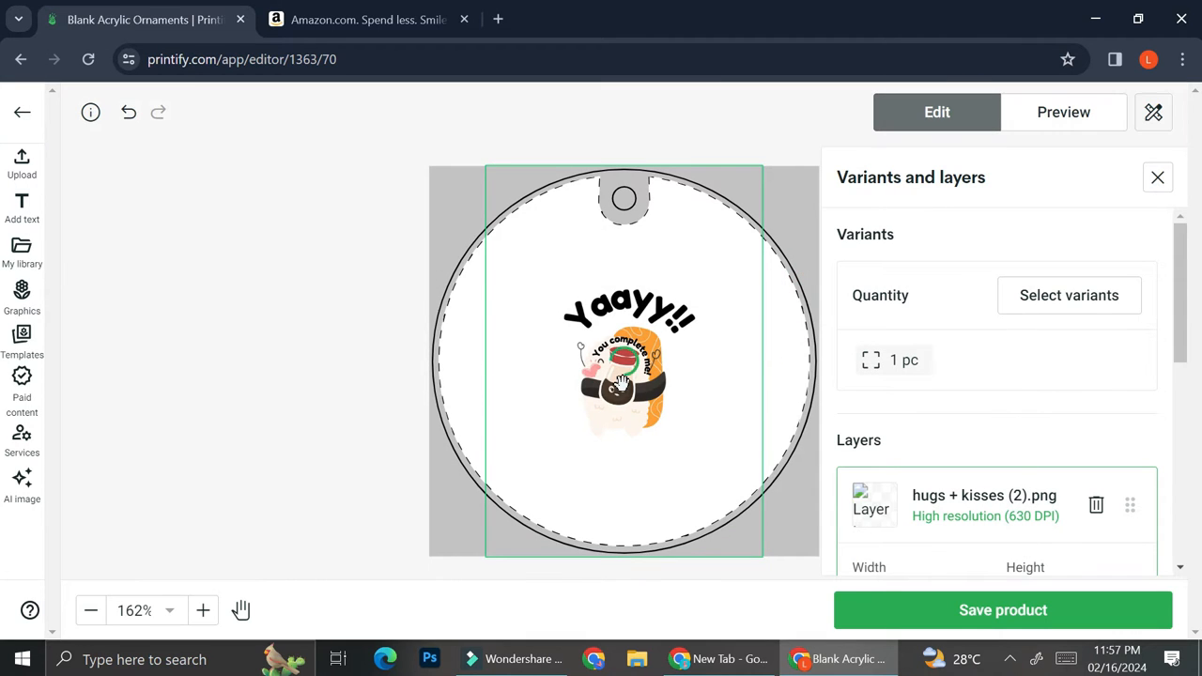
left_click(623, 376)
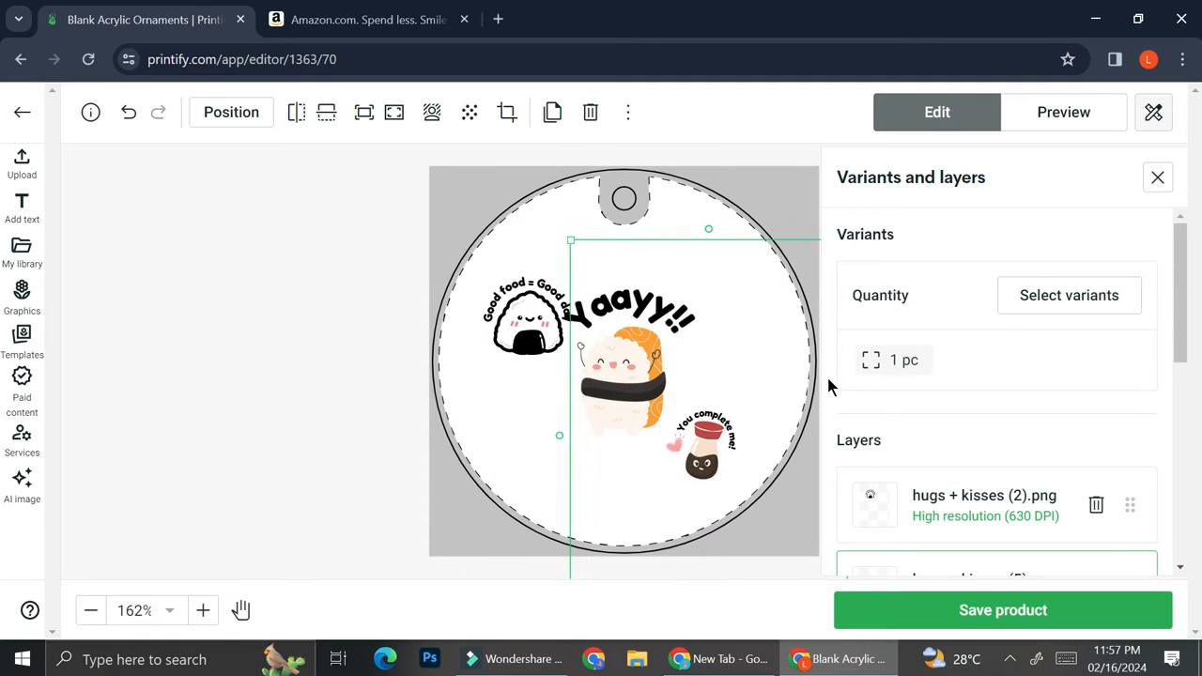
mouse_move(646, 357)
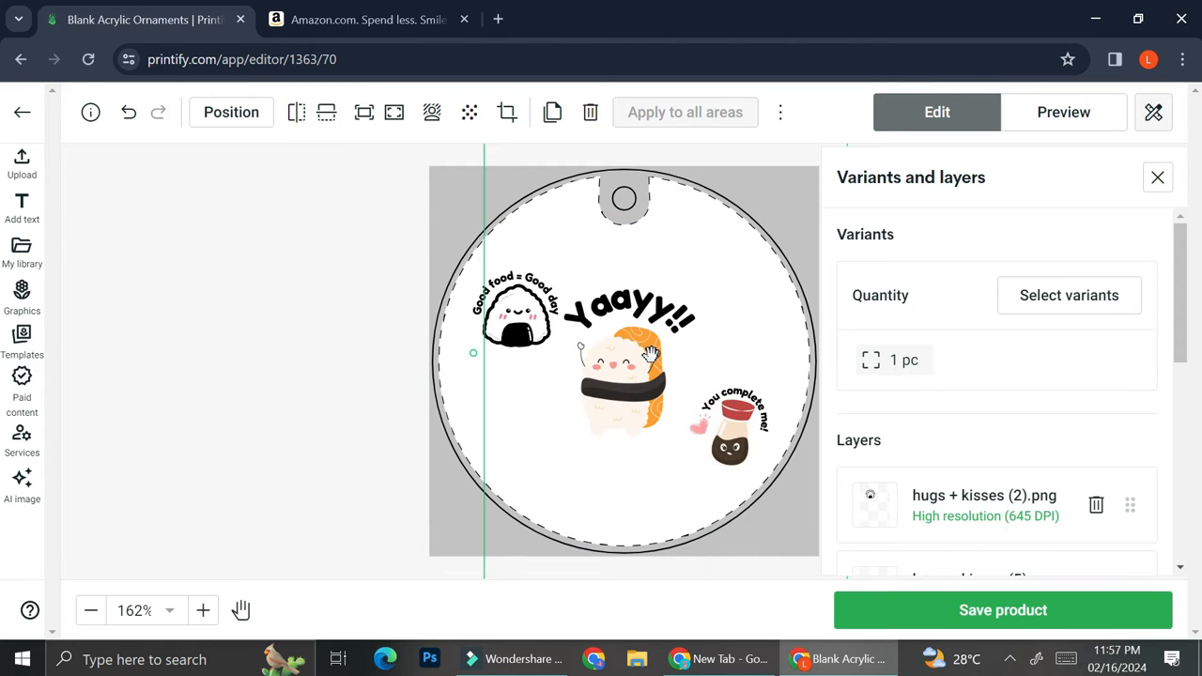
mouse_move(1071, 352)
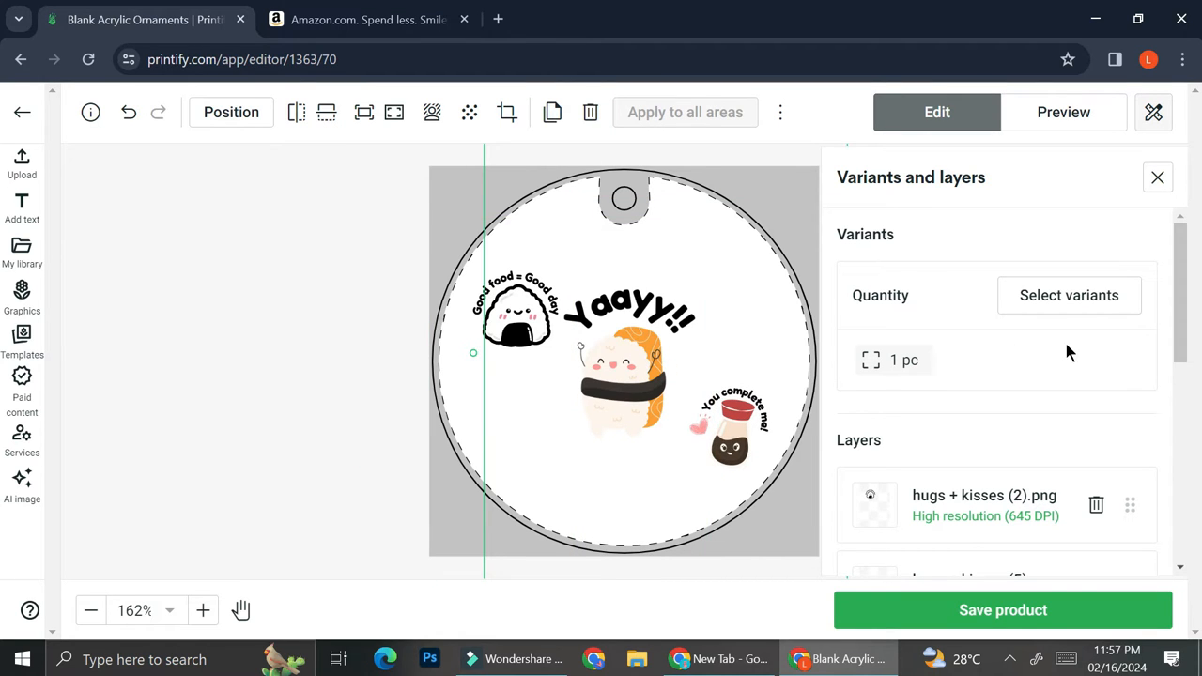
left_click(1068, 294)
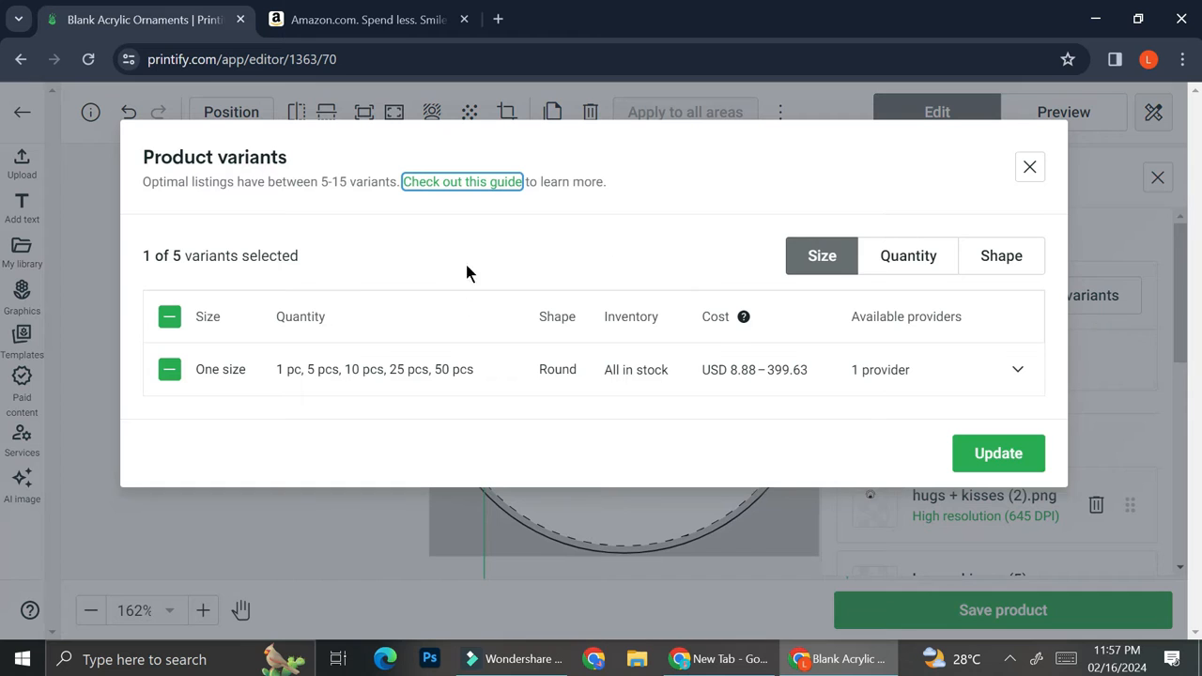
mouse_move(734, 337)
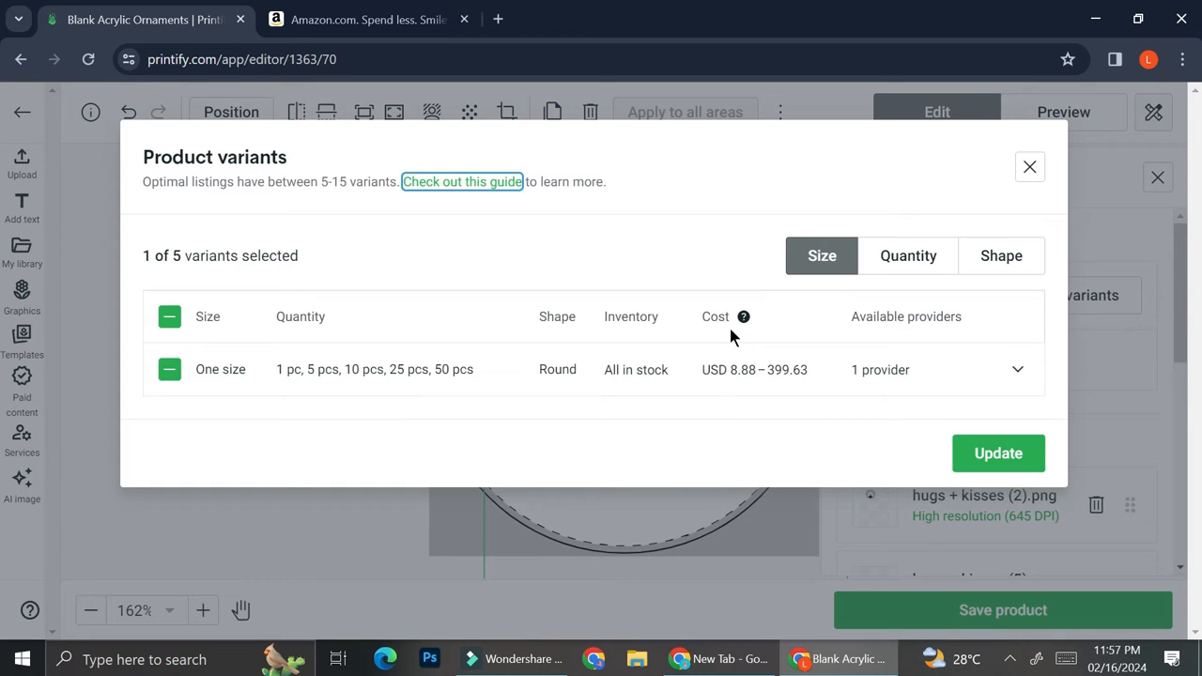
left_click(998, 453)
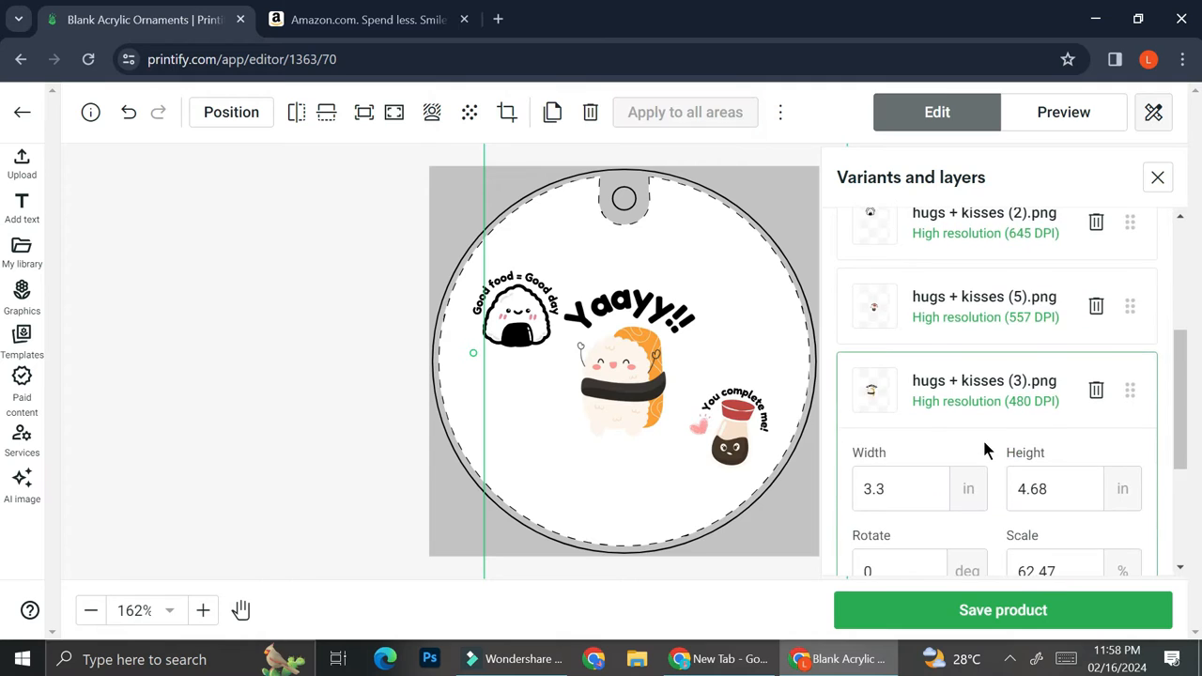
scroll("down", 3)
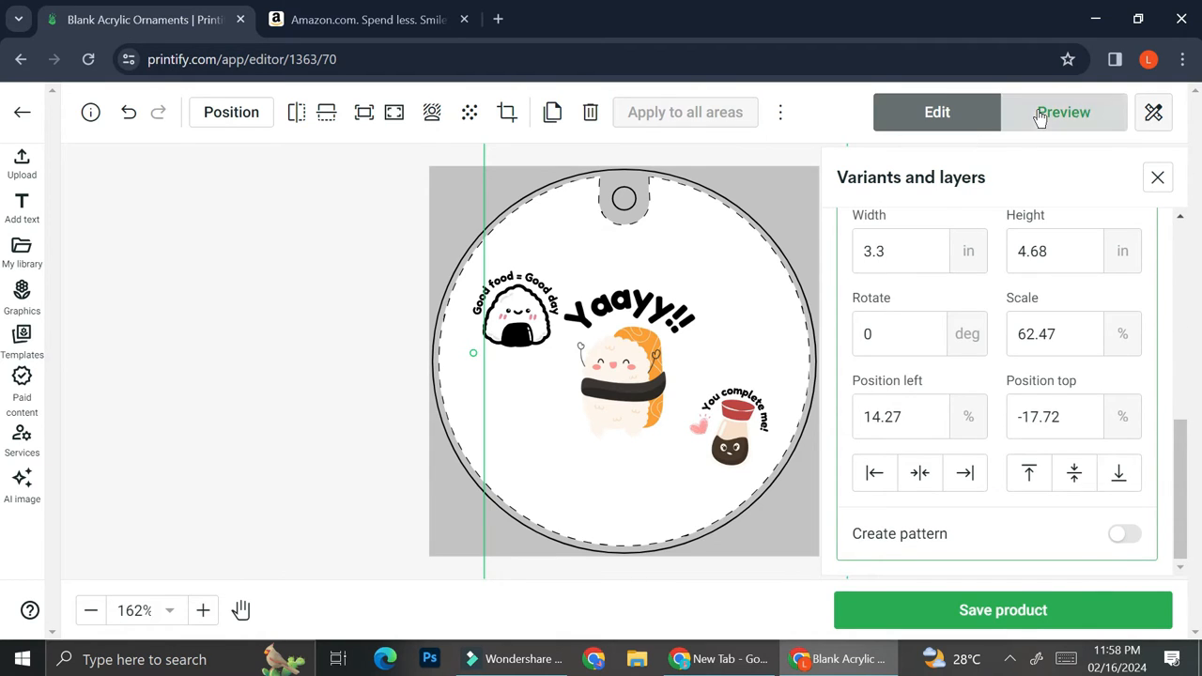
Review the Front, Back and Context 1 tree mockups in Preview, then save the product.
left_click(1063, 112)
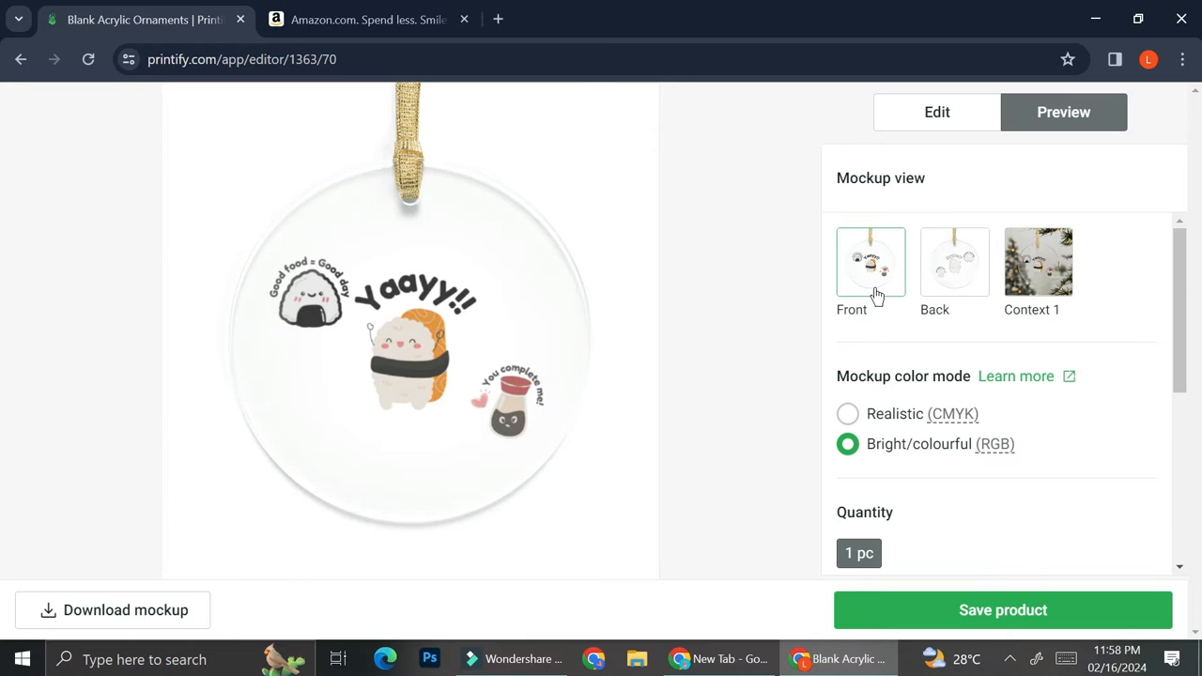
mouse_move(926, 272)
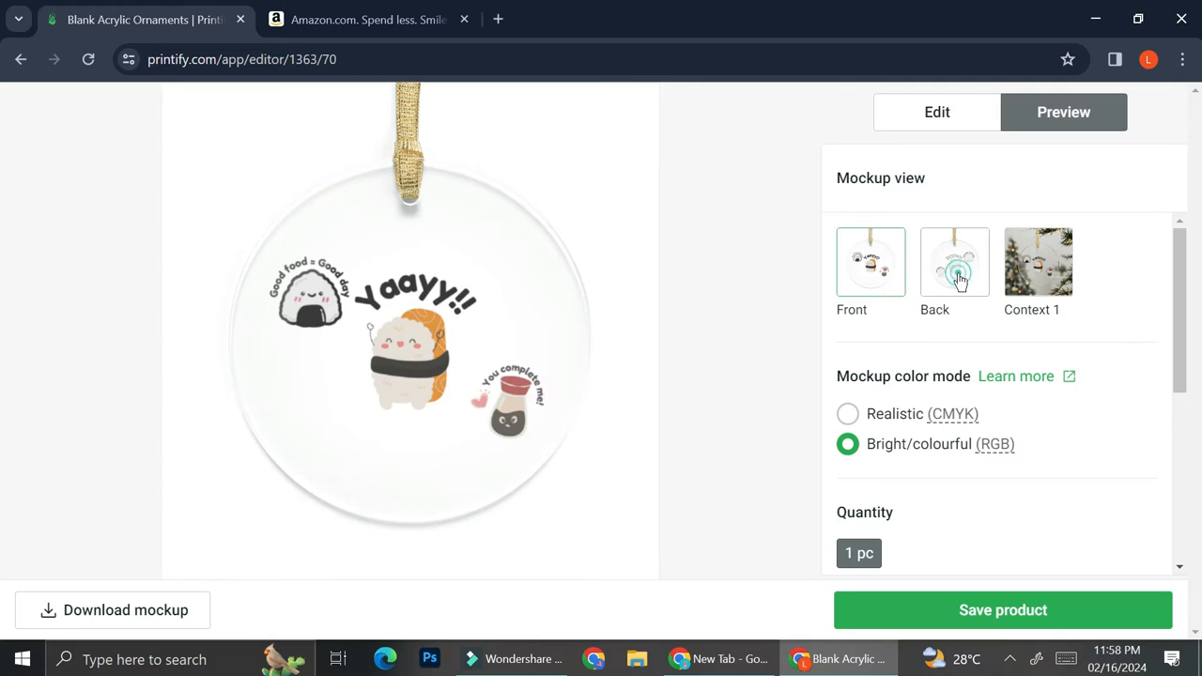
left_click(954, 262)
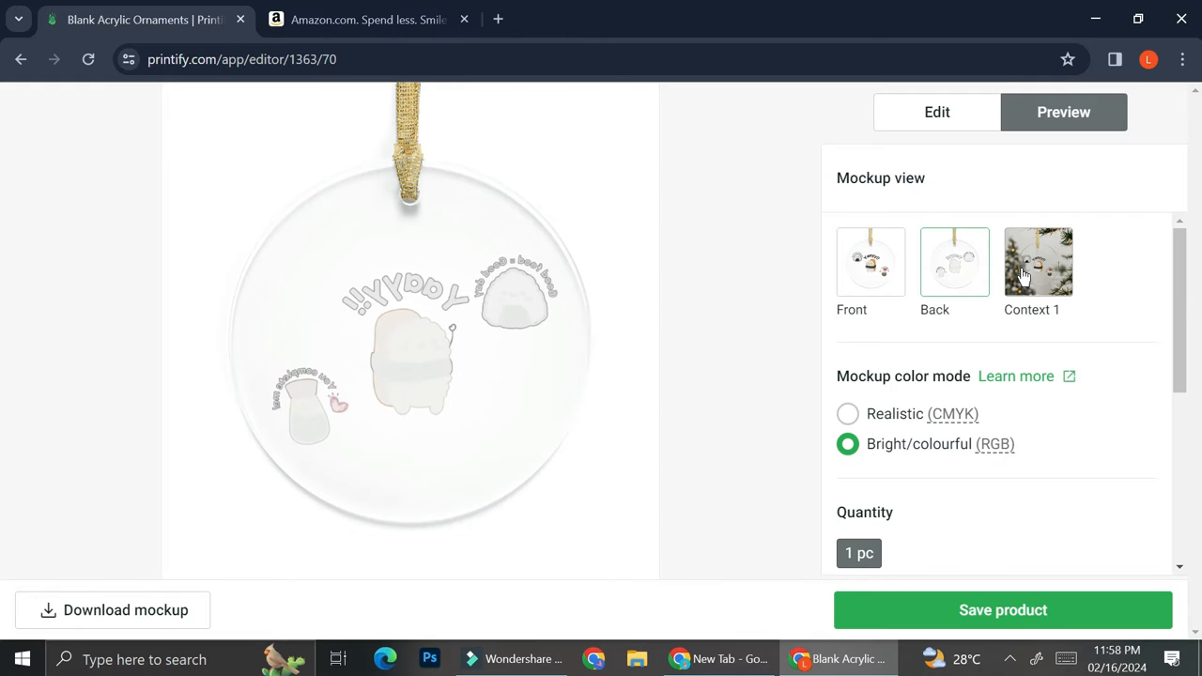
left_click(954, 262)
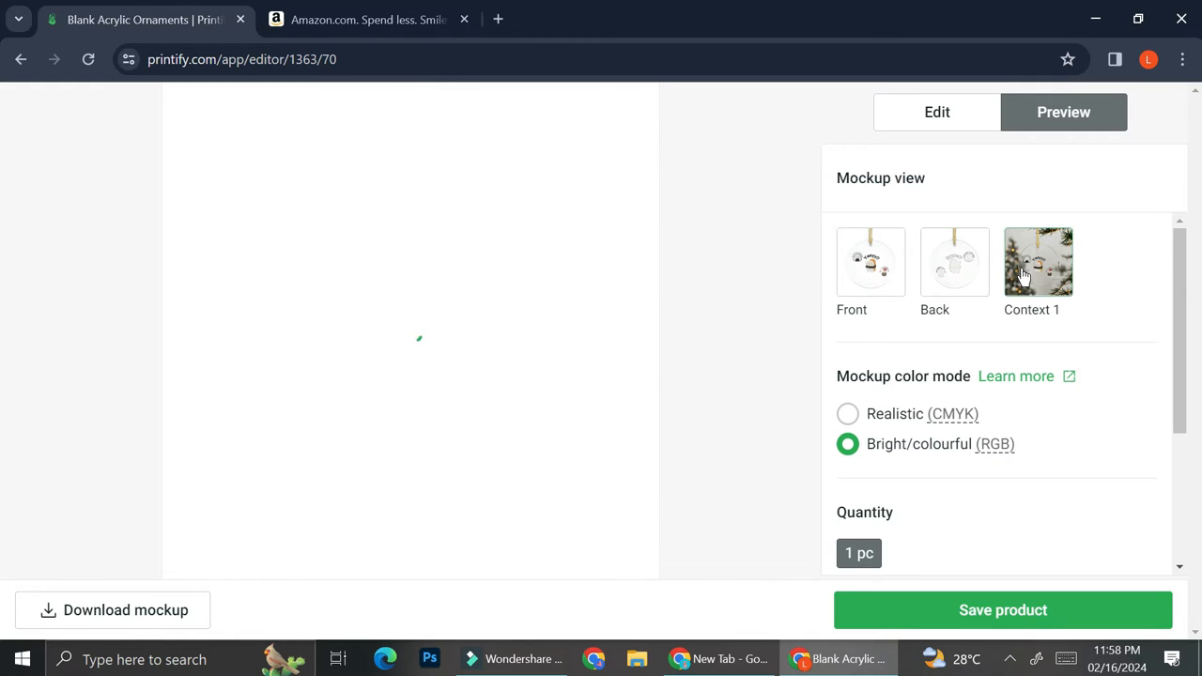
left_click(1039, 262)
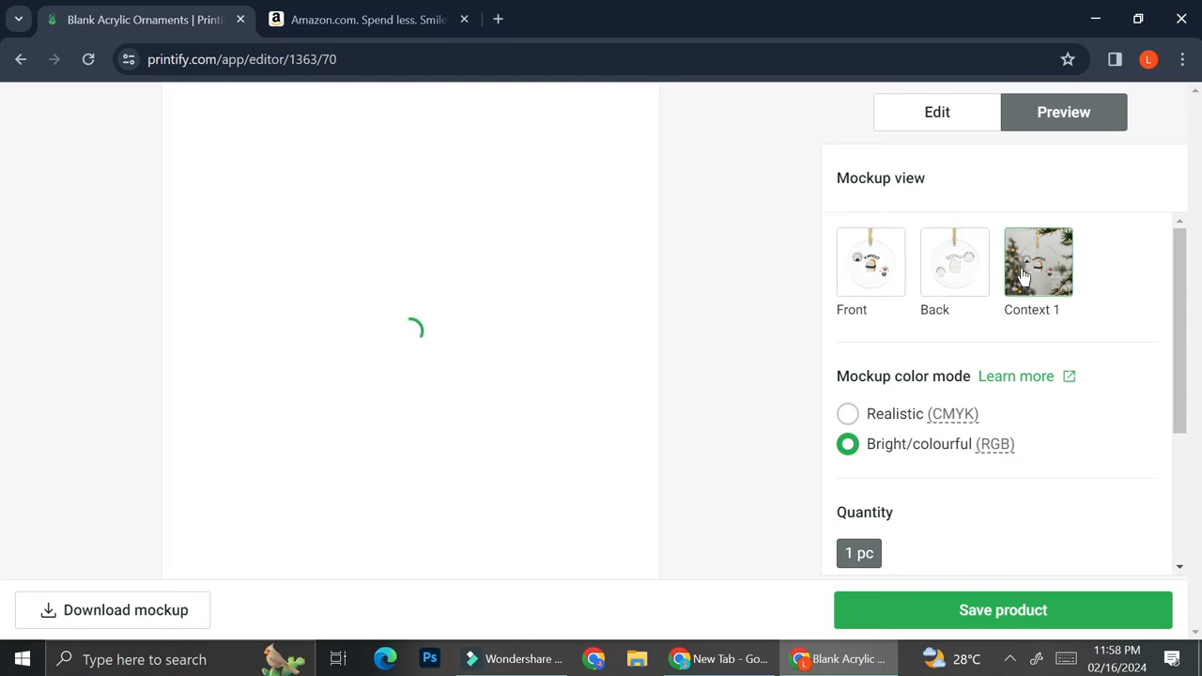
left_click(1039, 262)
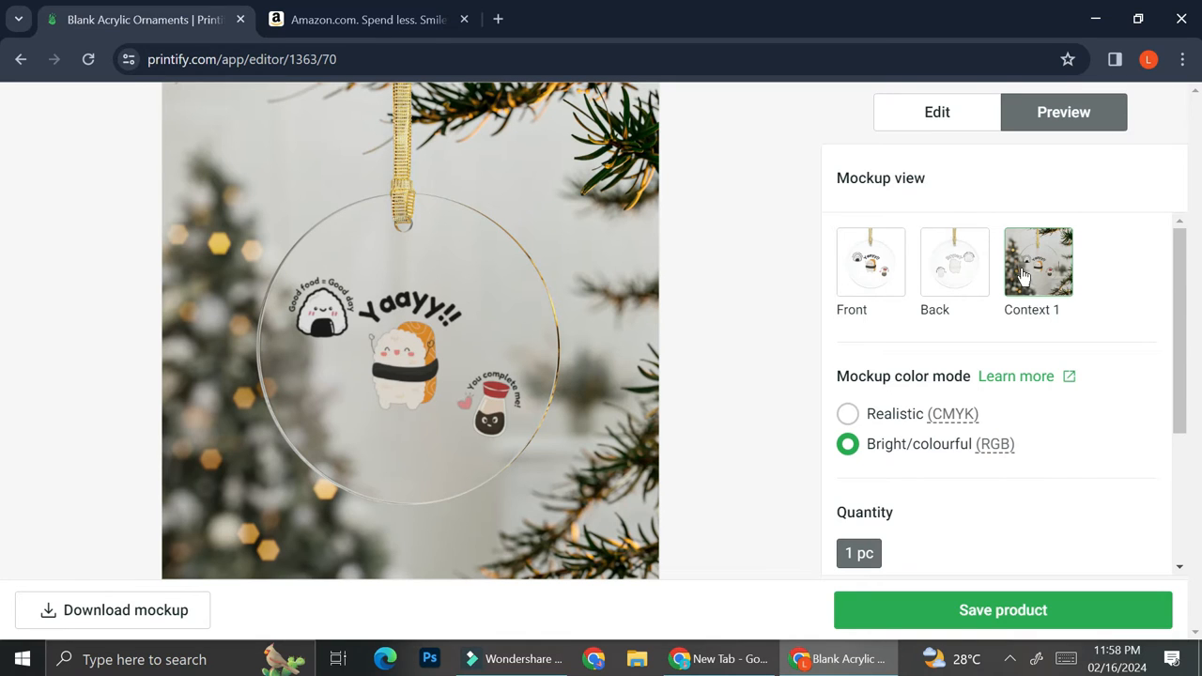
scroll("down", 3)
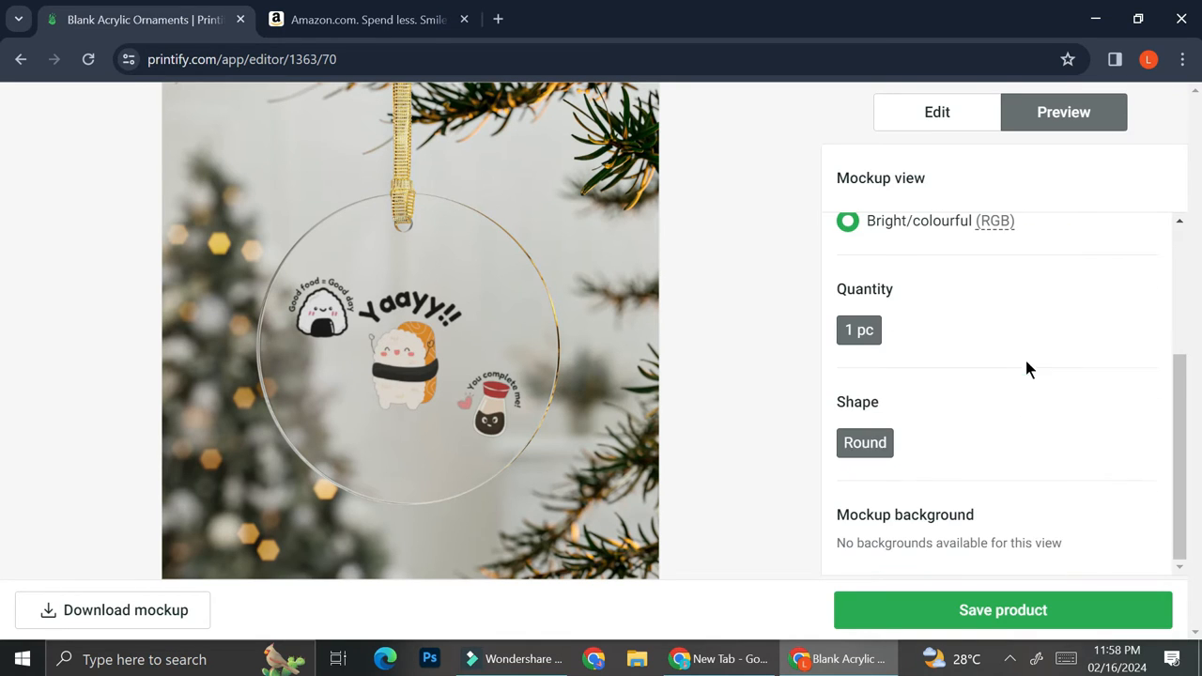
left_click(1002, 609)
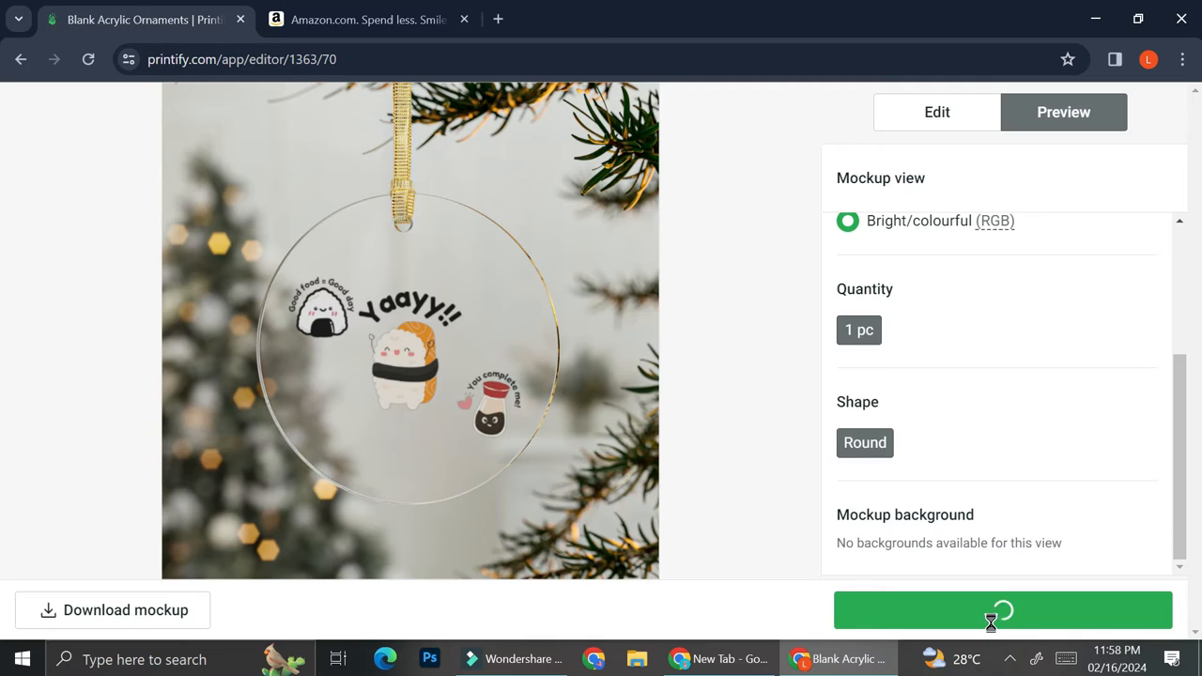
Retitle the product Sushi Acrylic Ornaments and scroll to Publishing settings showing Connect a Store.
left_click(1002, 610)
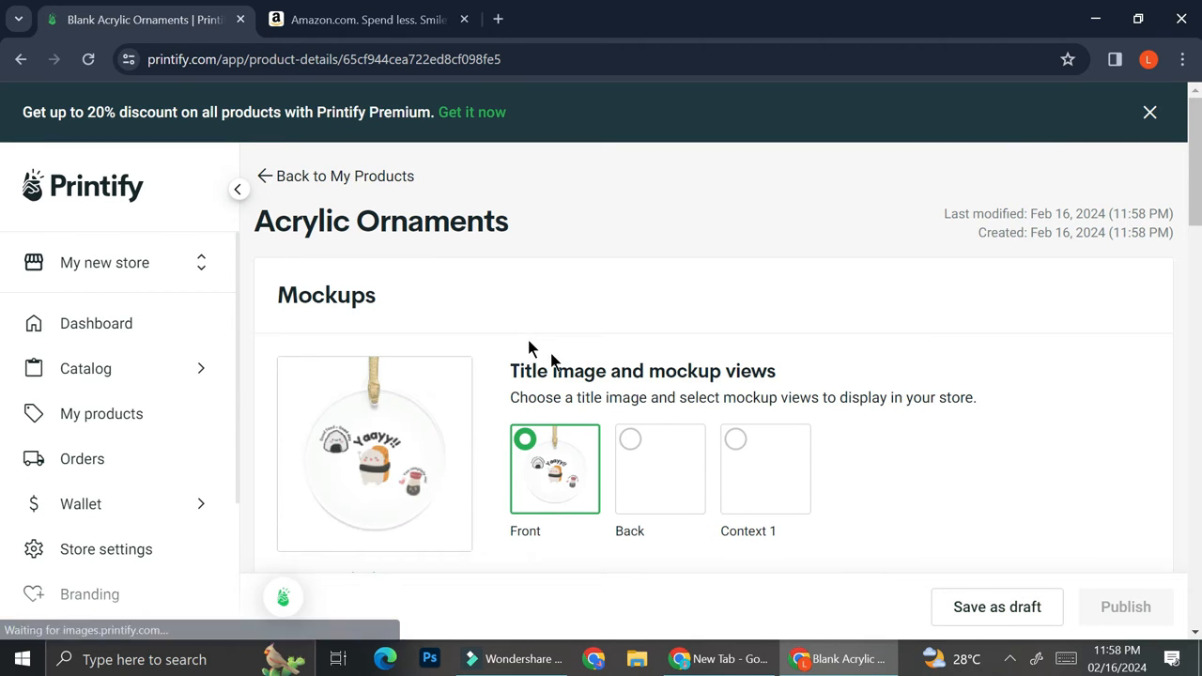
scroll("down", 3)
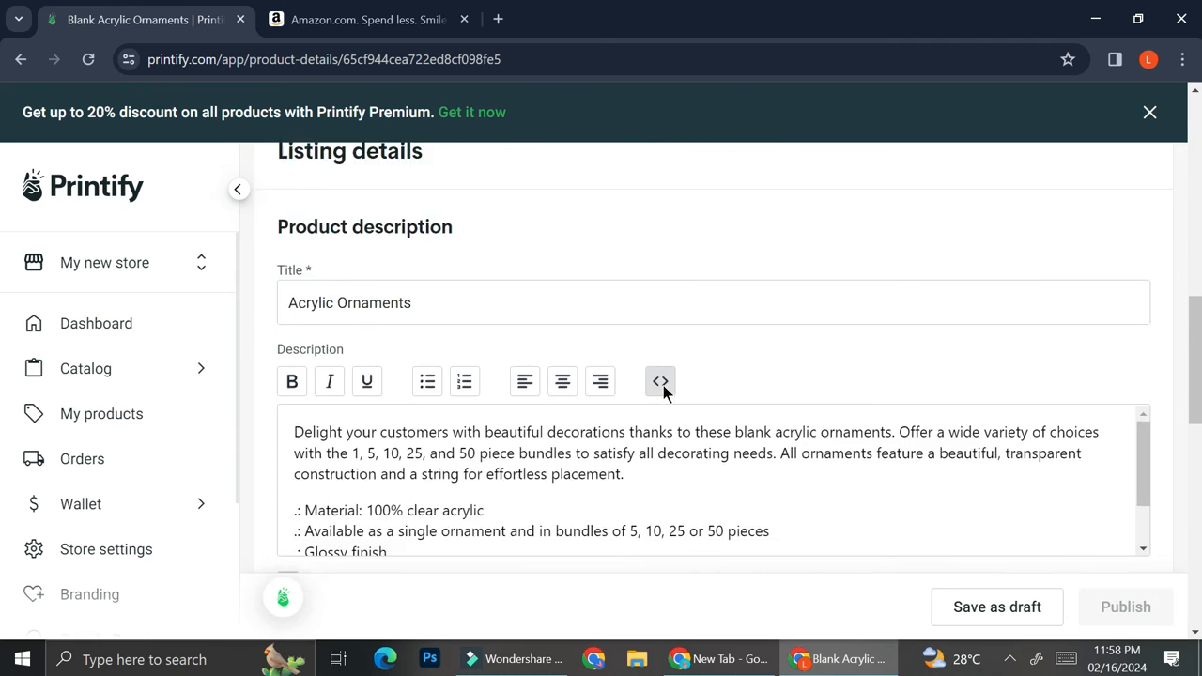
scroll("down", 3)
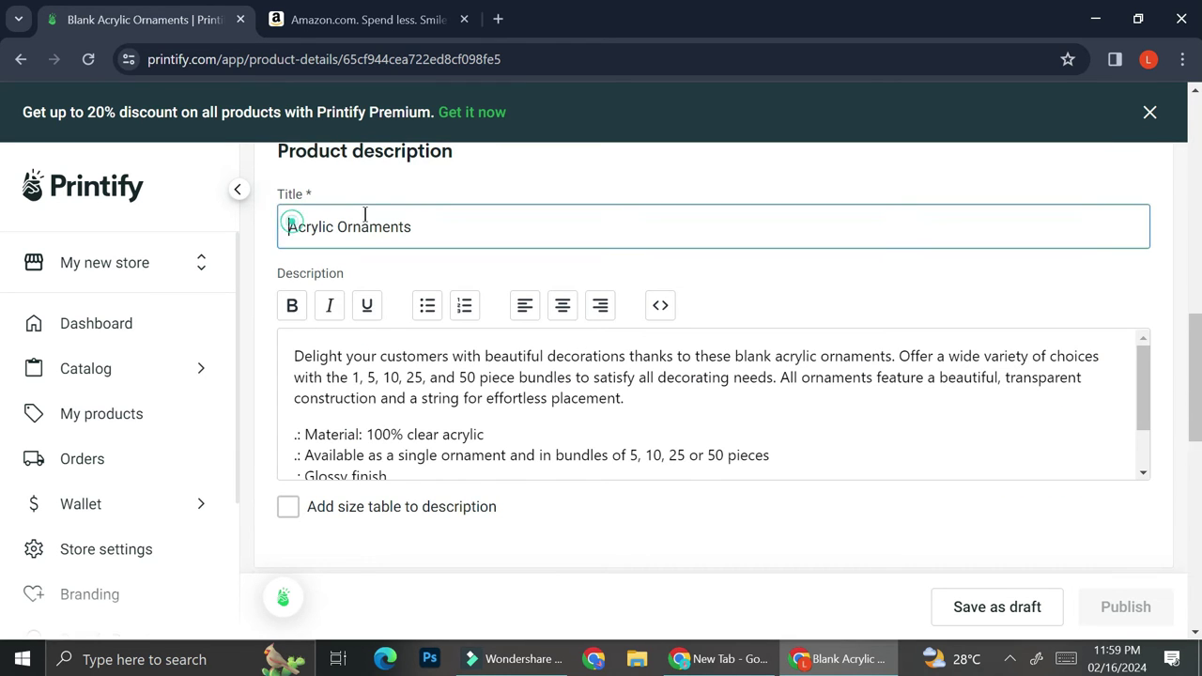
type("Sushi")
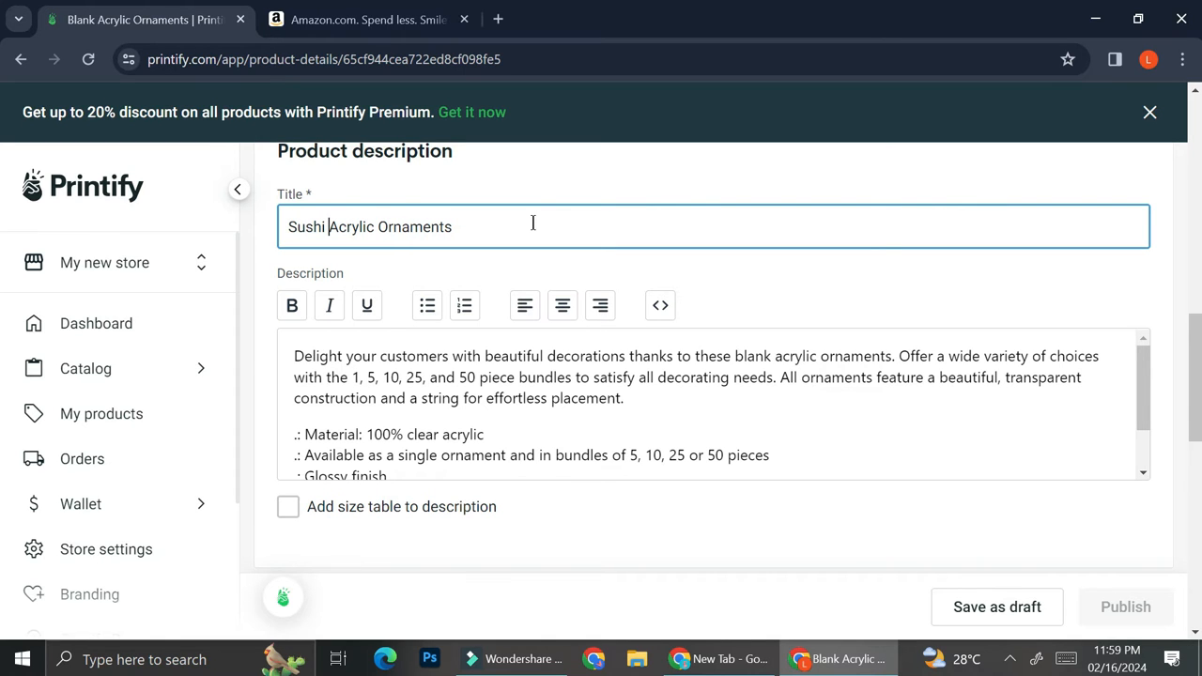
scroll("down", 3)
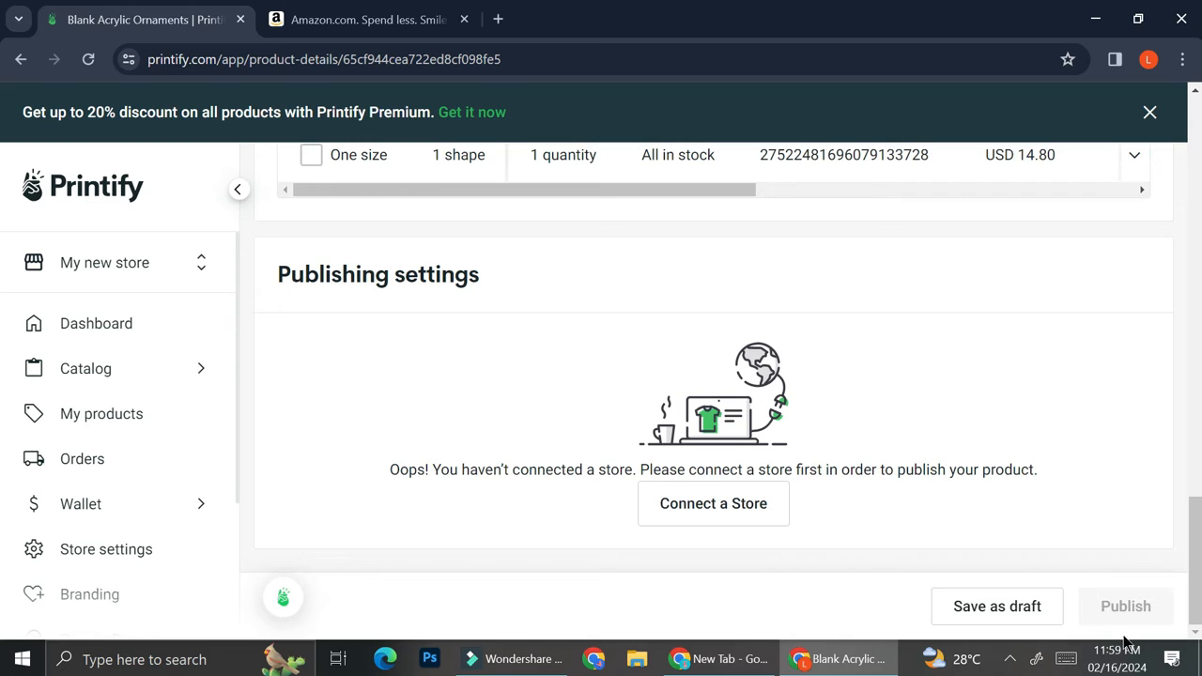
mouse_move(1042, 638)
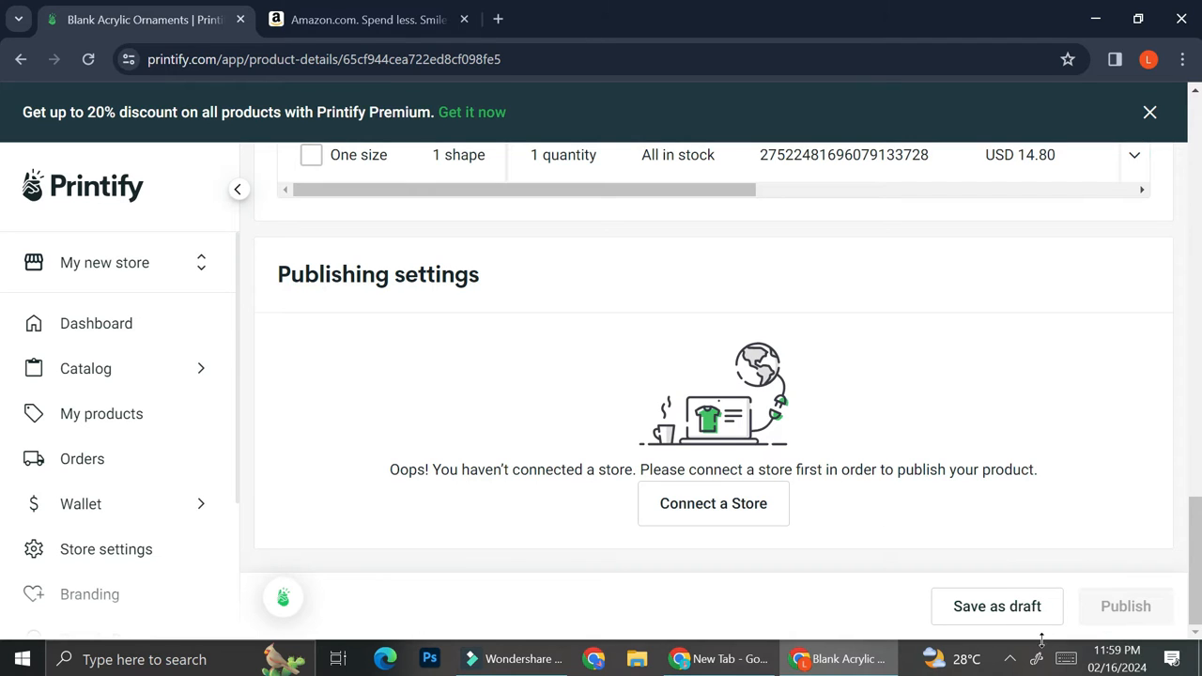
mouse_move(960, 552)
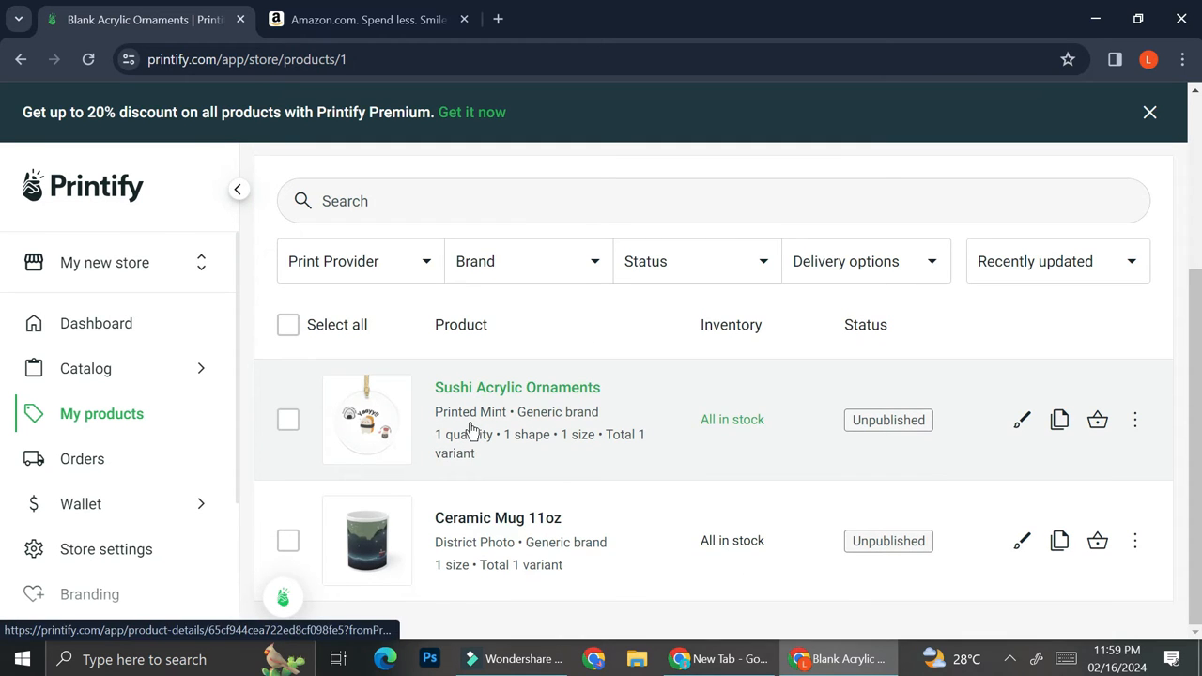
mouse_move(518, 483)
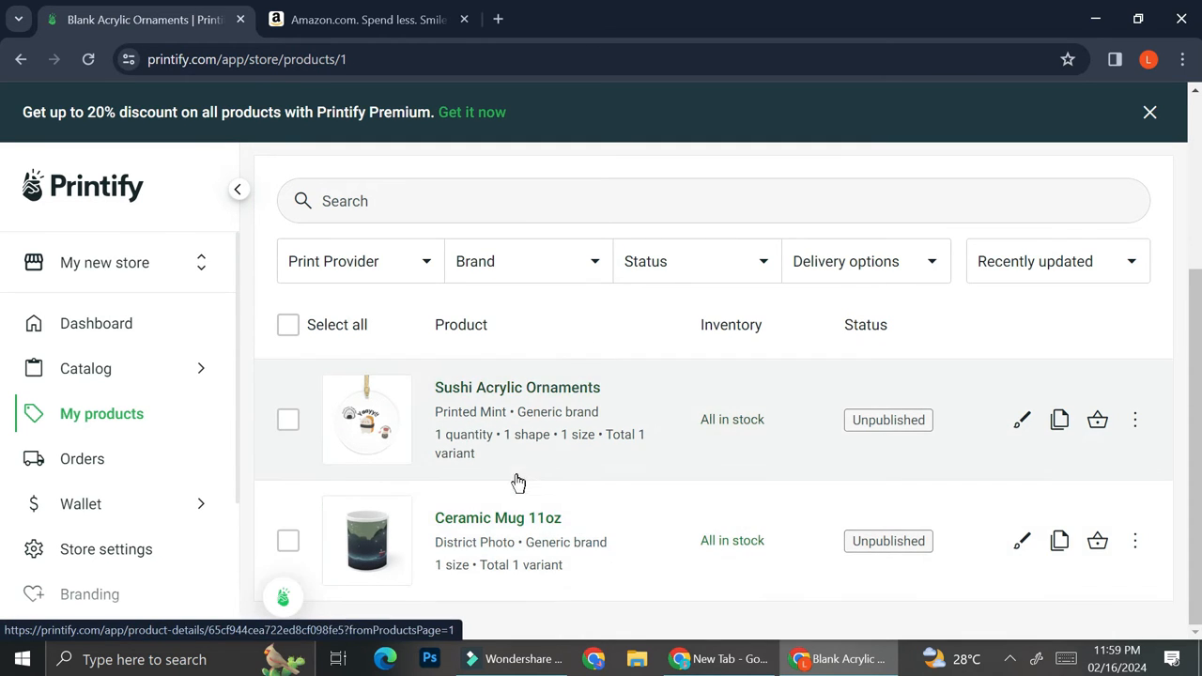
mouse_move(520, 492)
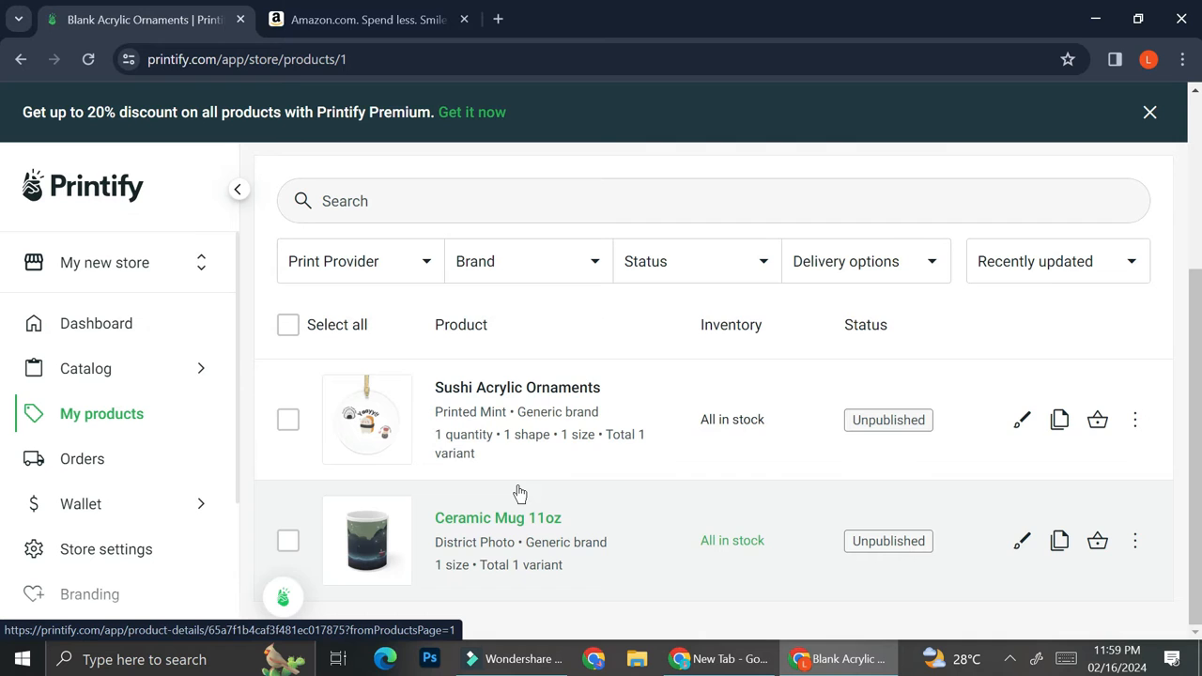
Switch from Printify's product list to the Amazon browser tab.
left_click(366, 19)
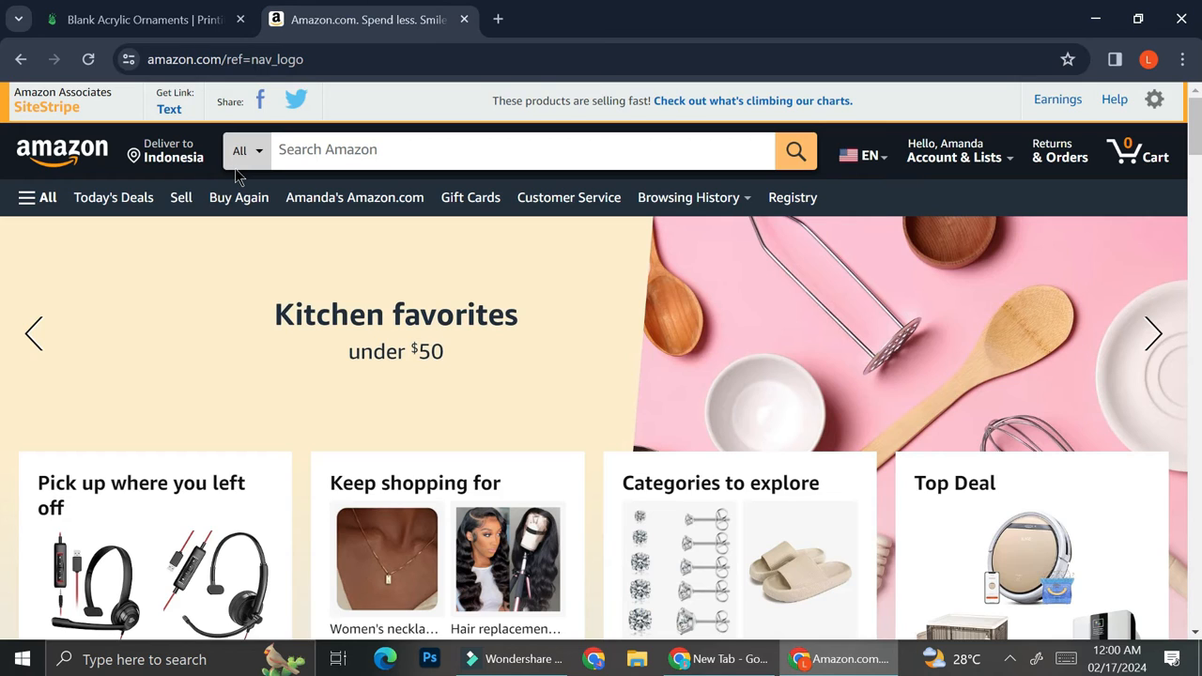
Open the Sell with Amazon page from Amazon's navigation bar.
left_click(180, 198)
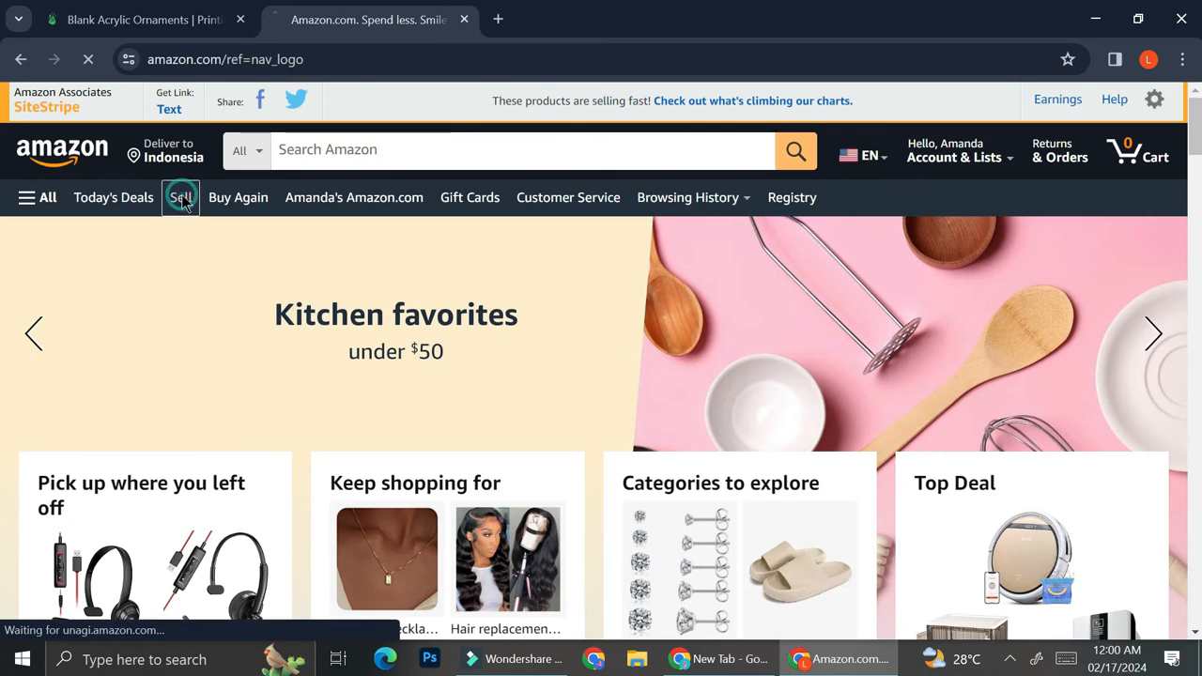
left_click(180, 197)
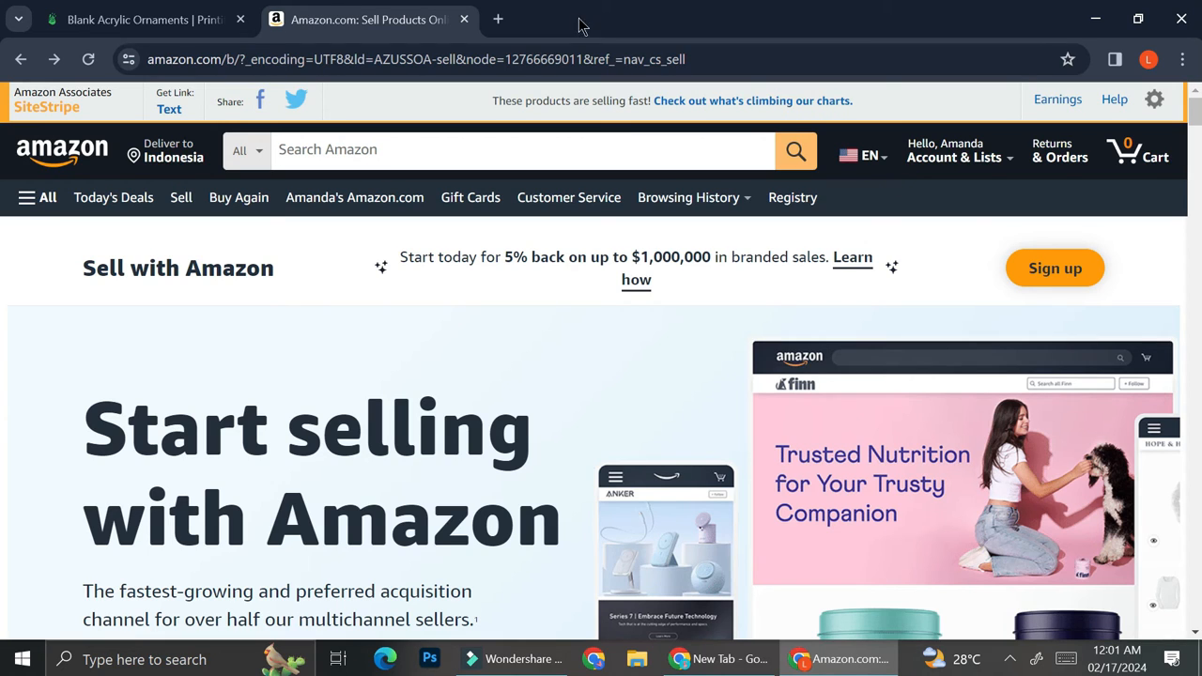
mouse_move(499, 19)
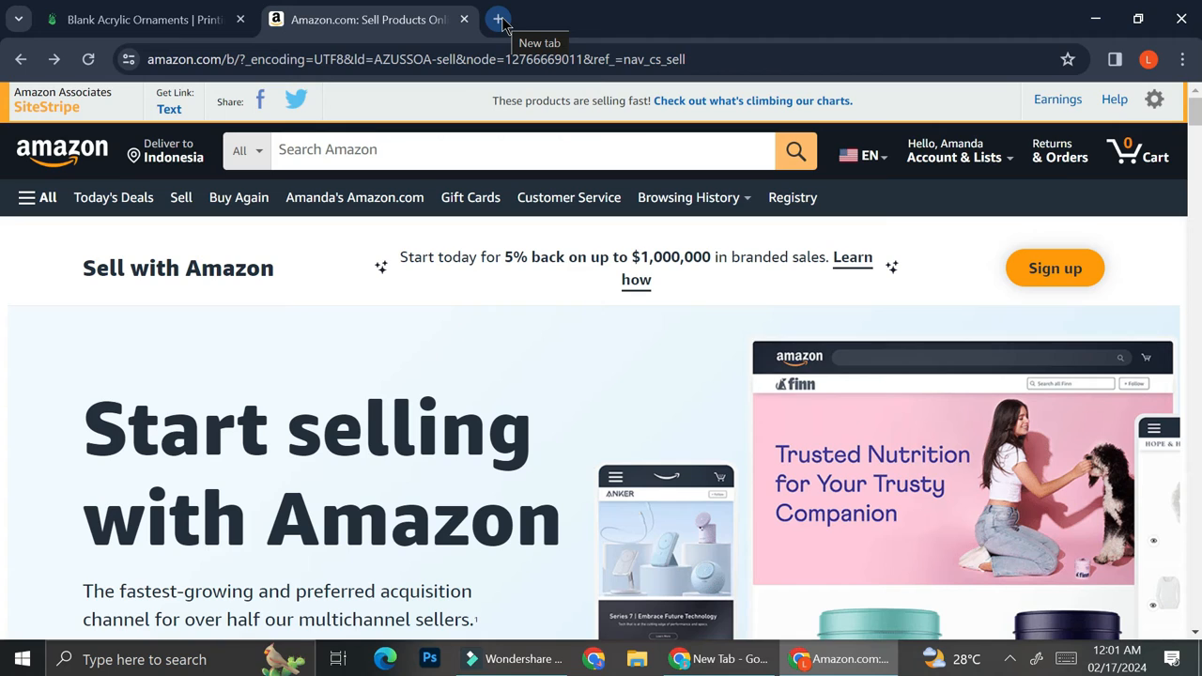
mouse_move(894, 179)
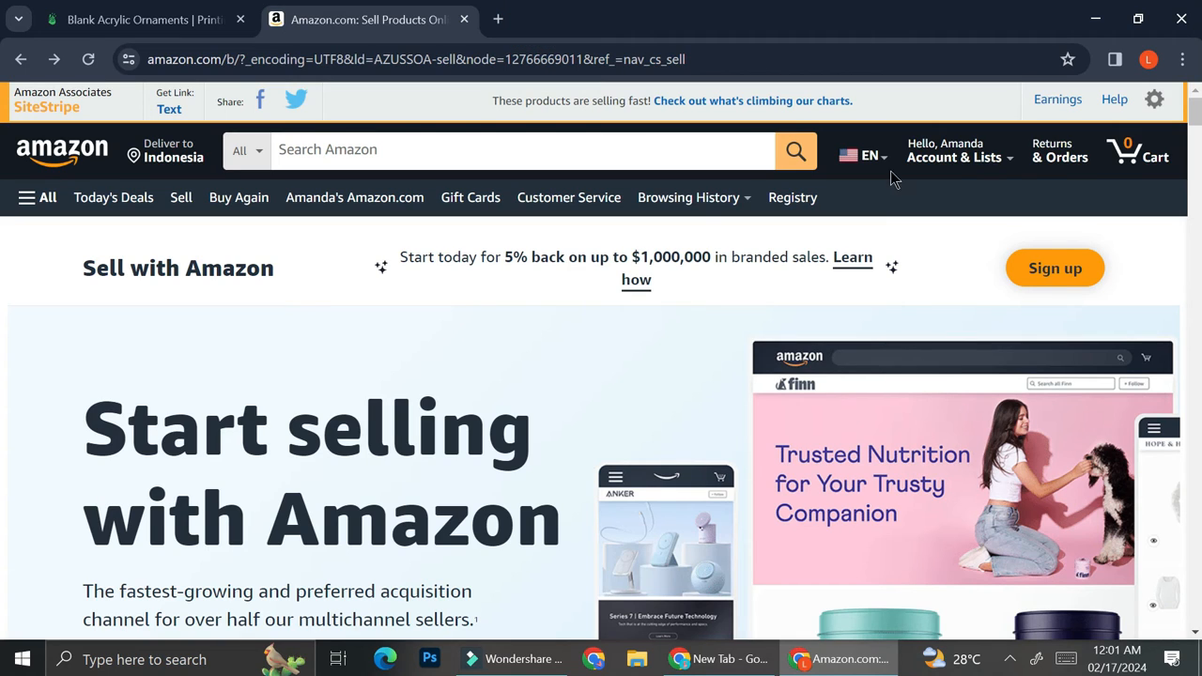
mouse_move(499, 19)
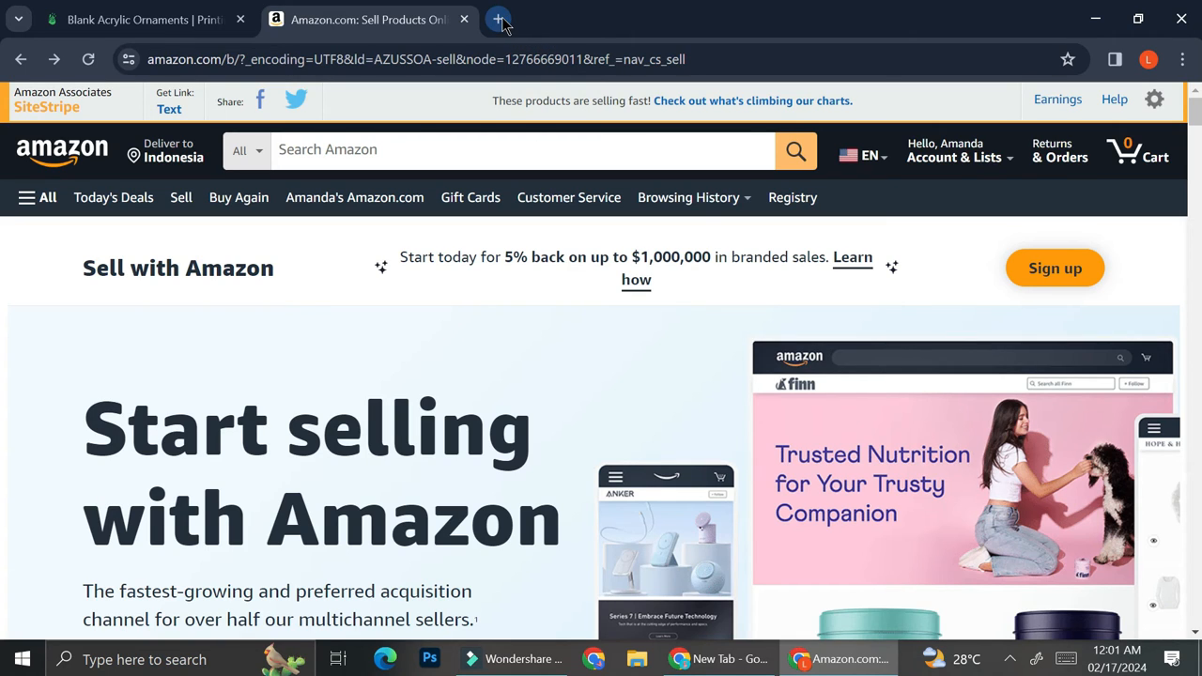
mouse_move(498, 18)
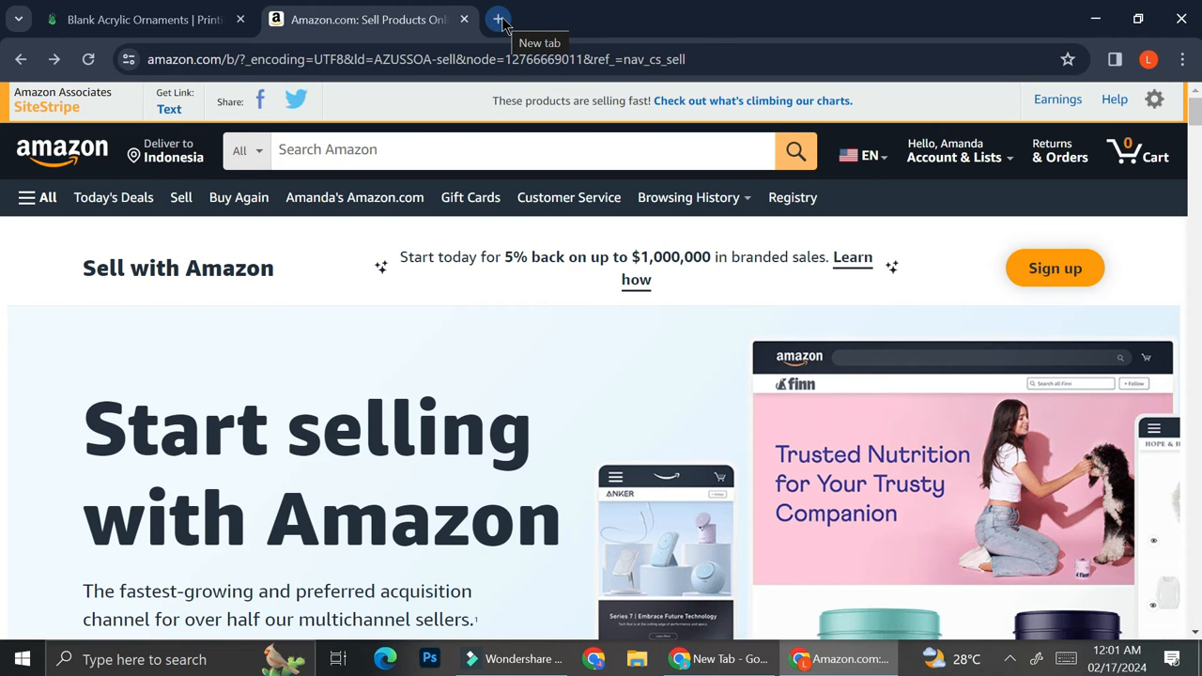
Search 'order desk' in a new tab and open the Order Desk - Home result.
left_click(498, 19)
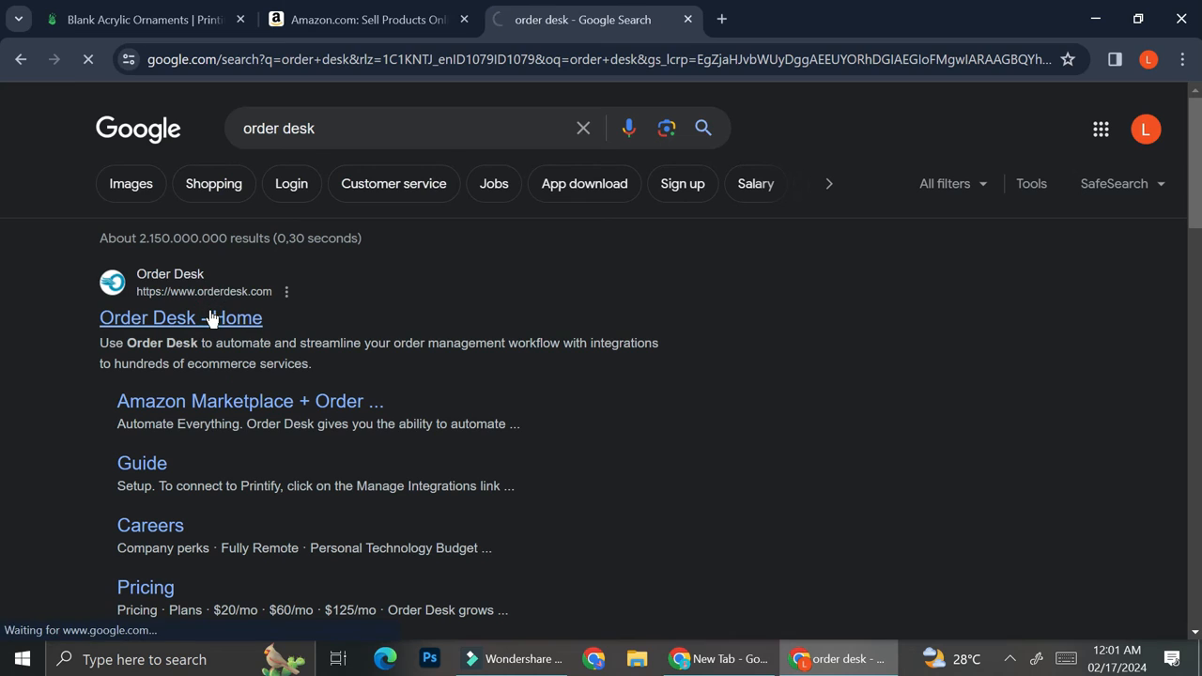
left_click(181, 318)
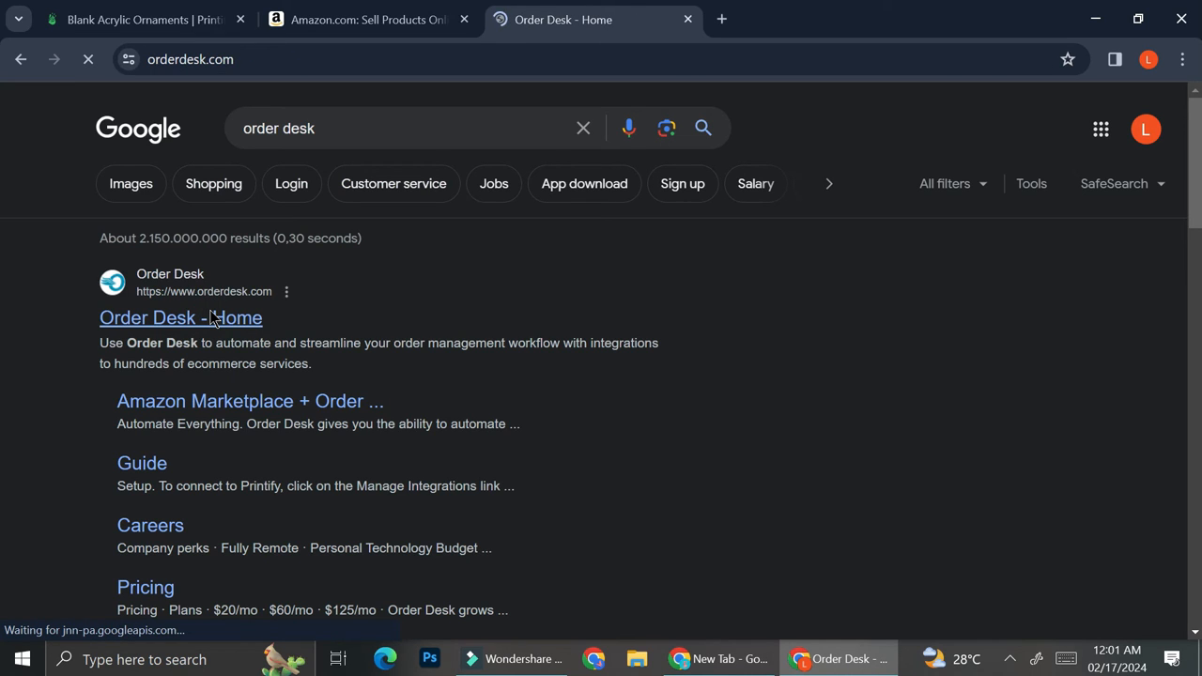
left_click(181, 317)
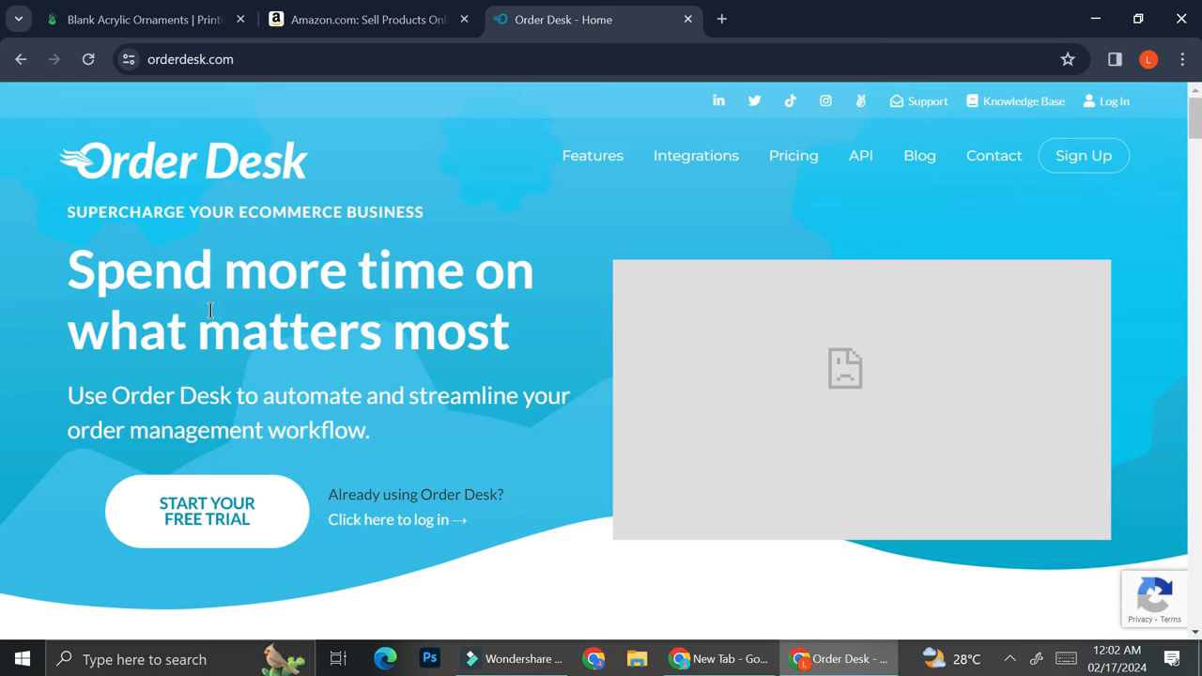
mouse_move(159, 469)
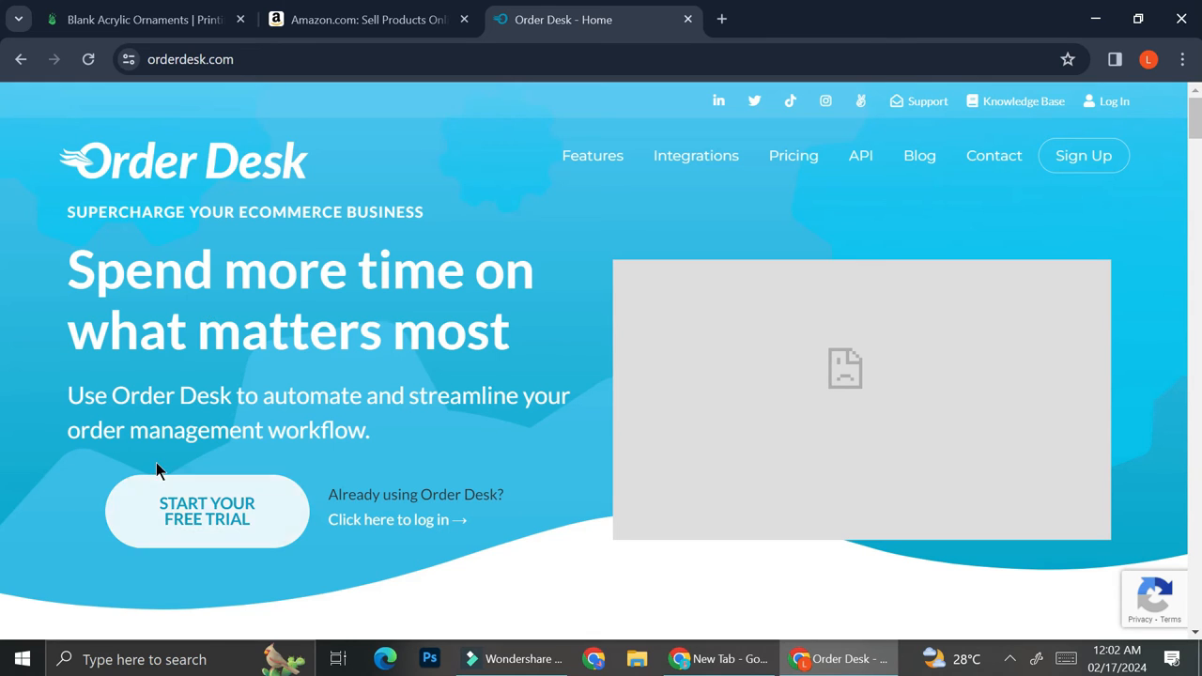
Start the Order Desk free trial, search integrations for 'printify', and enable Printify.
left_click(207, 511)
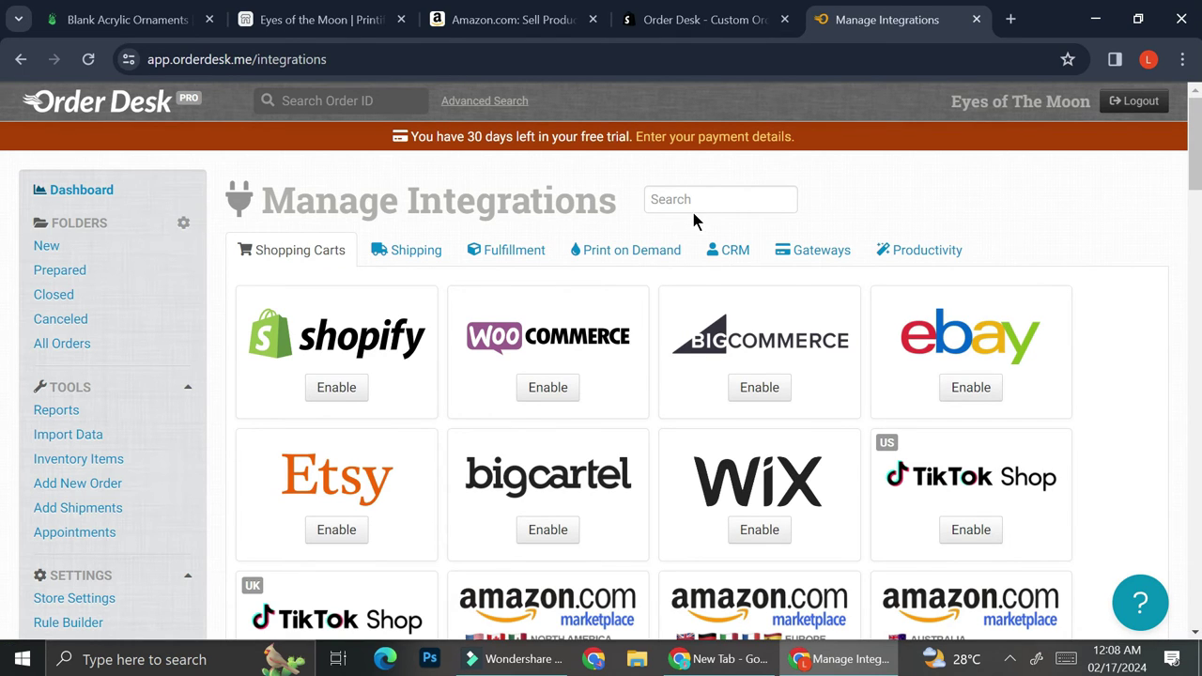
left_click(720, 199)
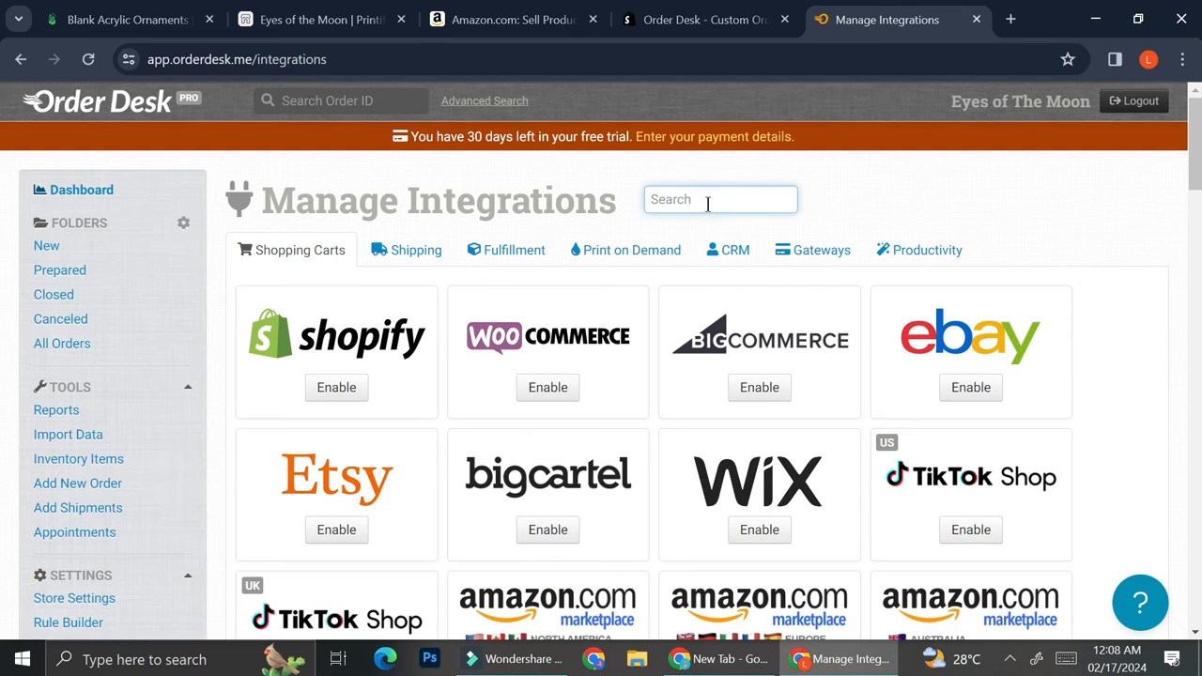
type("prin")
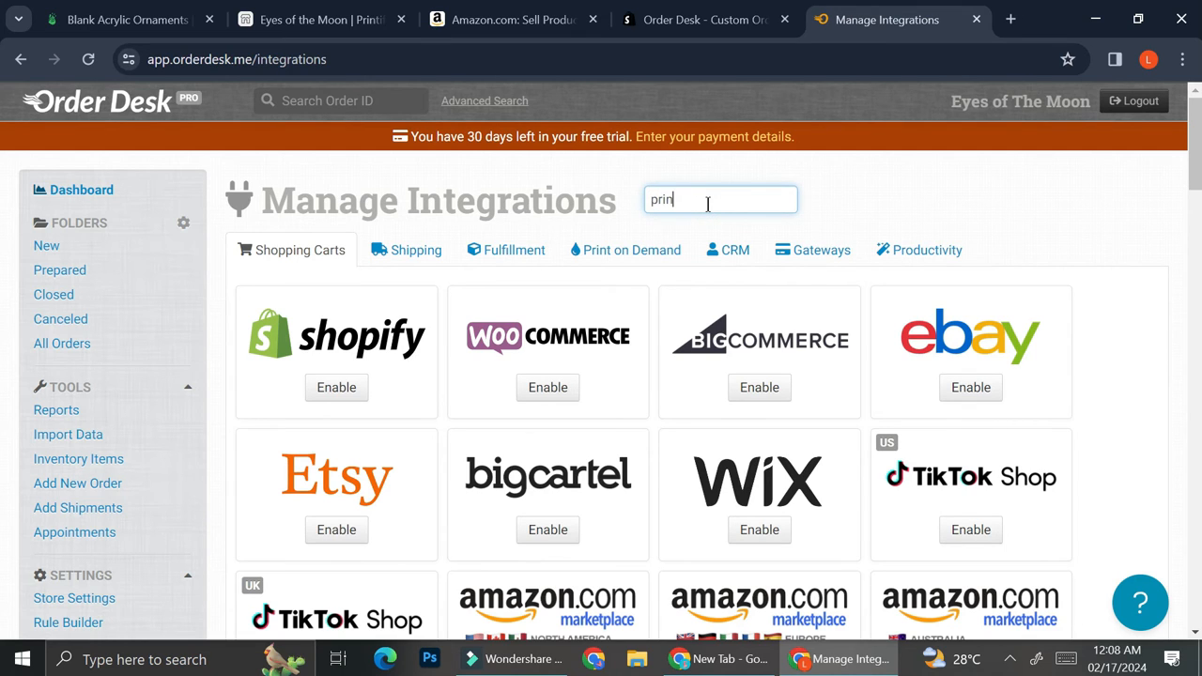
type("tify")
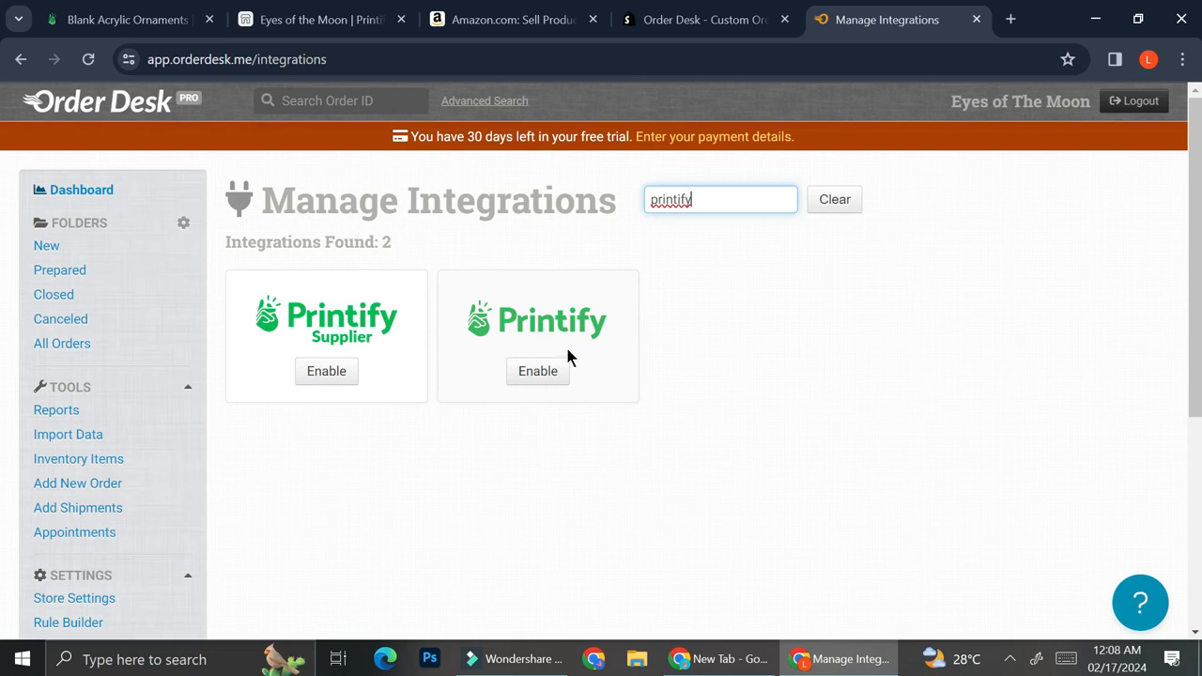
mouse_move(538, 370)
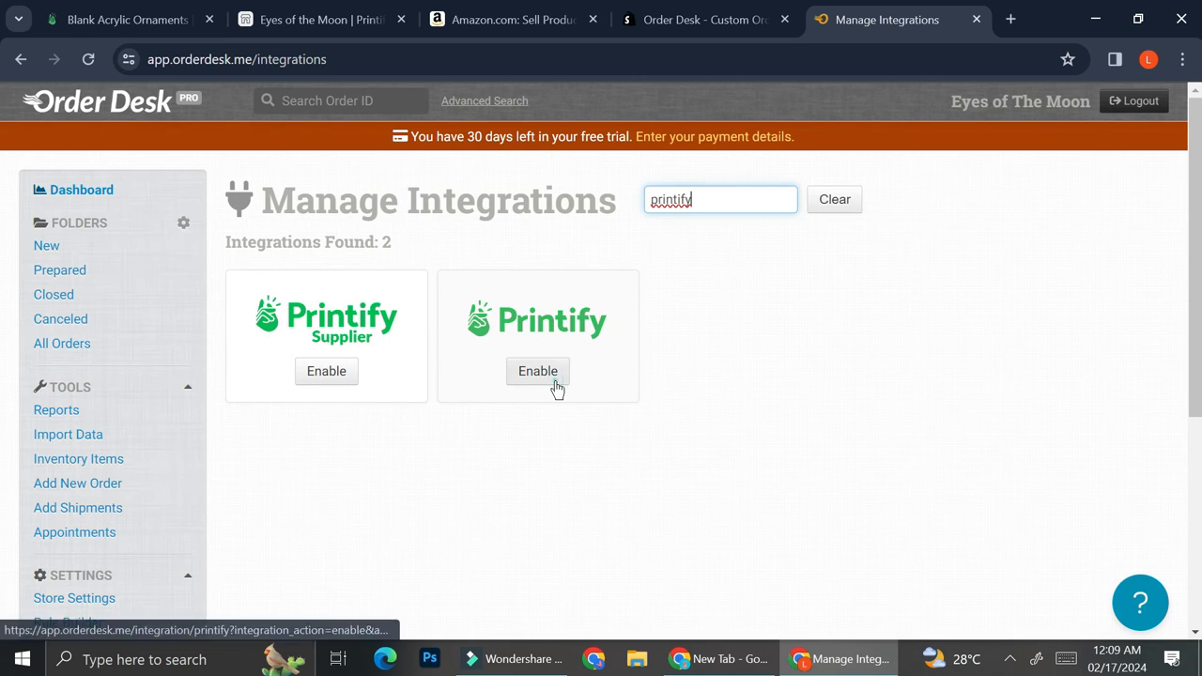
left_click(537, 370)
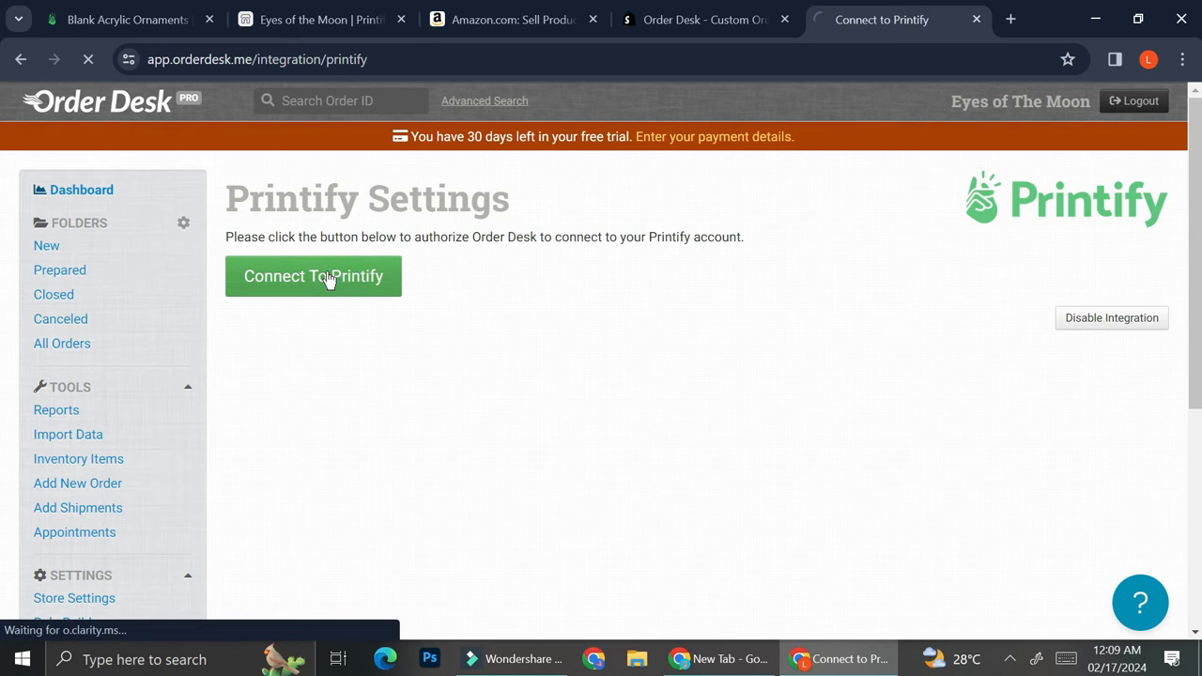
Authorize Order Desk on the Printify account under the store name 'Eyes of the Moon'.
left_click(313, 275)
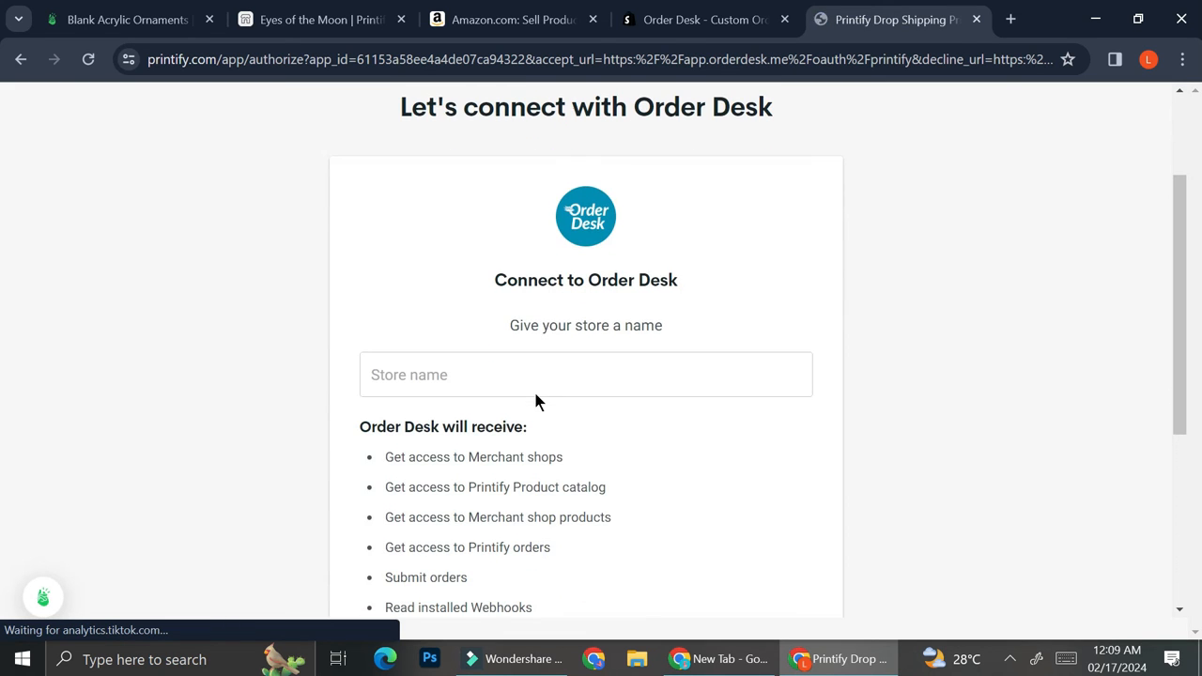
scroll("down", 3)
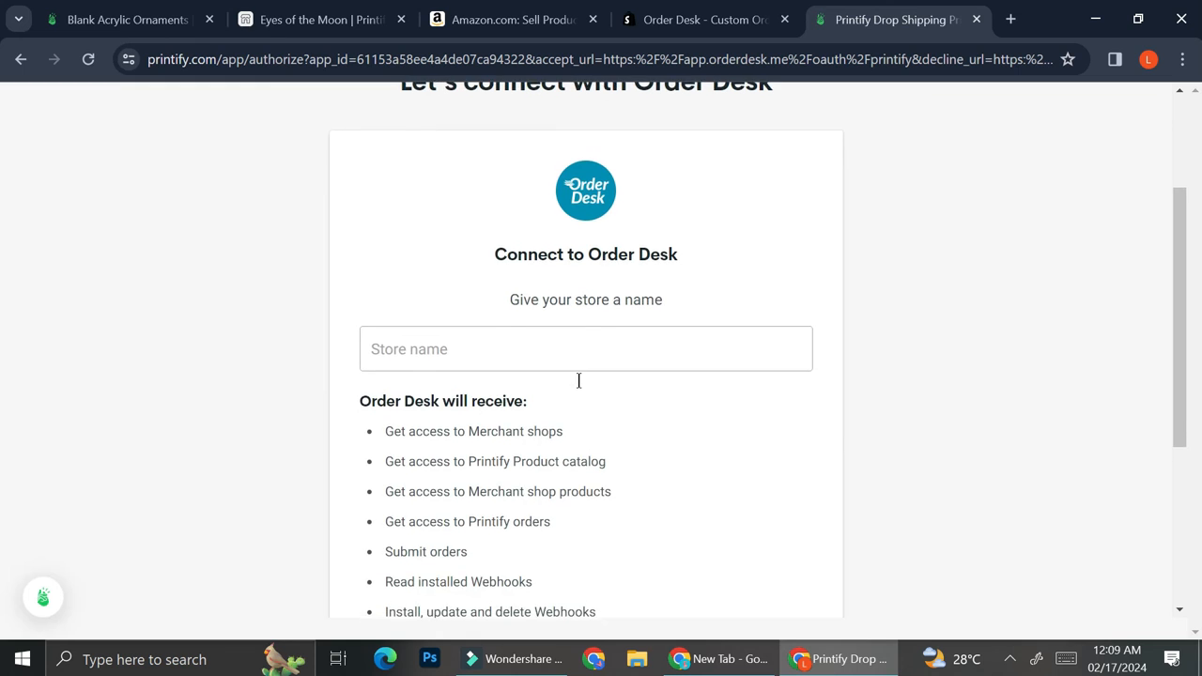
scroll("up", 3)
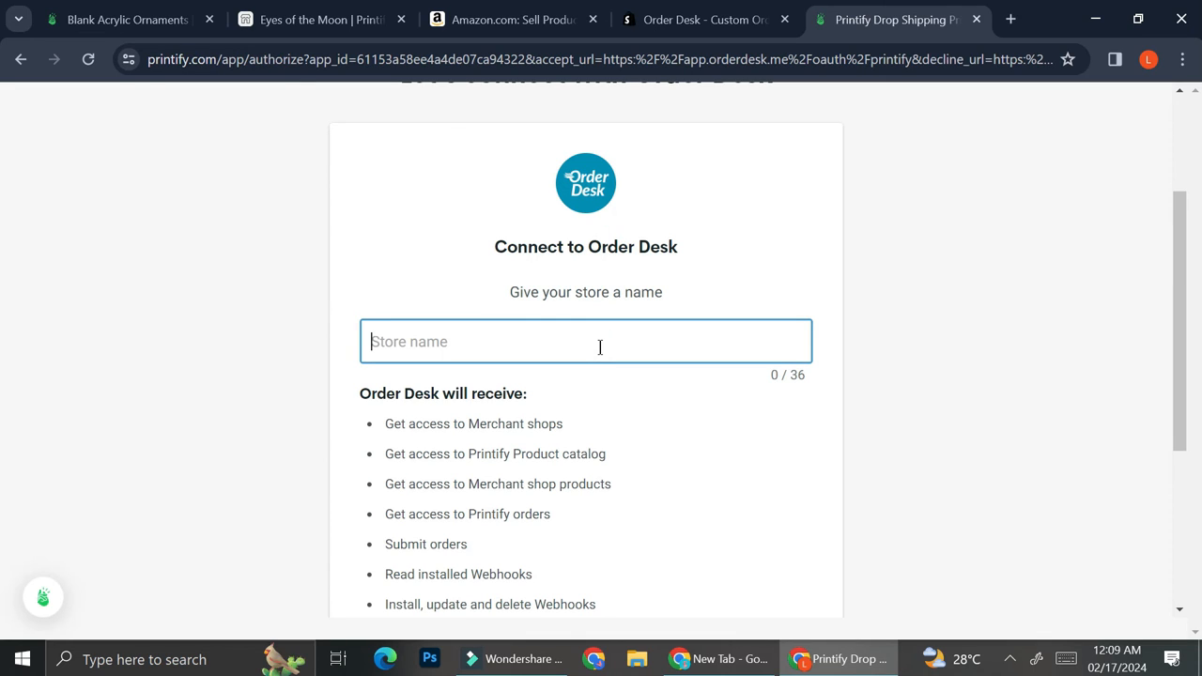
type("Eyes of")
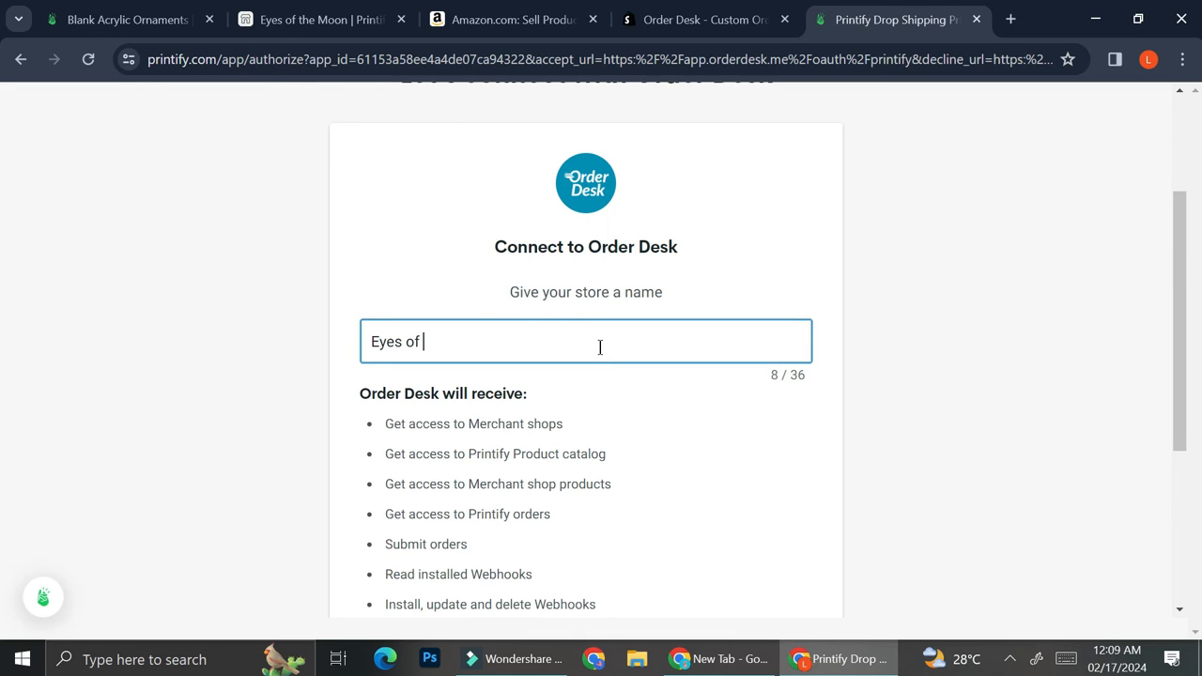
type("the Moon")
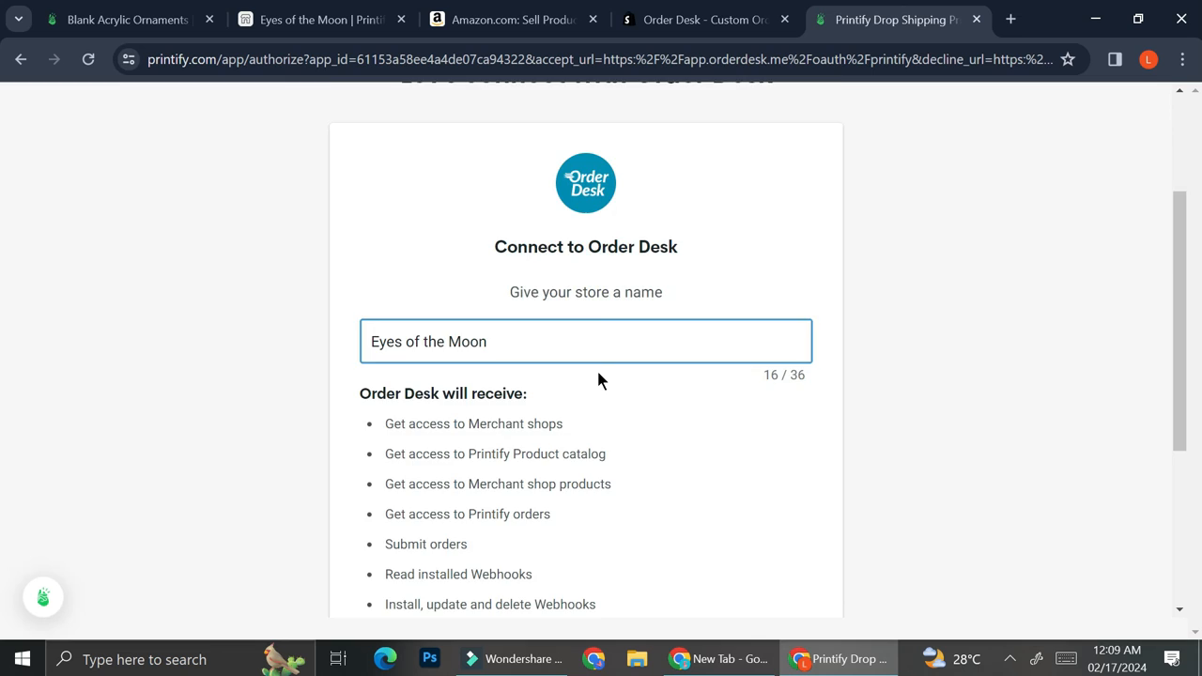
scroll("down", 3)
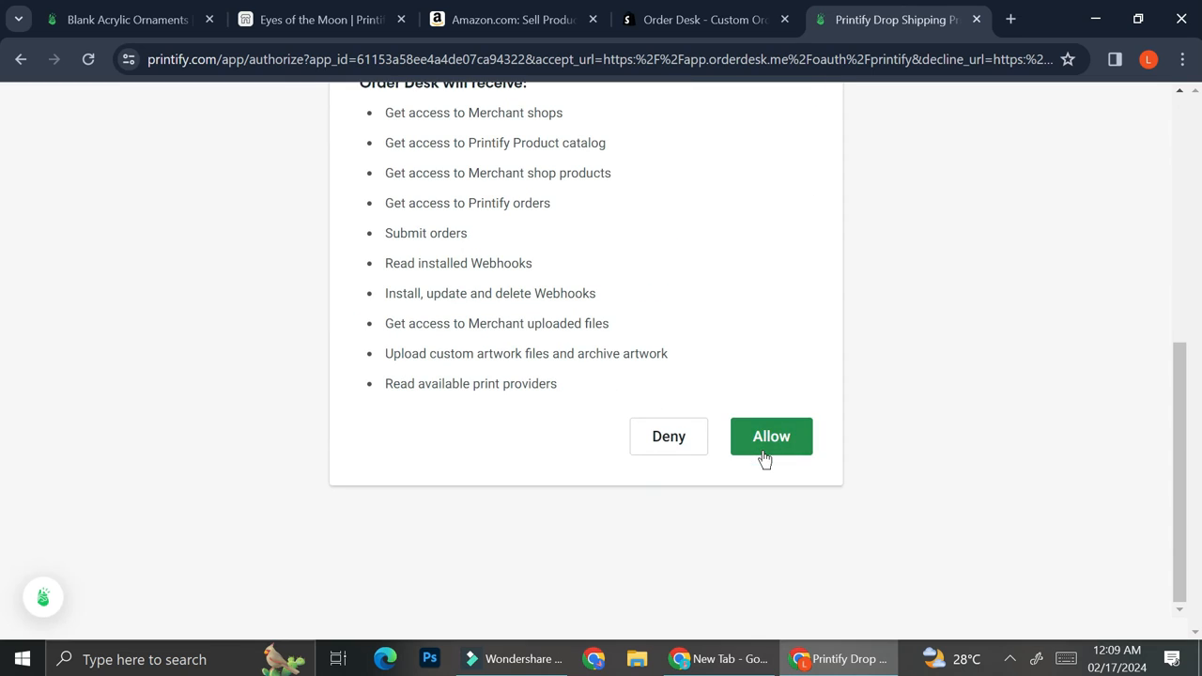
left_click(770, 436)
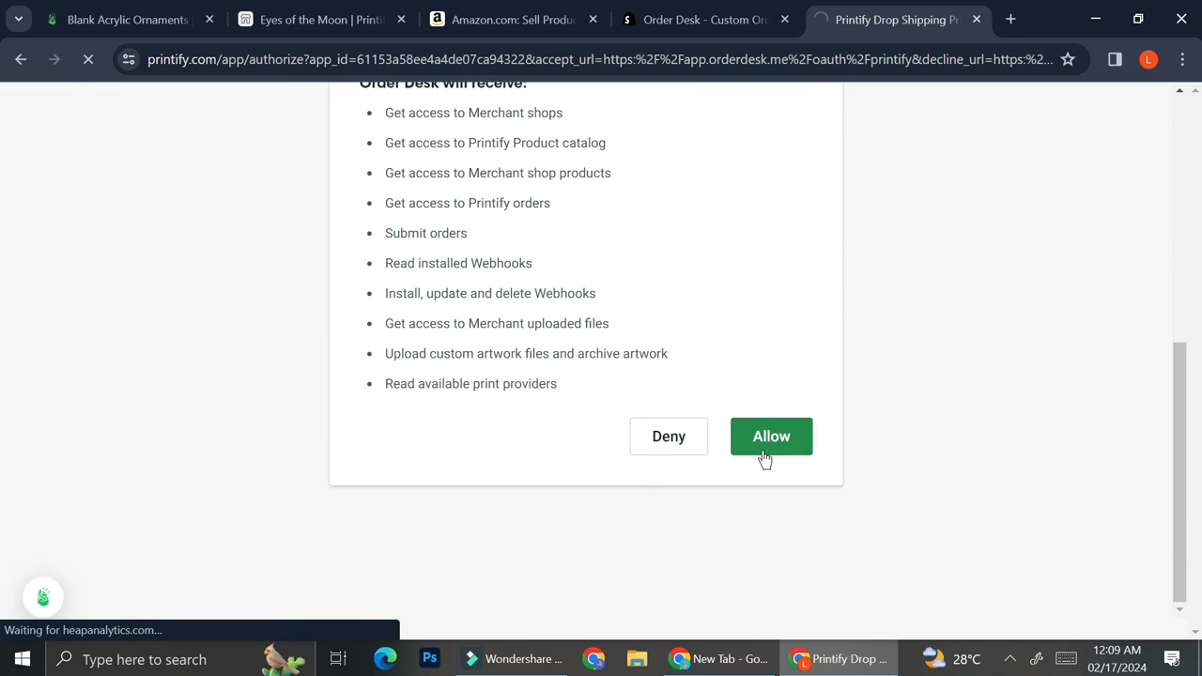
left_click(771, 435)
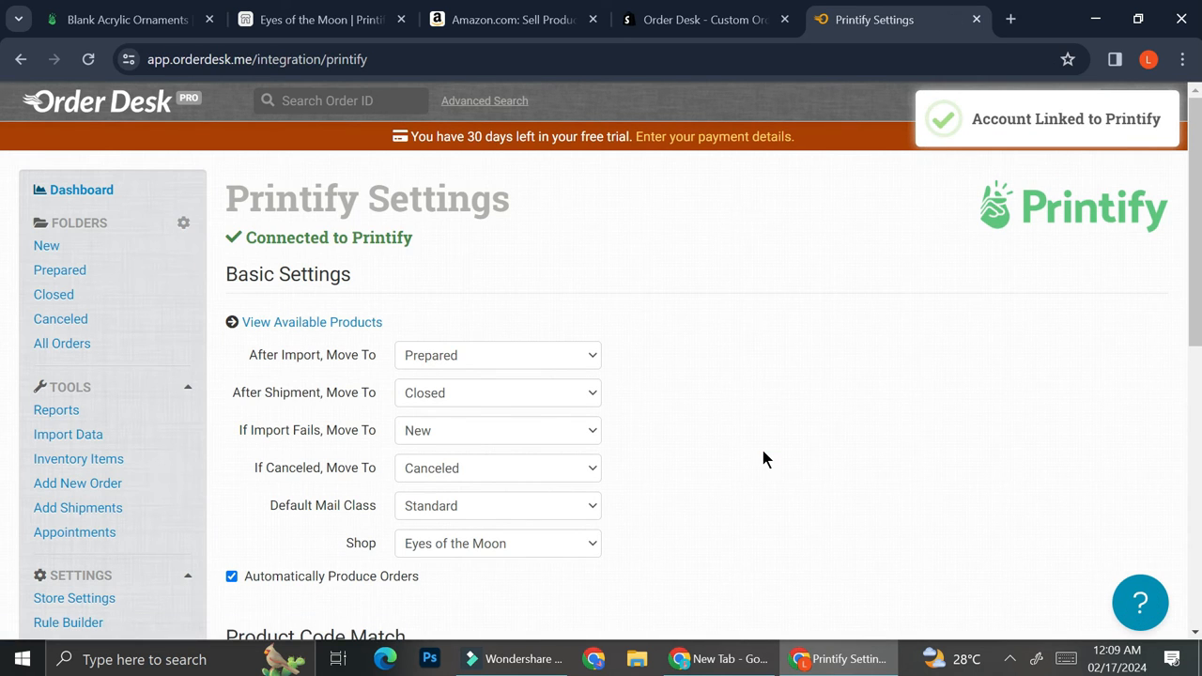
Save the Printify settings with the Eyes of the Moon shop and automatic order production.
scroll("down", 3)
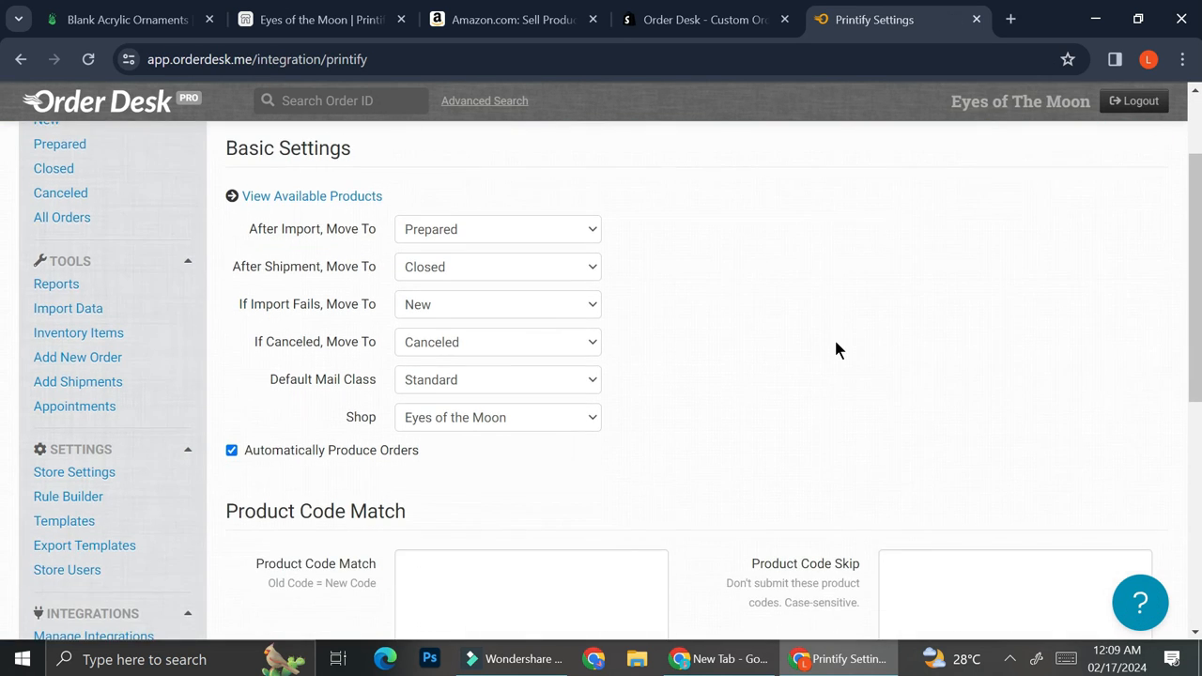
scroll("down", 3)
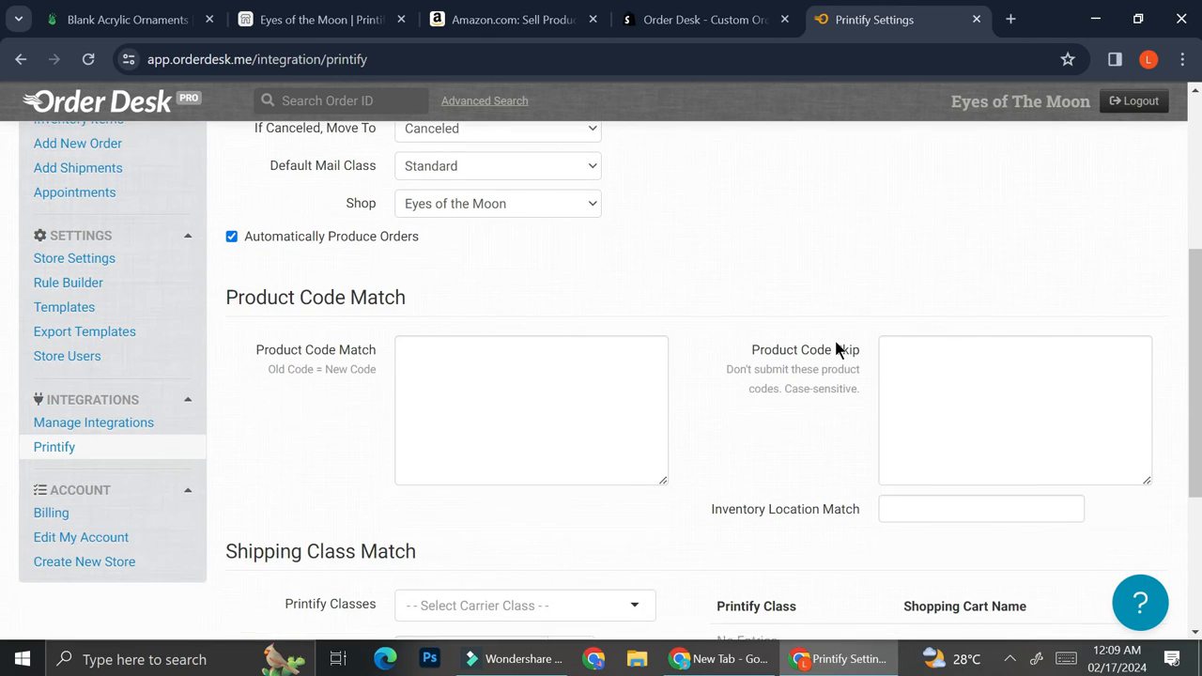
scroll("down", 3)
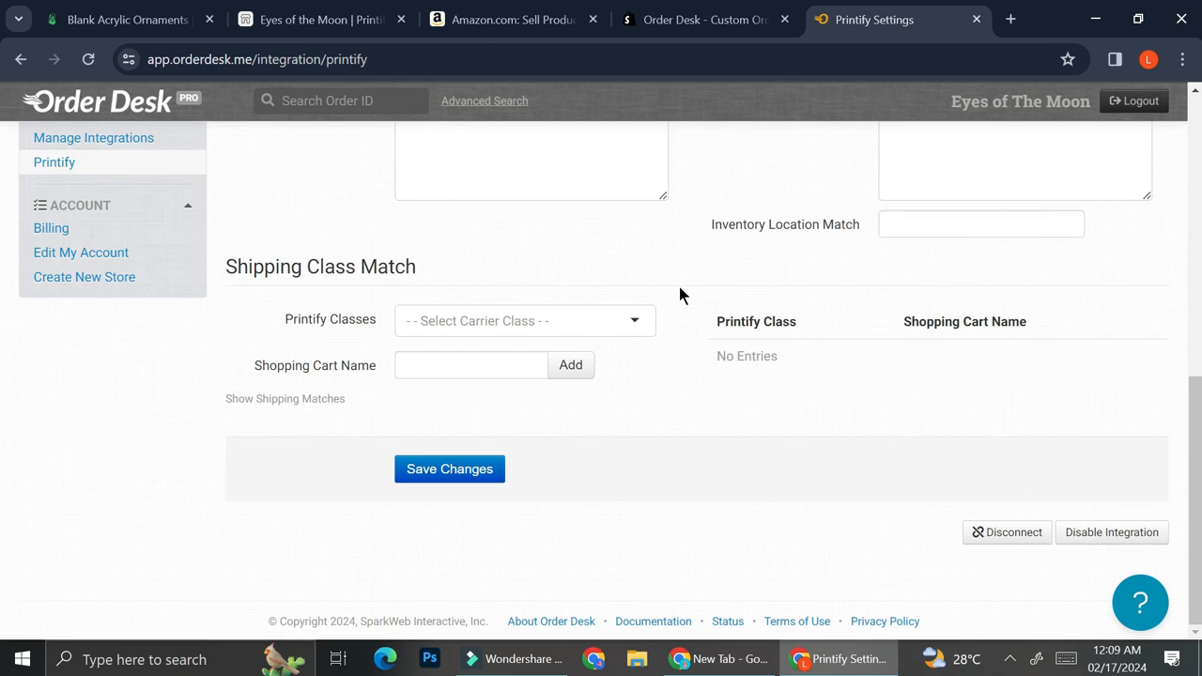
scroll("up", 3)
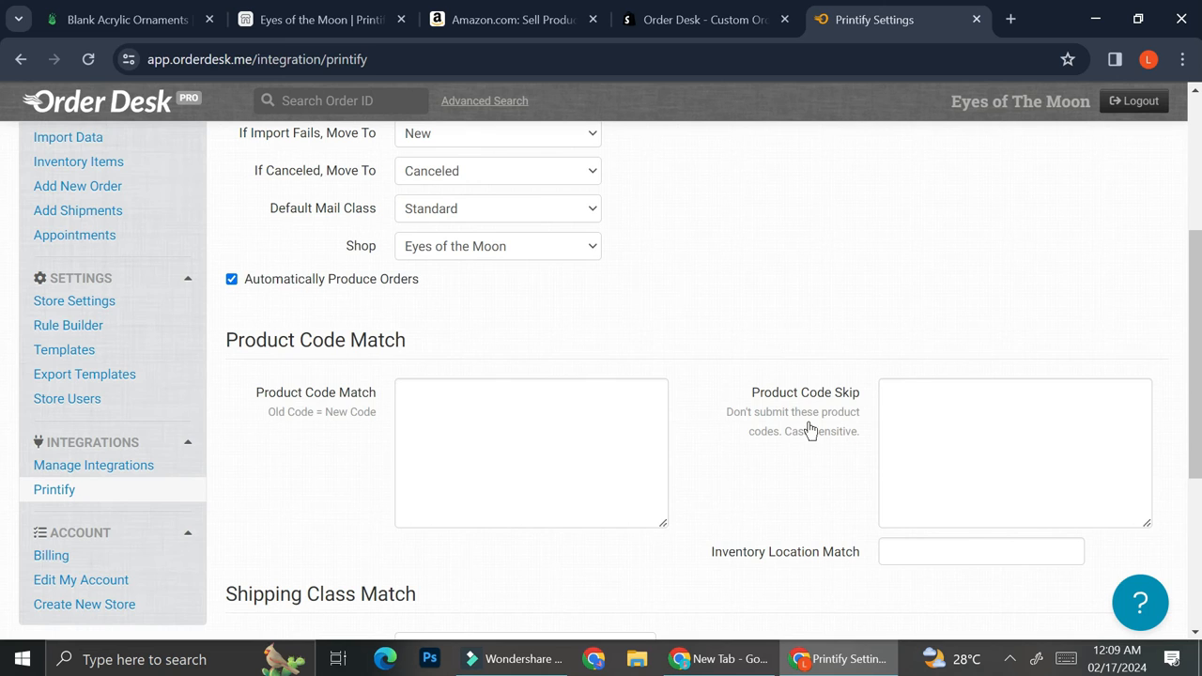
scroll("up", 3)
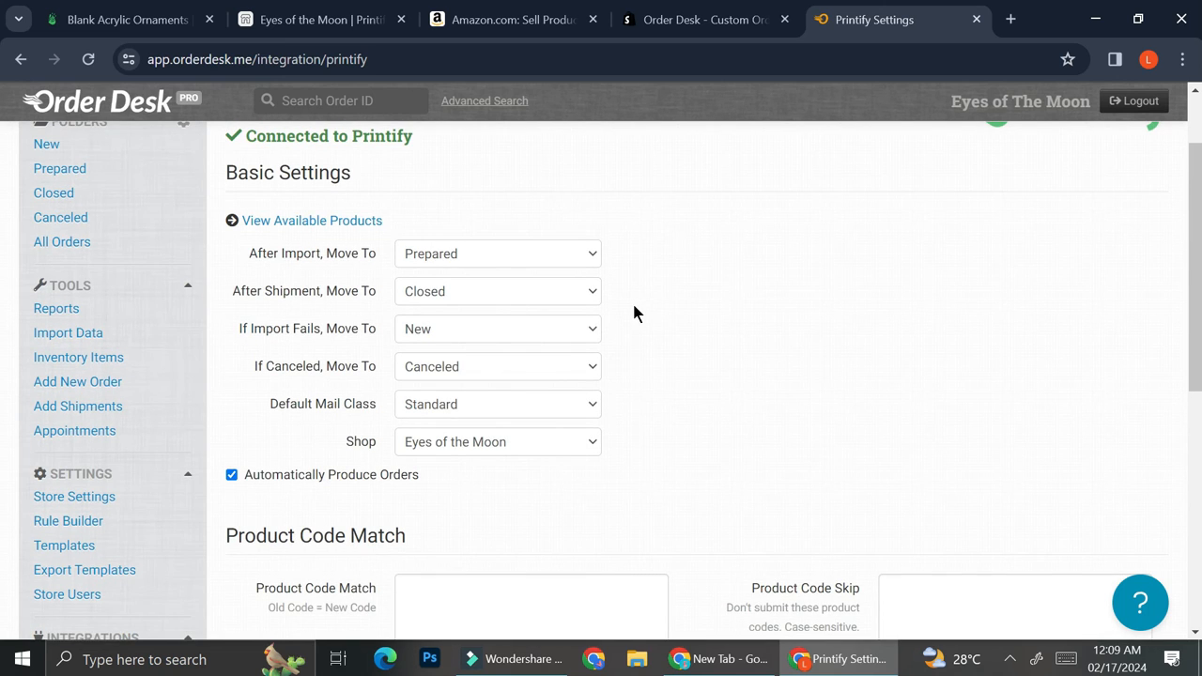
scroll("down", 3)
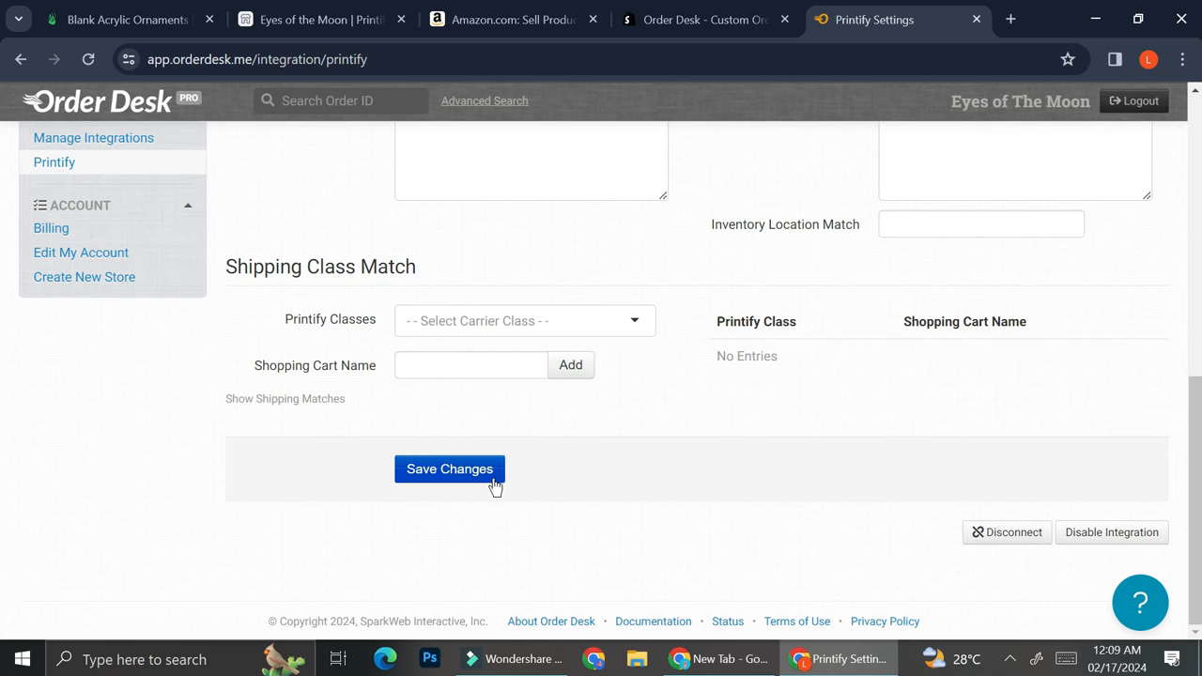
mouse_move(732, 459)
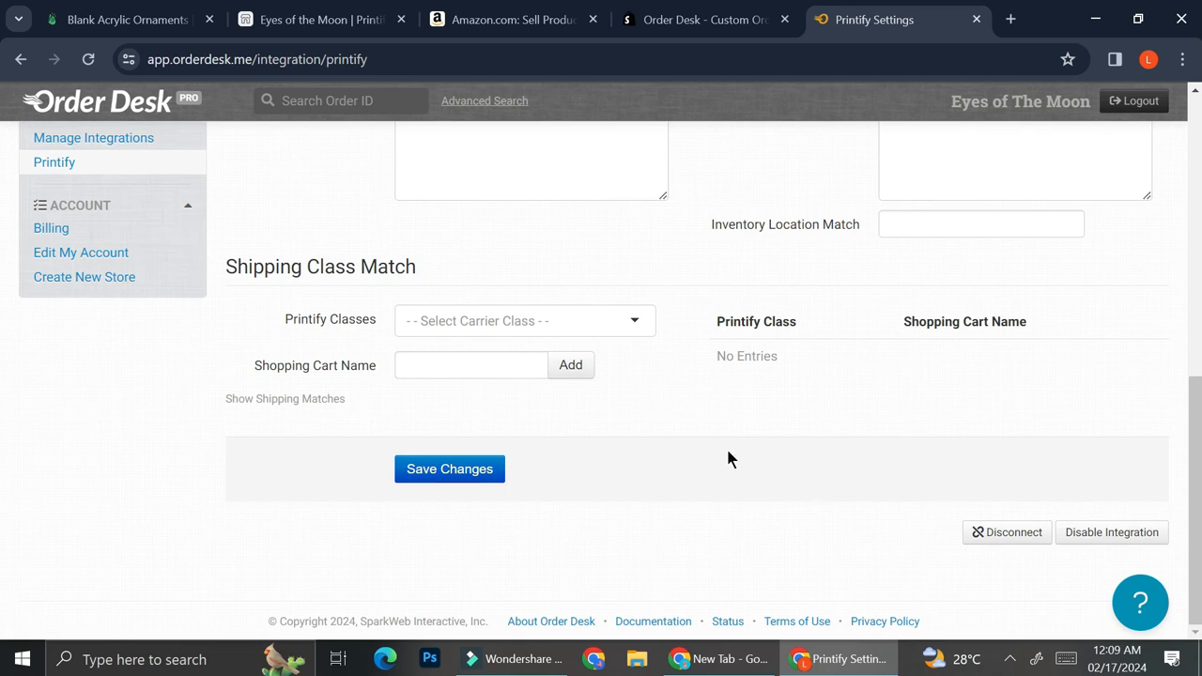
left_click(449, 469)
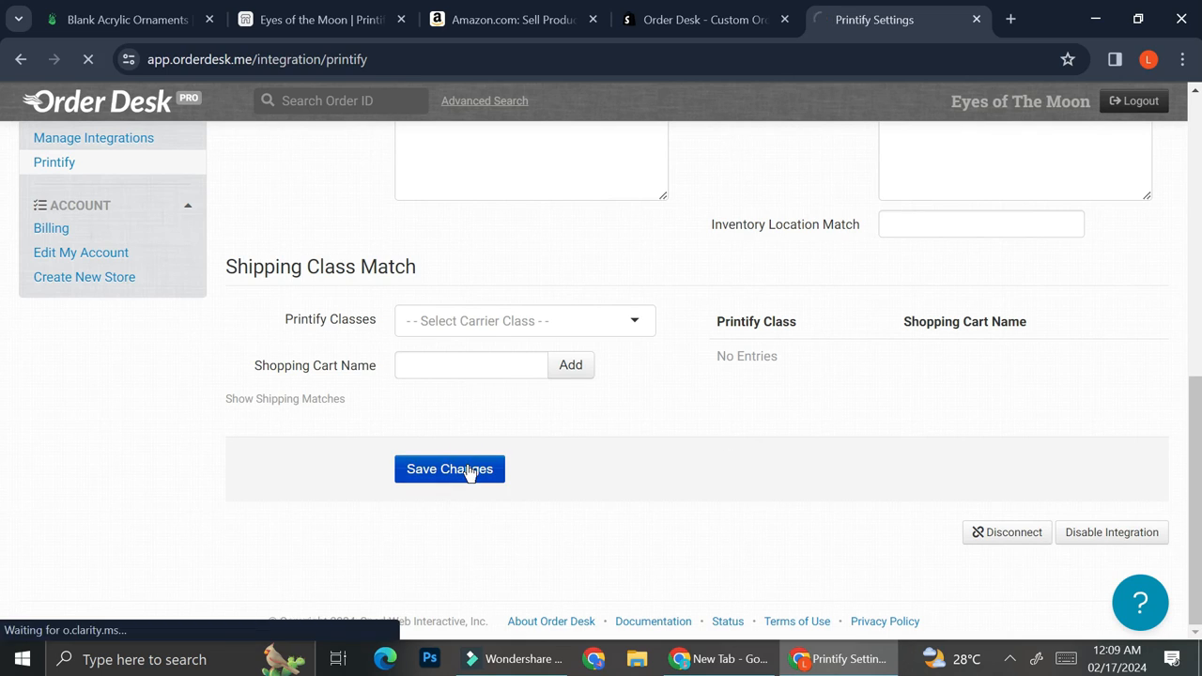
left_click(449, 469)
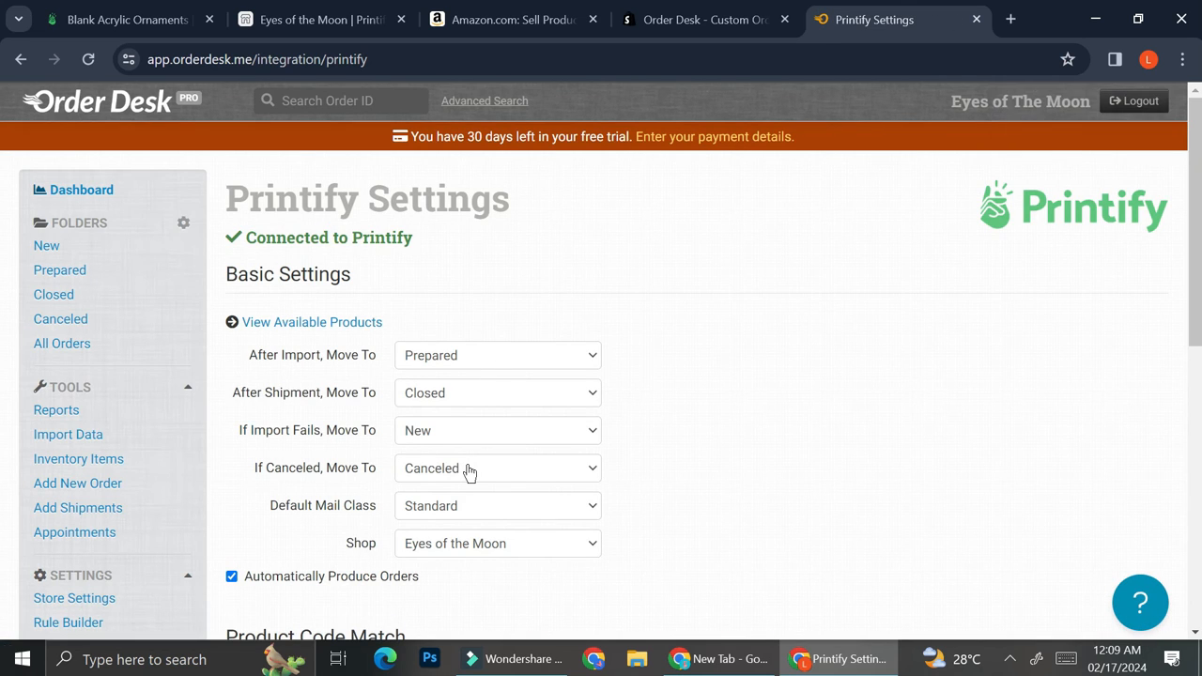
scroll("down", 3)
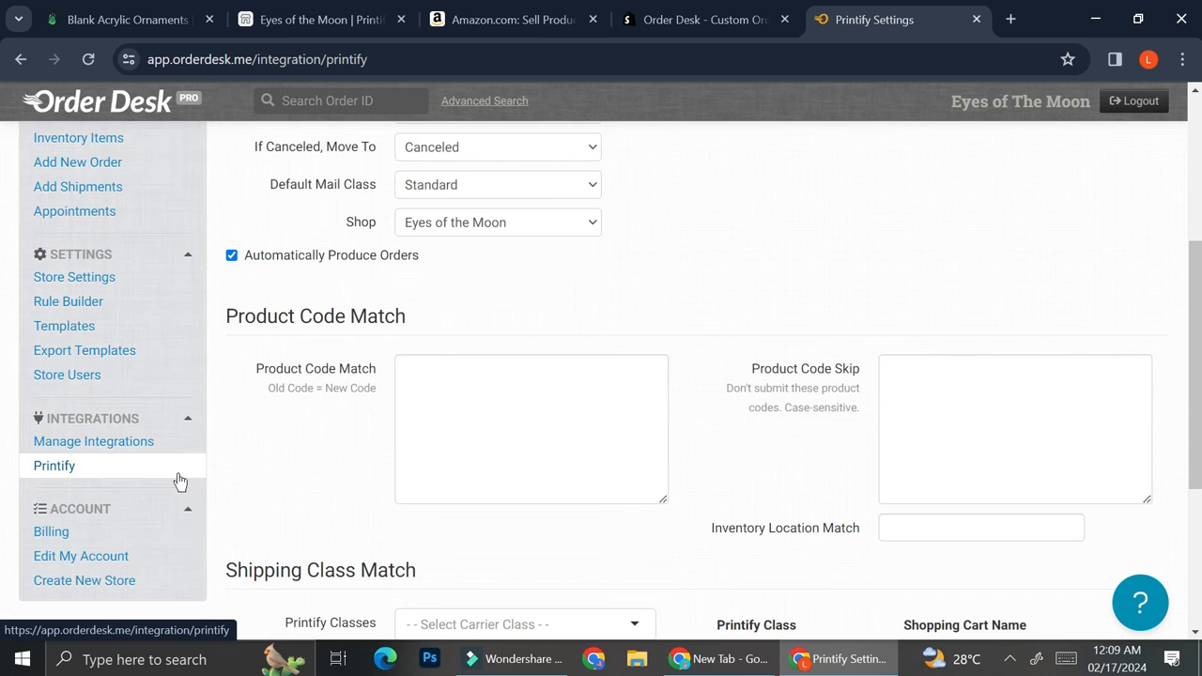
Enable Amazon Marketplace North America from the Manage Integrations list.
left_click(93, 441)
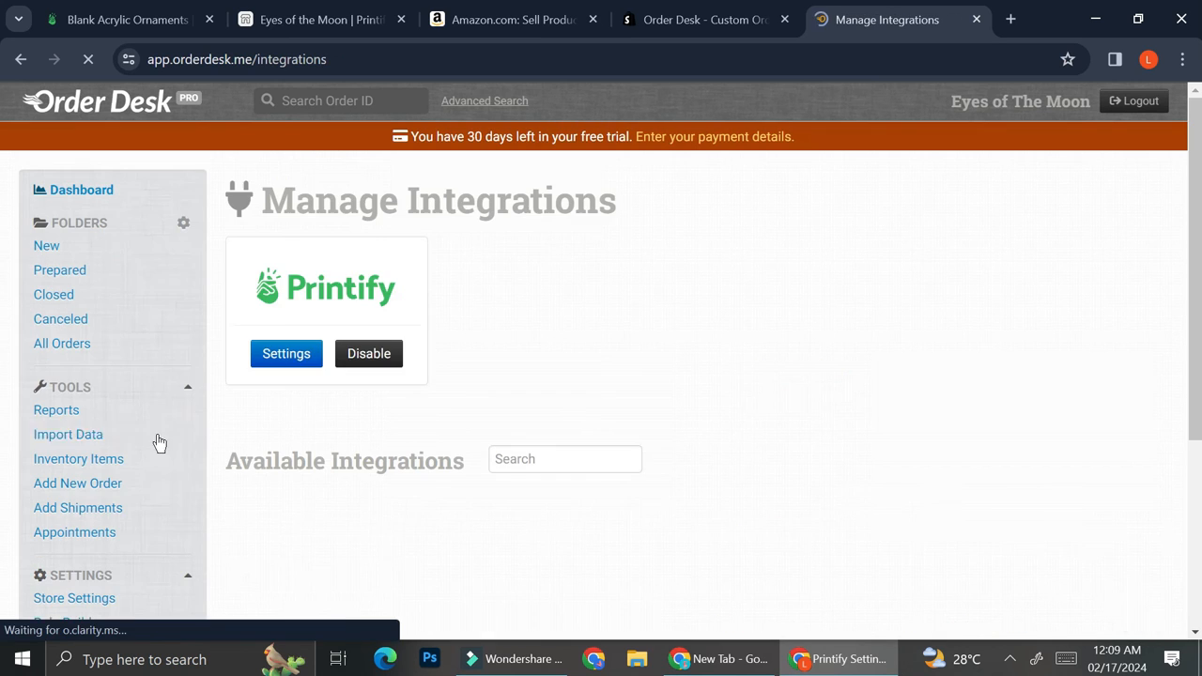
scroll("down", 3)
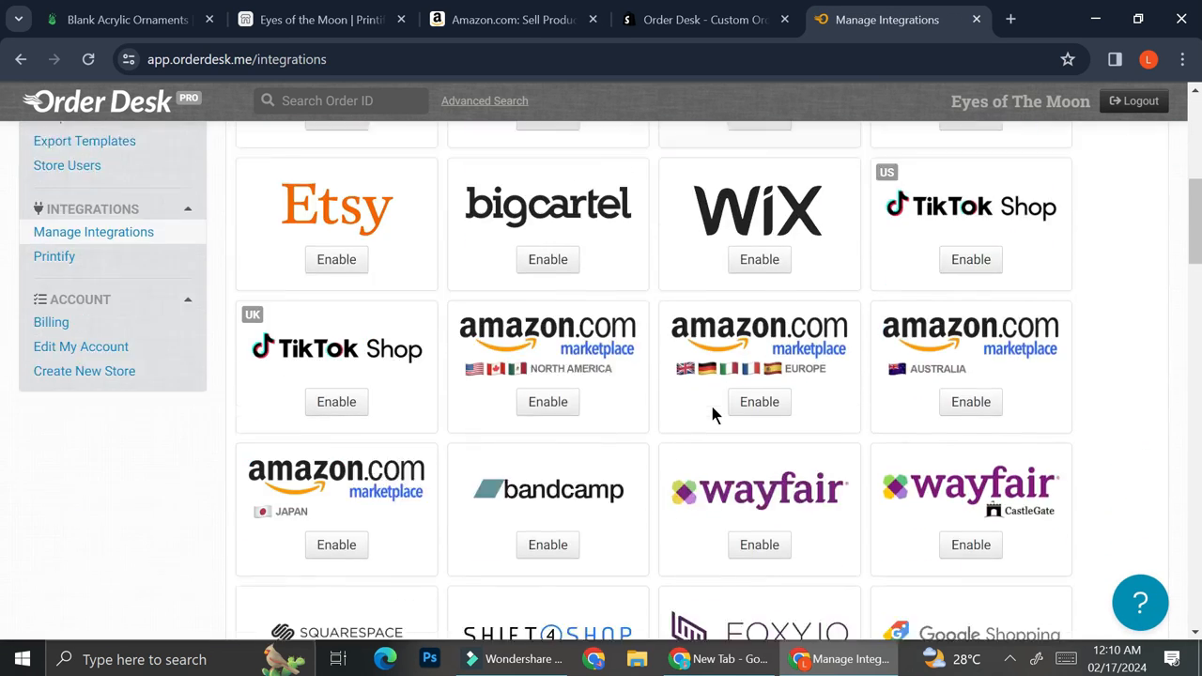
scroll("down", 3)
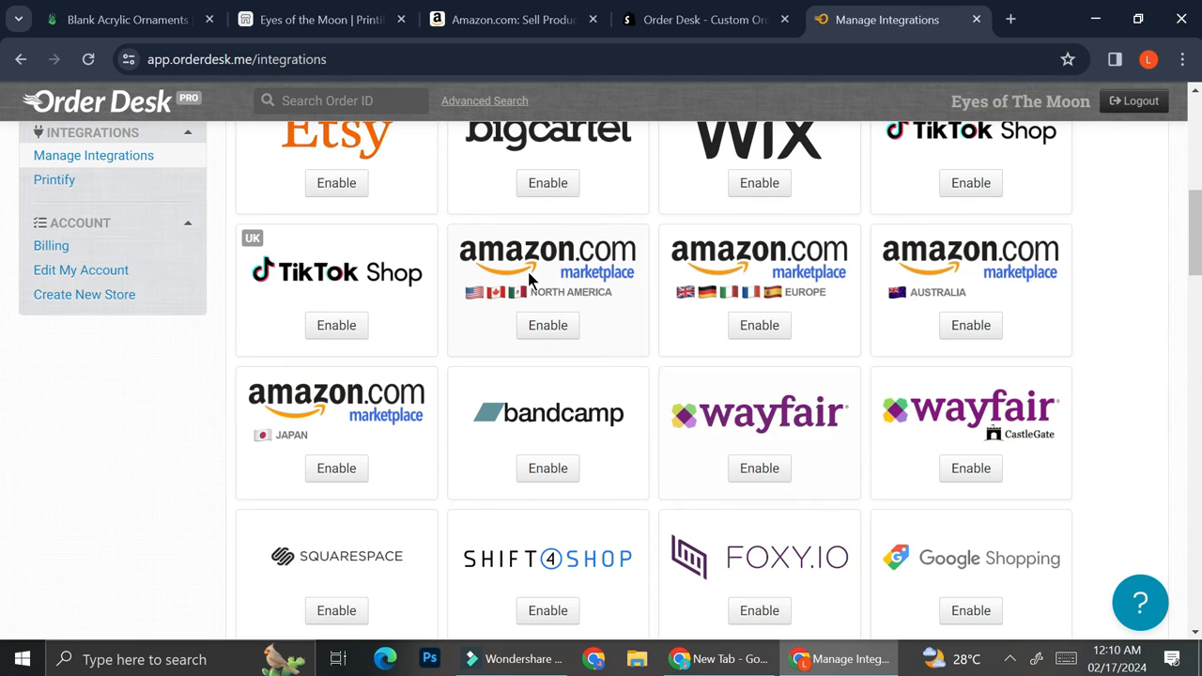
mouse_move(700, 310)
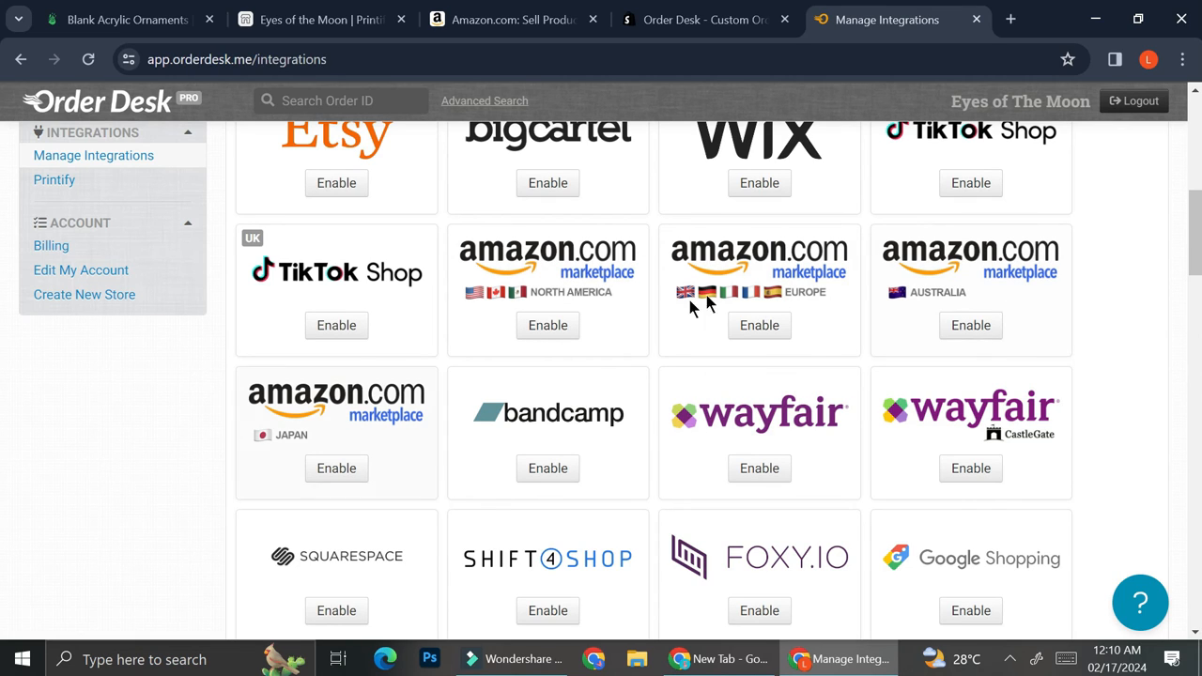
mouse_move(662, 268)
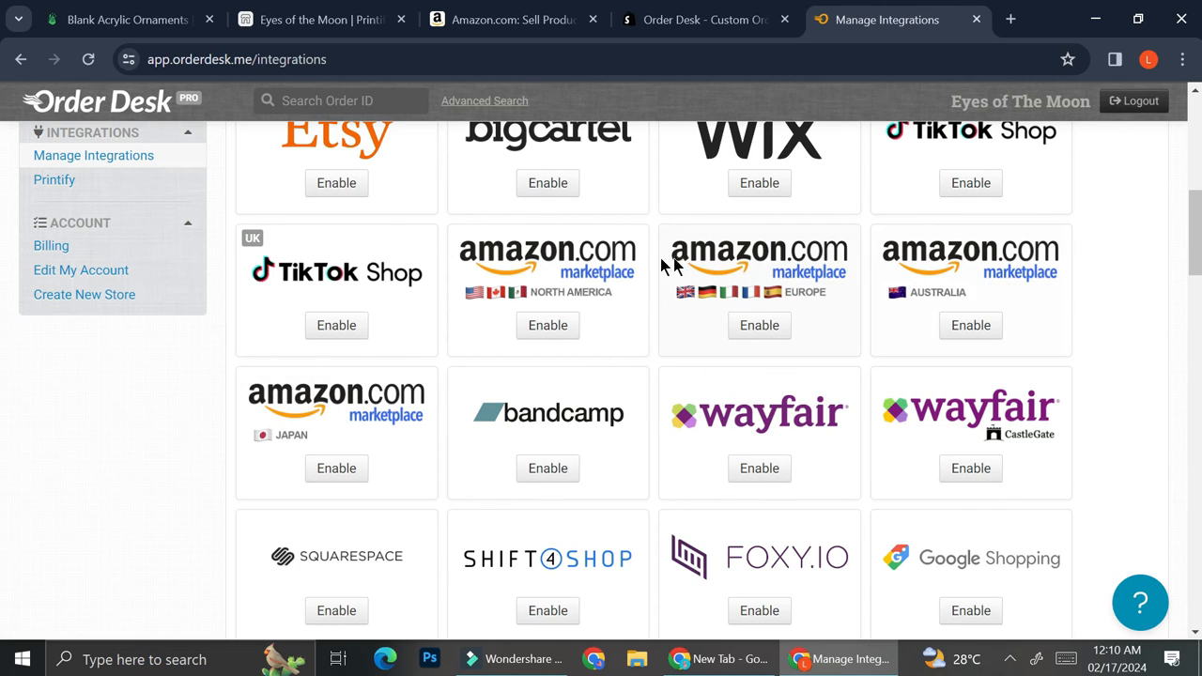
mouse_move(650, 268)
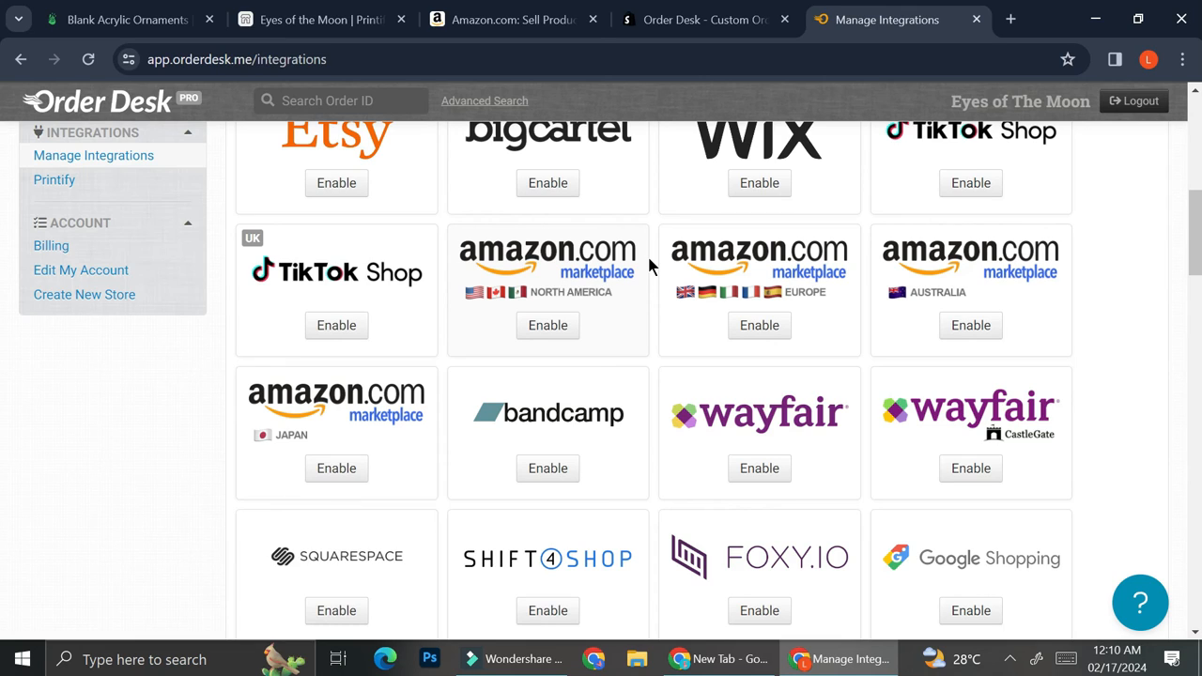
mouse_move(573, 296)
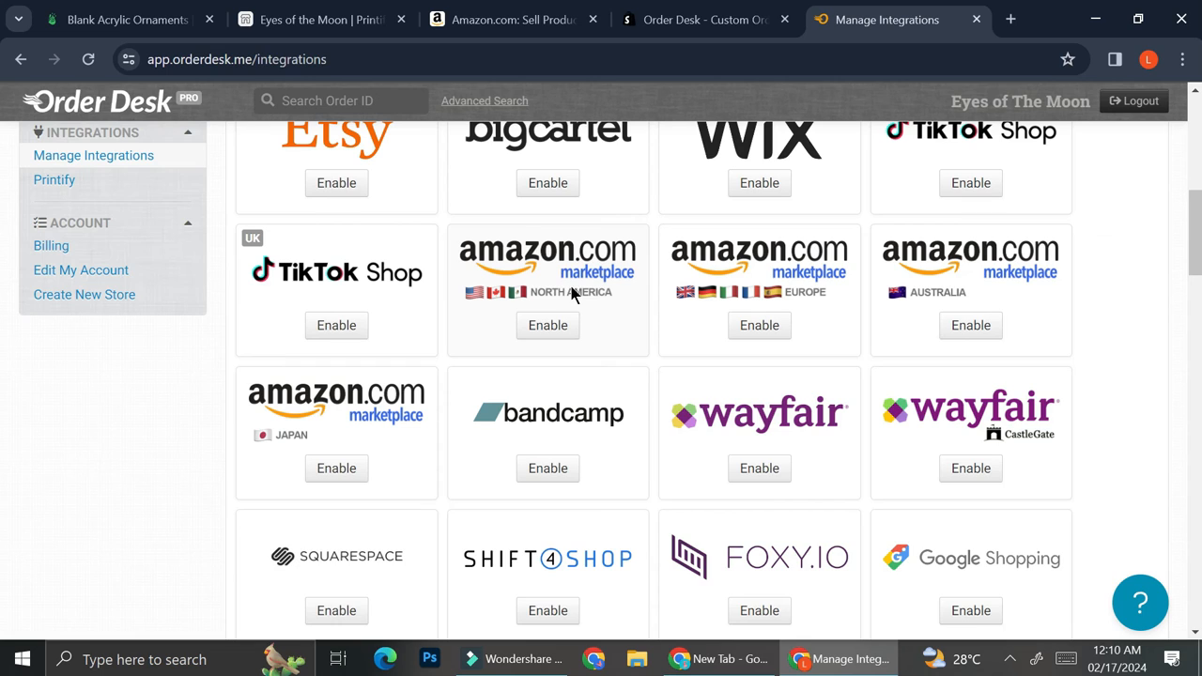
mouse_move(307, 448)
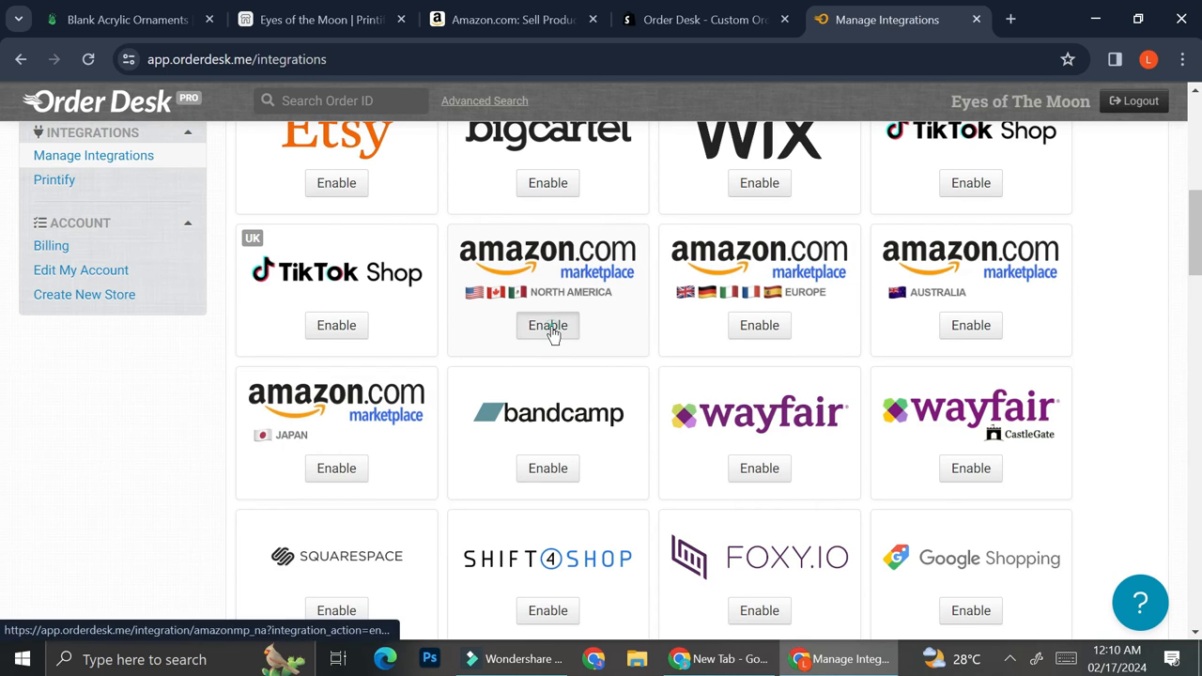
left_click(547, 325)
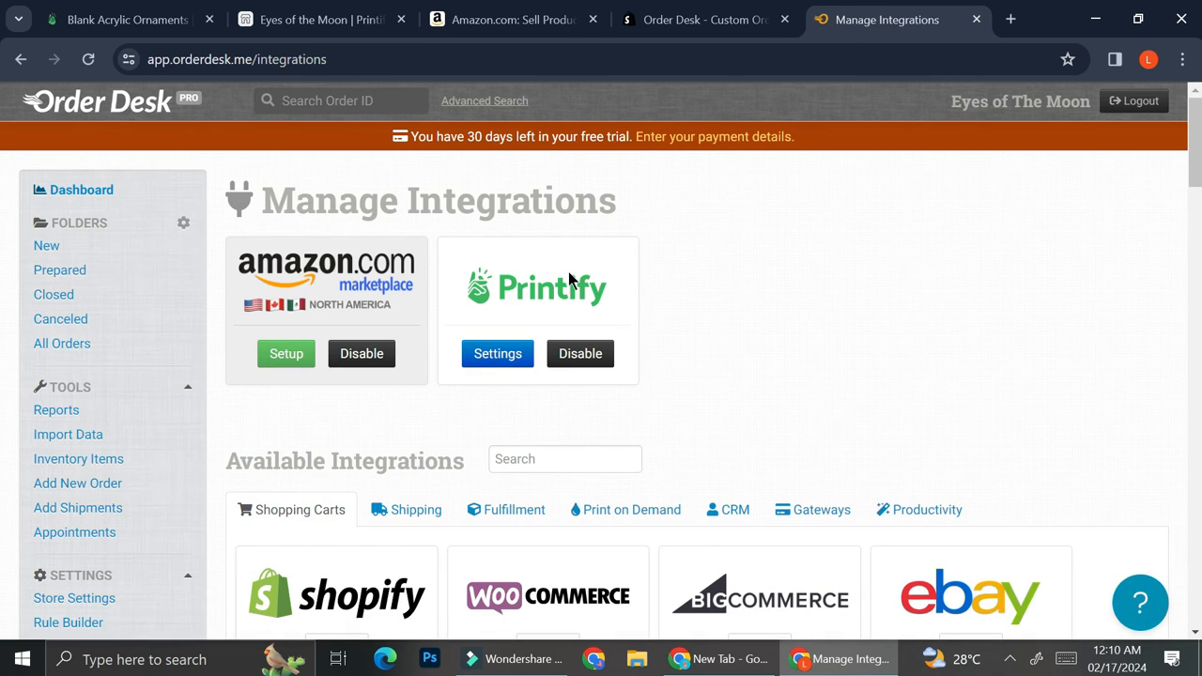
mouse_move(269, 248)
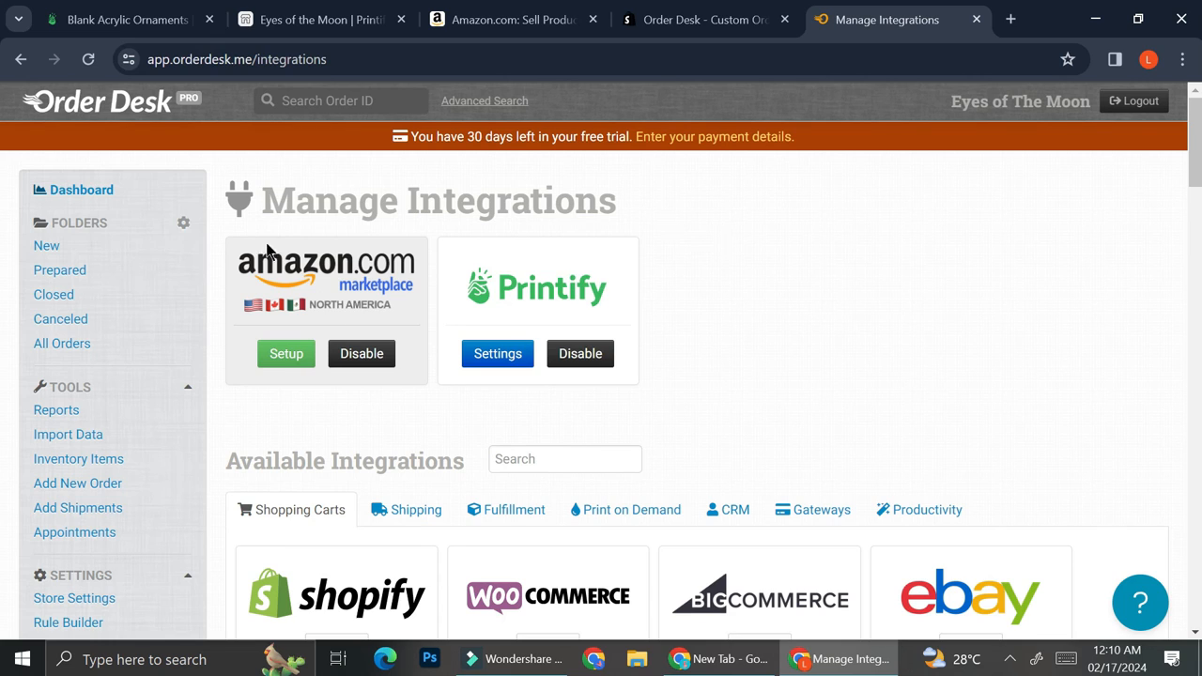
mouse_move(448, 345)
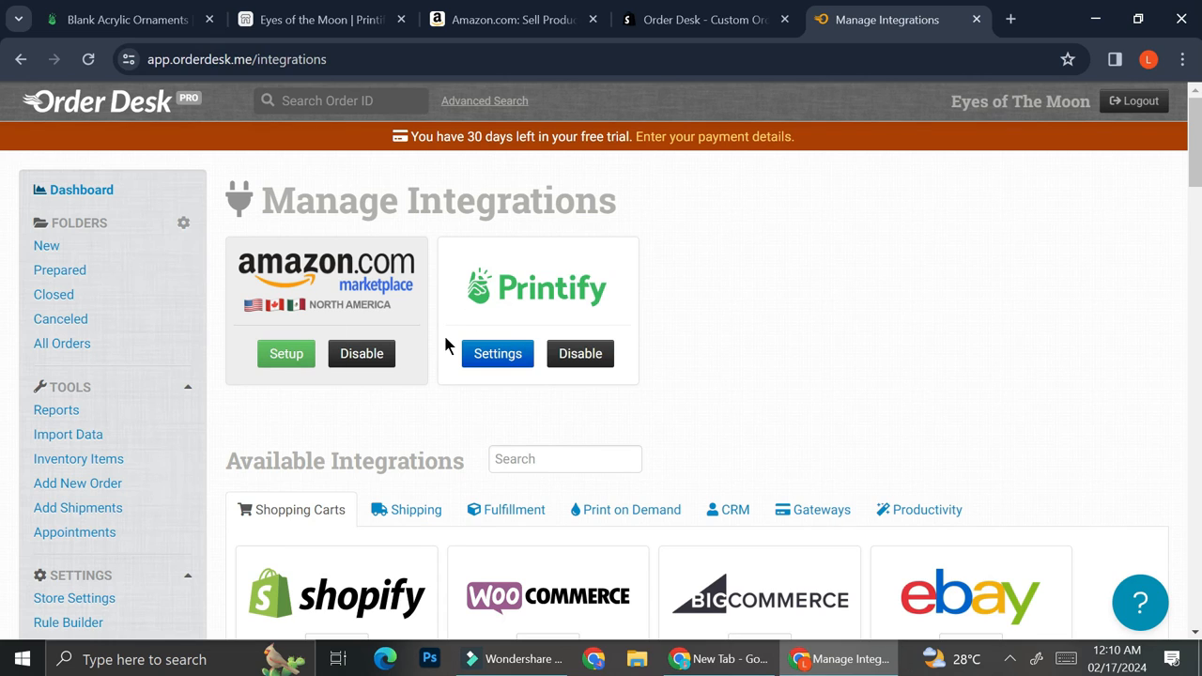
mouse_move(646, 341)
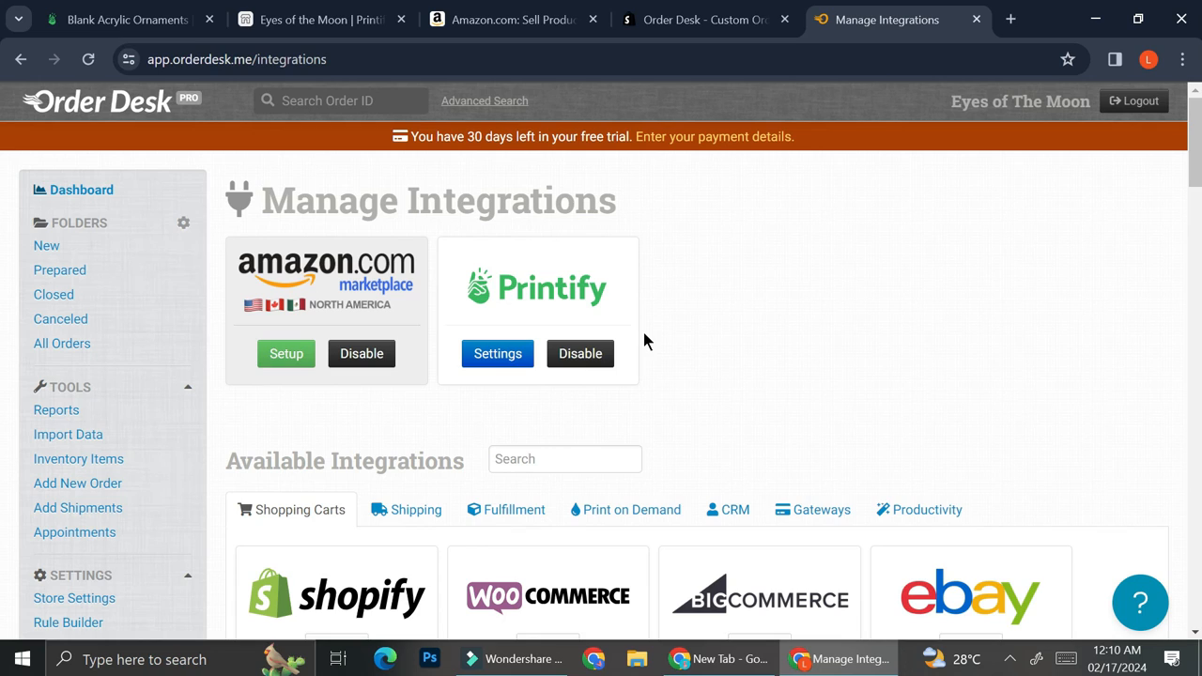